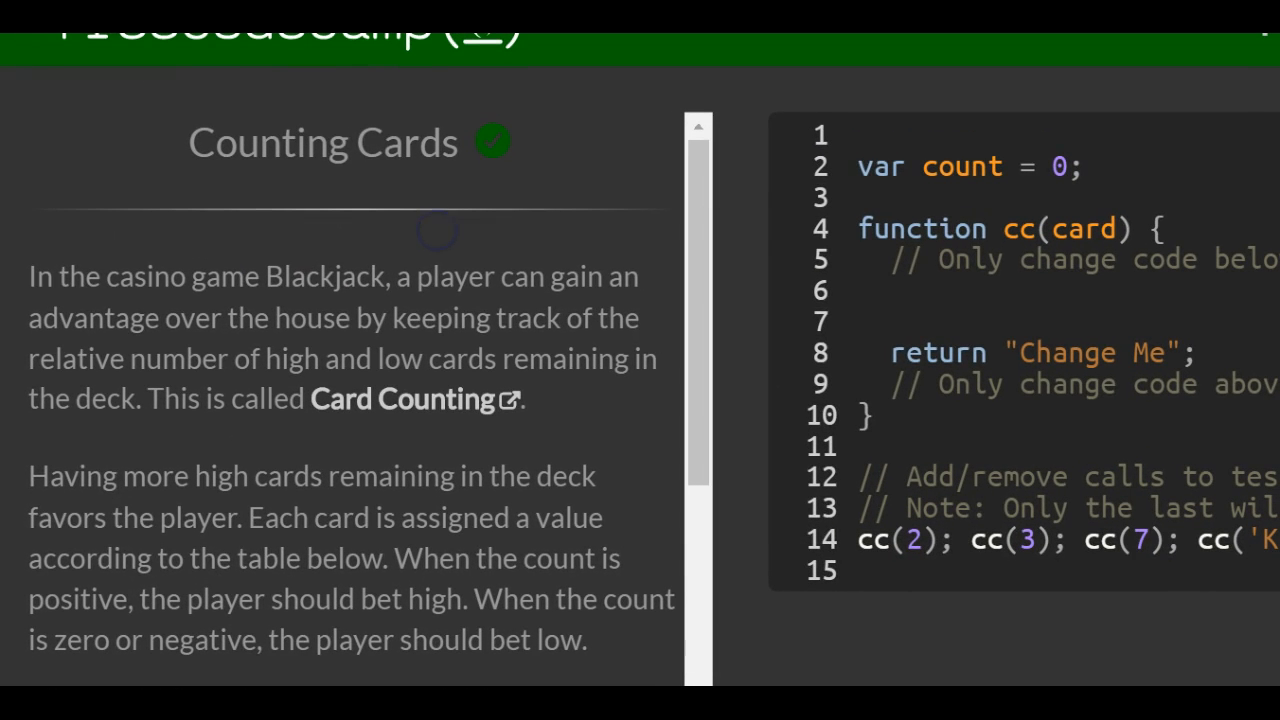
Read through the challenge description, selecting the -3 in the example output
{"action": "scroll", "scroll_direction": "down", "scroll_amount": 3}
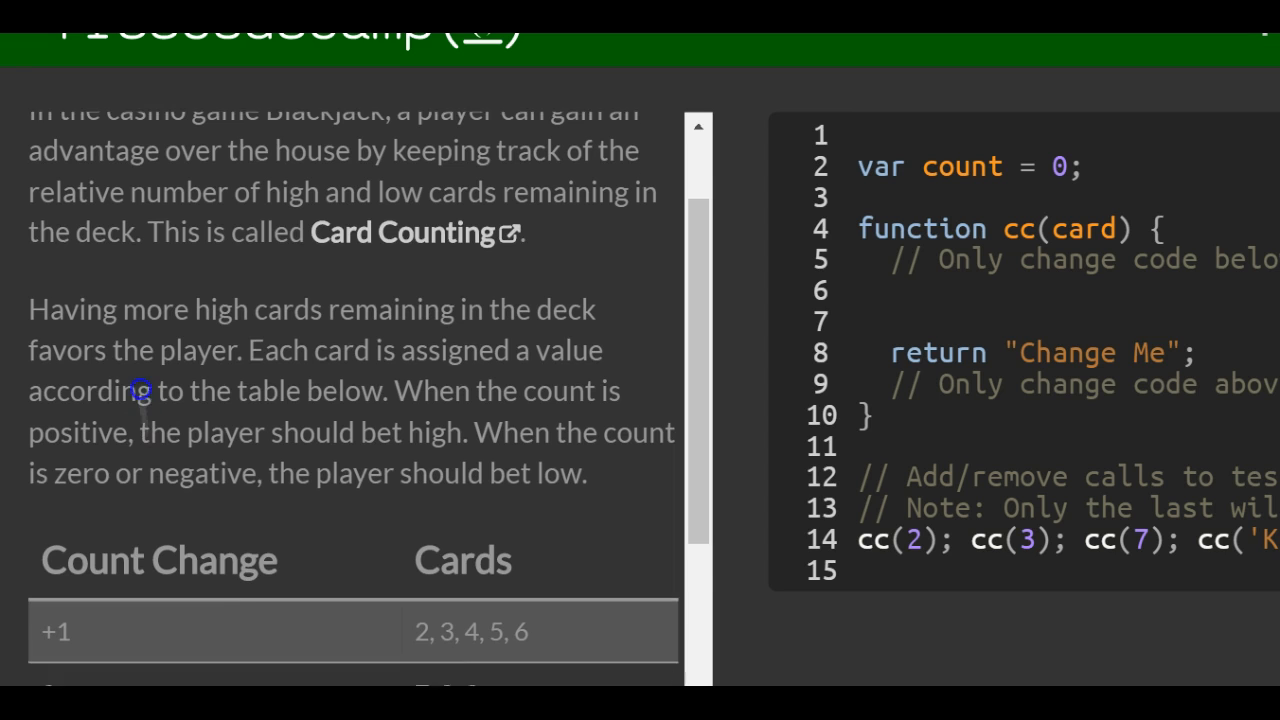
{"action": "scroll", "scroll_direction": "down", "scroll_amount": 3}
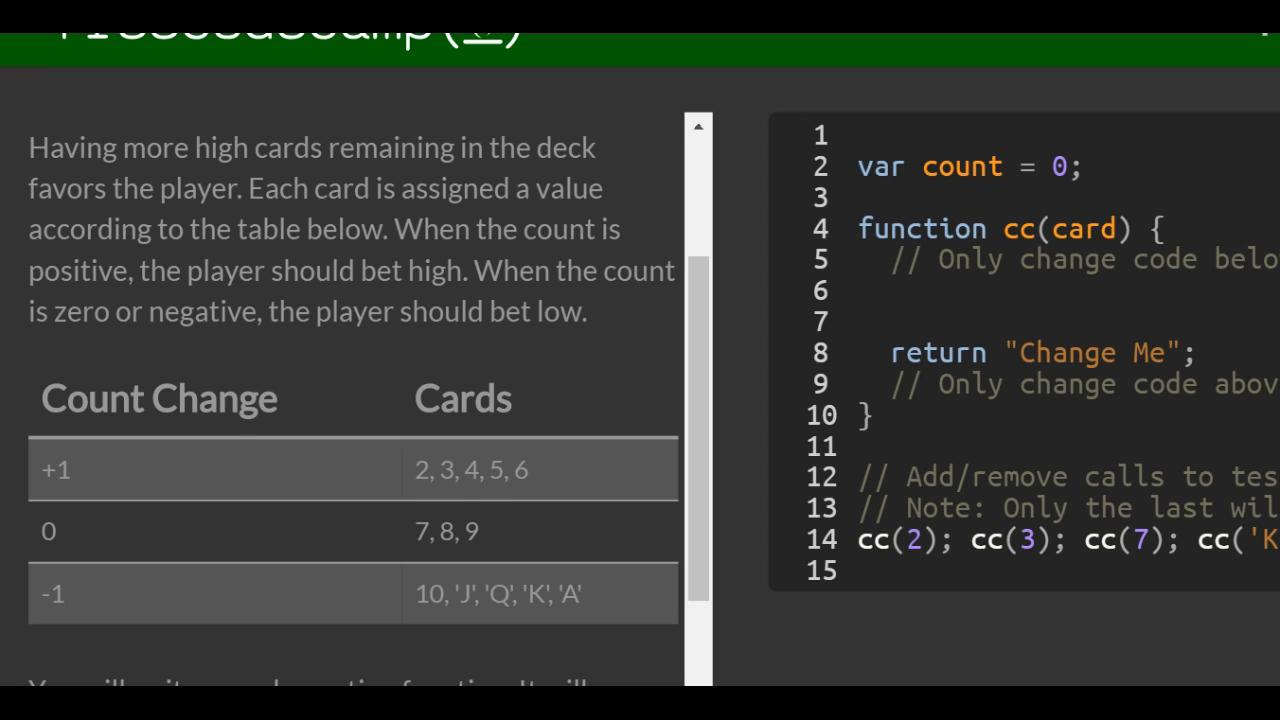
{"action": "scroll", "scroll_direction": "down", "scroll_amount": 3}
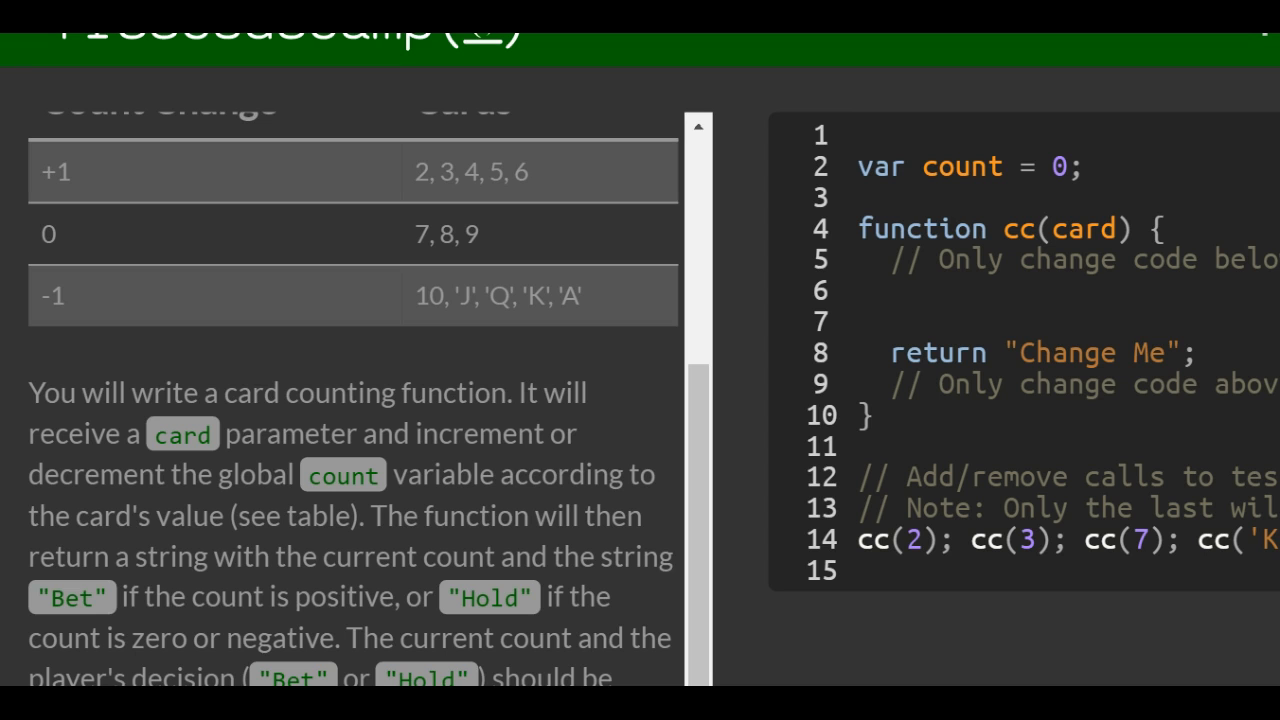
{"action": "scroll", "scroll_direction": "down", "scroll_amount": 3}
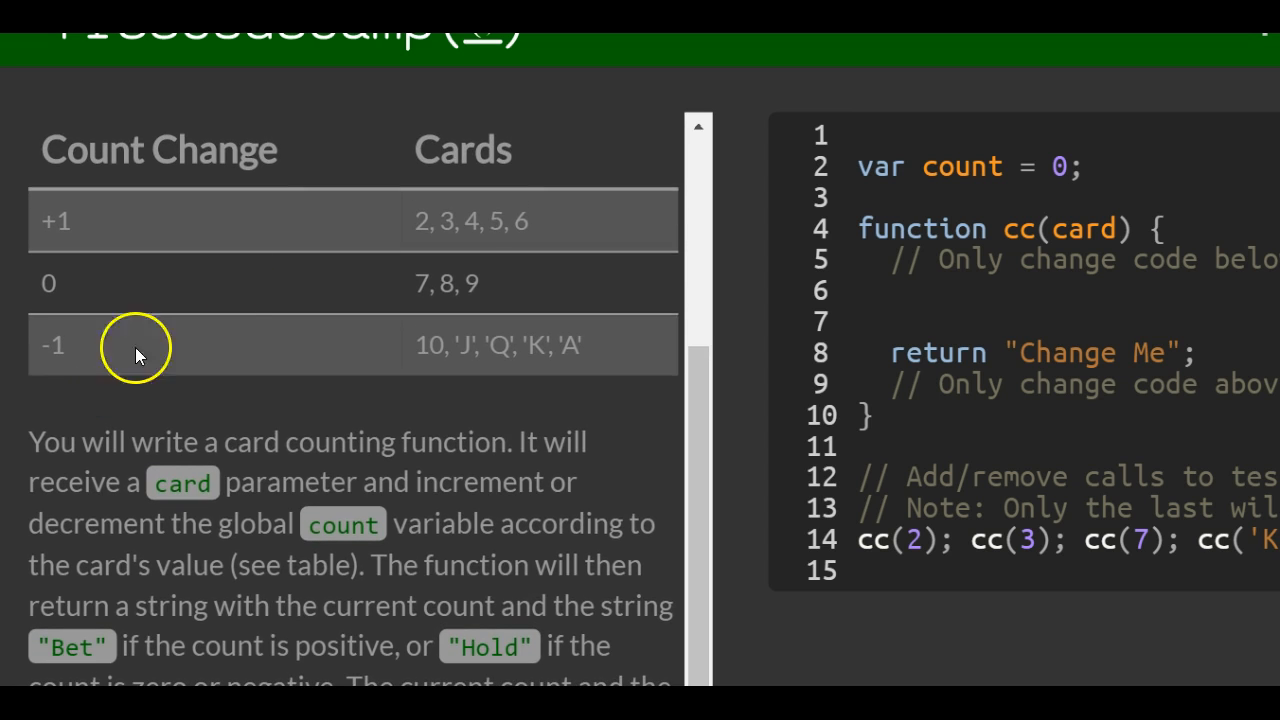
{"action": "left_click_drag", "start_coordinate": [413, 220], "coordinate": [485, 222]}
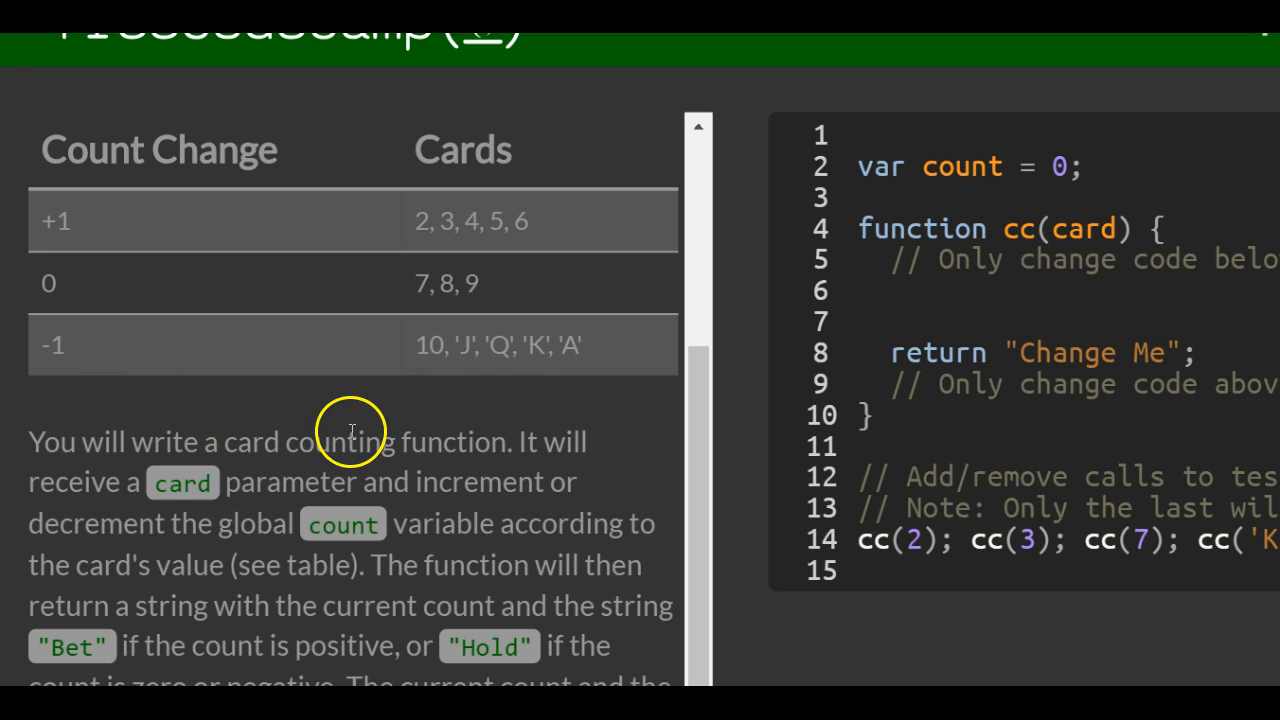
{"action": "scroll", "scroll_direction": "down", "scroll_amount": 3}
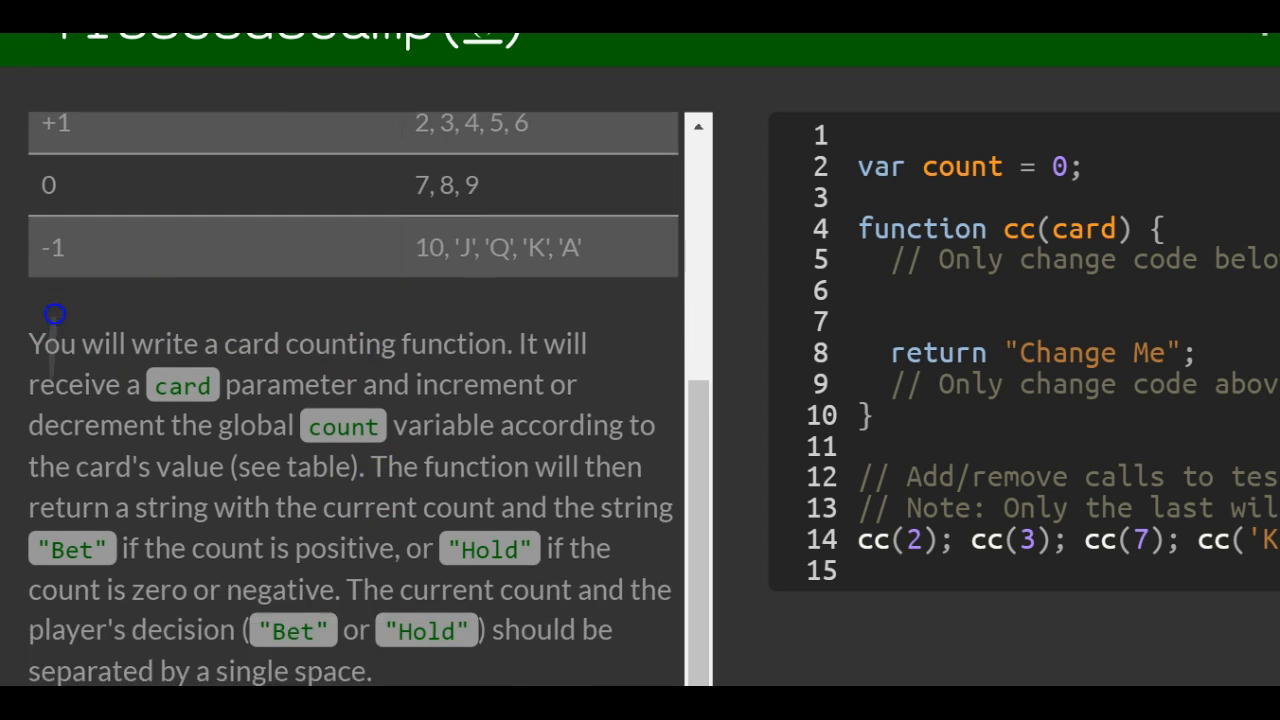
{"action": "scroll", "scroll_direction": "down", "scroll_amount": 3}
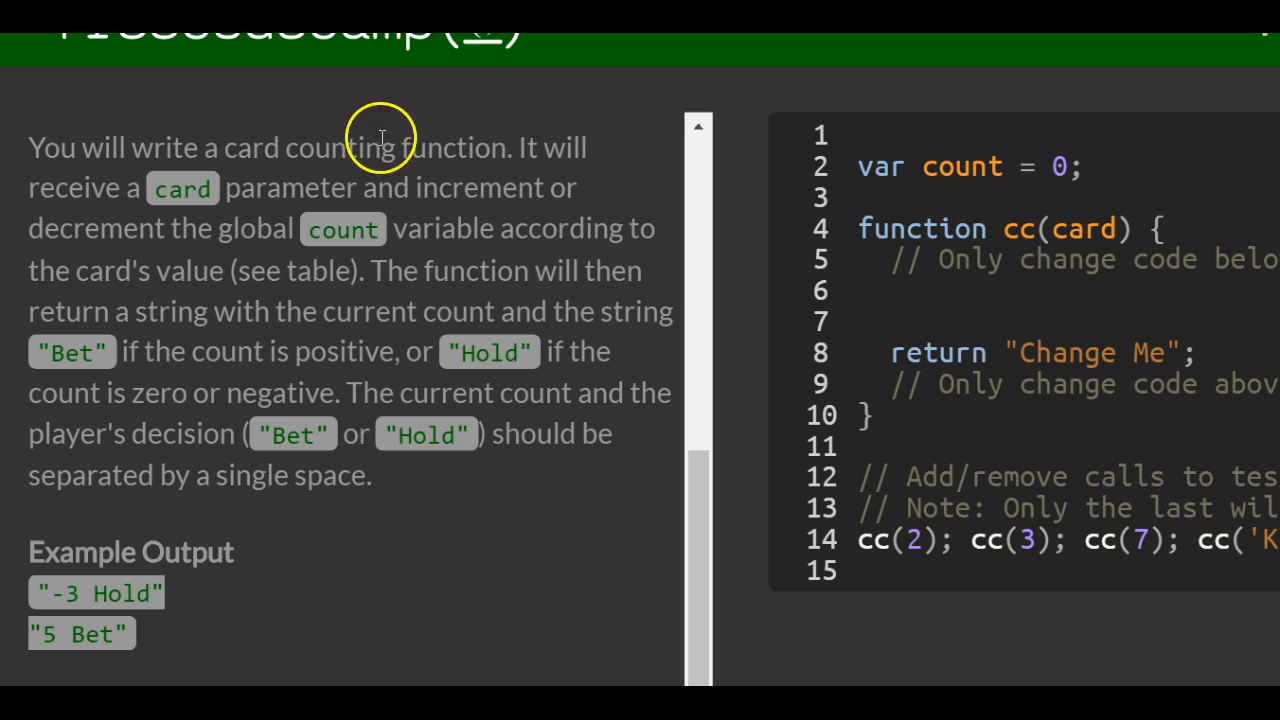
{"action": "mouse_move", "coordinate": [35, 365]}
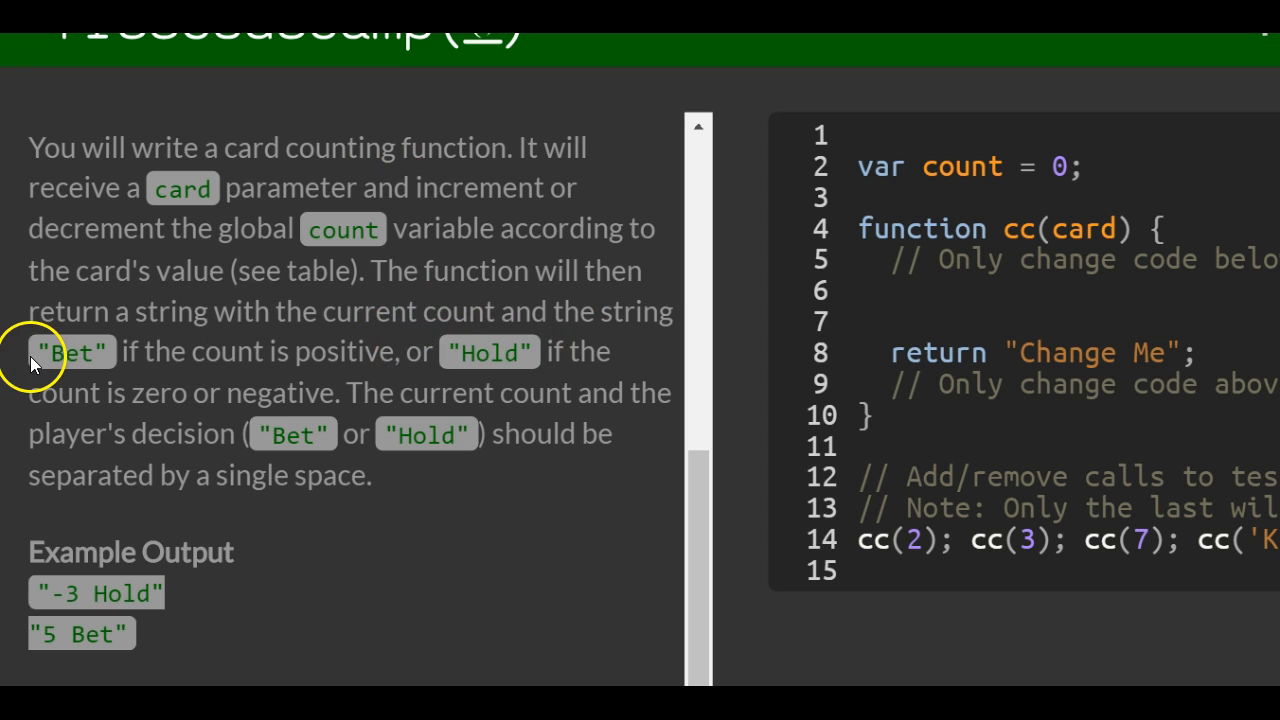
{"action": "mouse_move", "coordinate": [432, 108]}
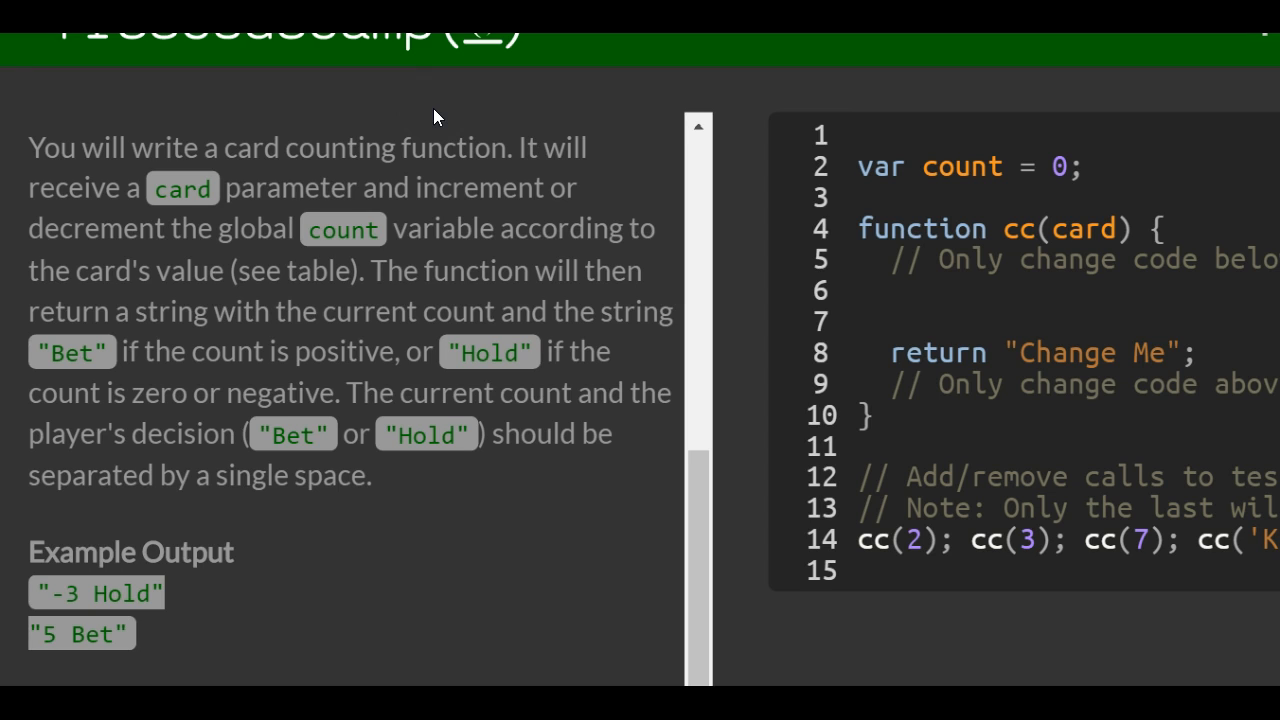
{"action": "scroll", "scroll_direction": "down", "scroll_amount": 3}
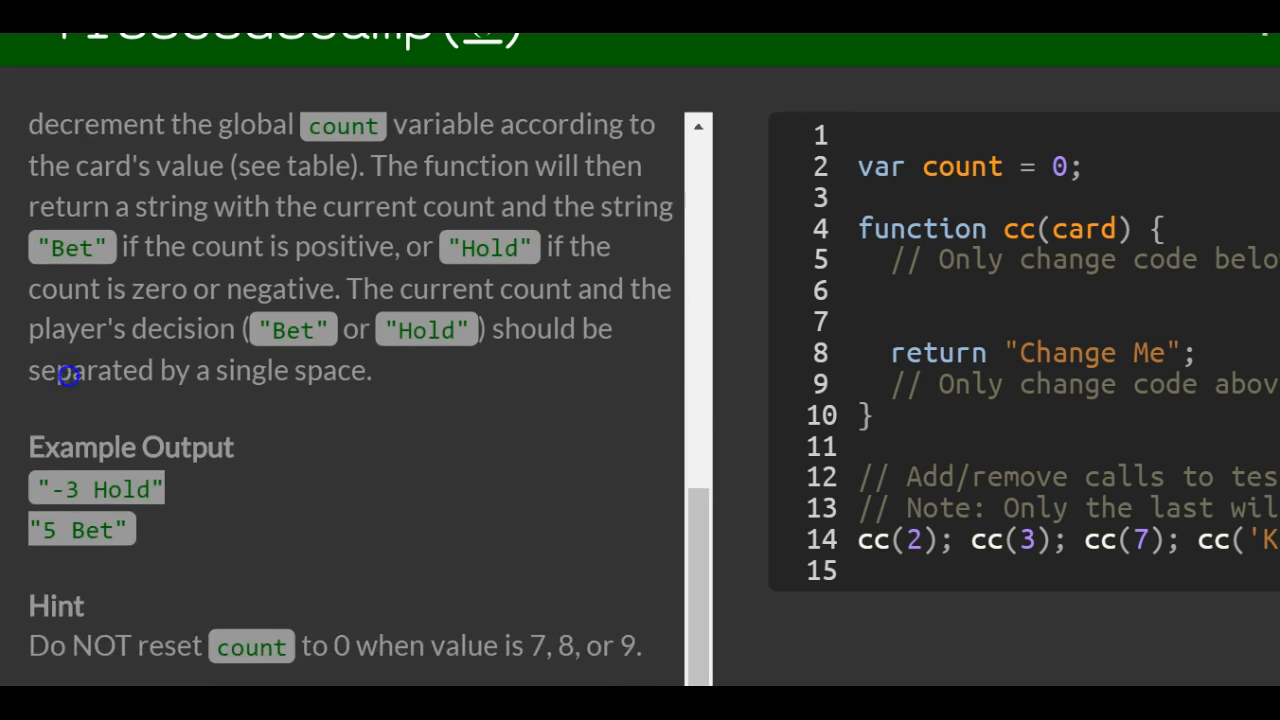
{"action": "scroll", "scroll_direction": "down", "scroll_amount": 3}
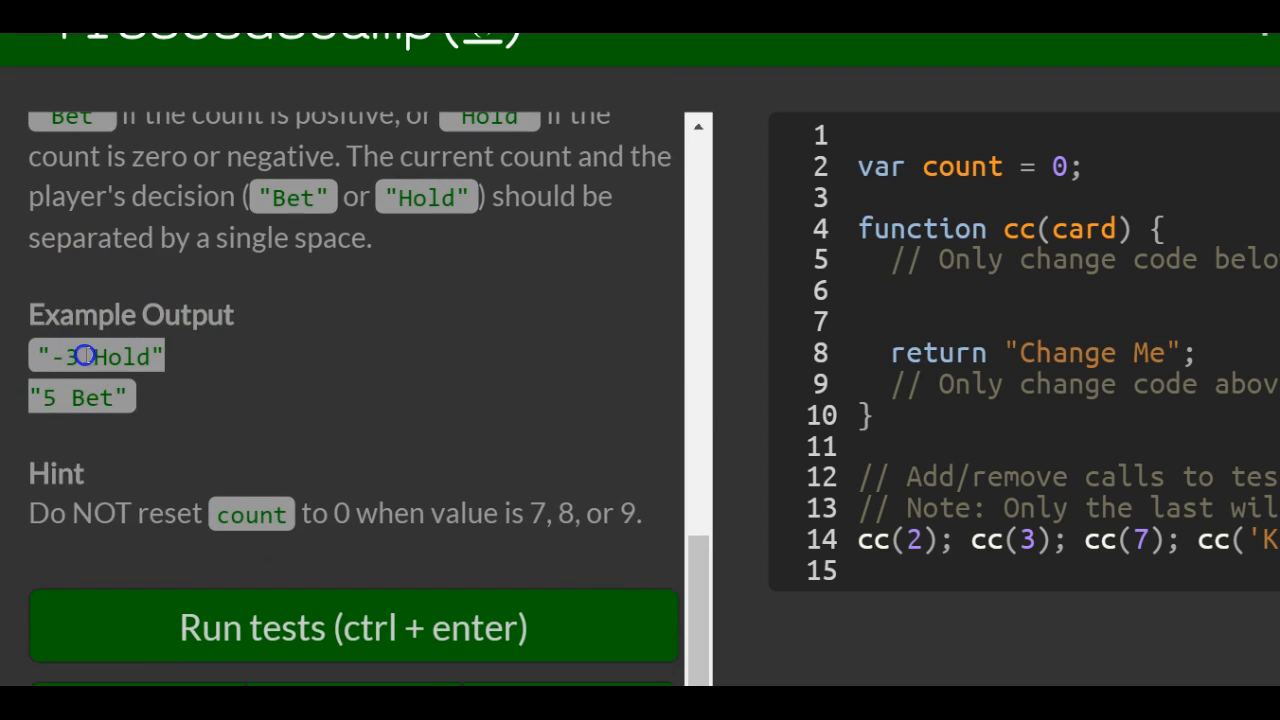
{"action": "double_click", "coordinate": [68, 356]}
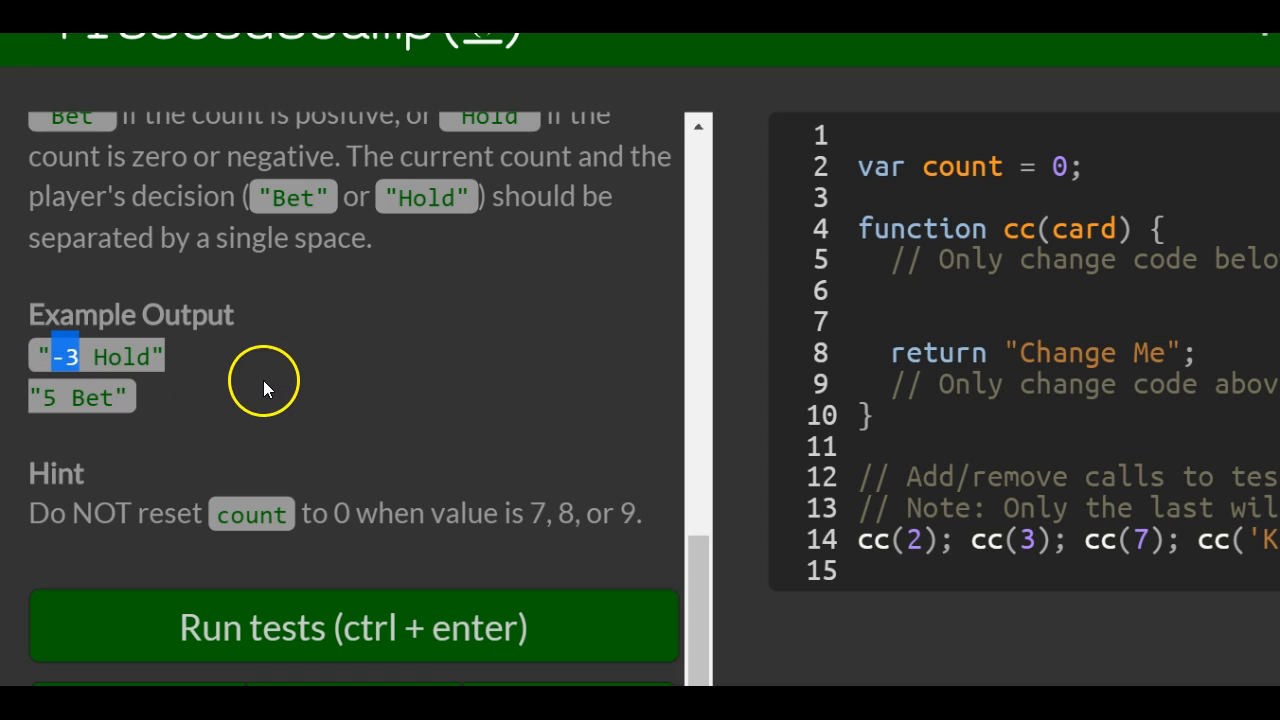
{"action": "double_click", "coordinate": [128, 356]}
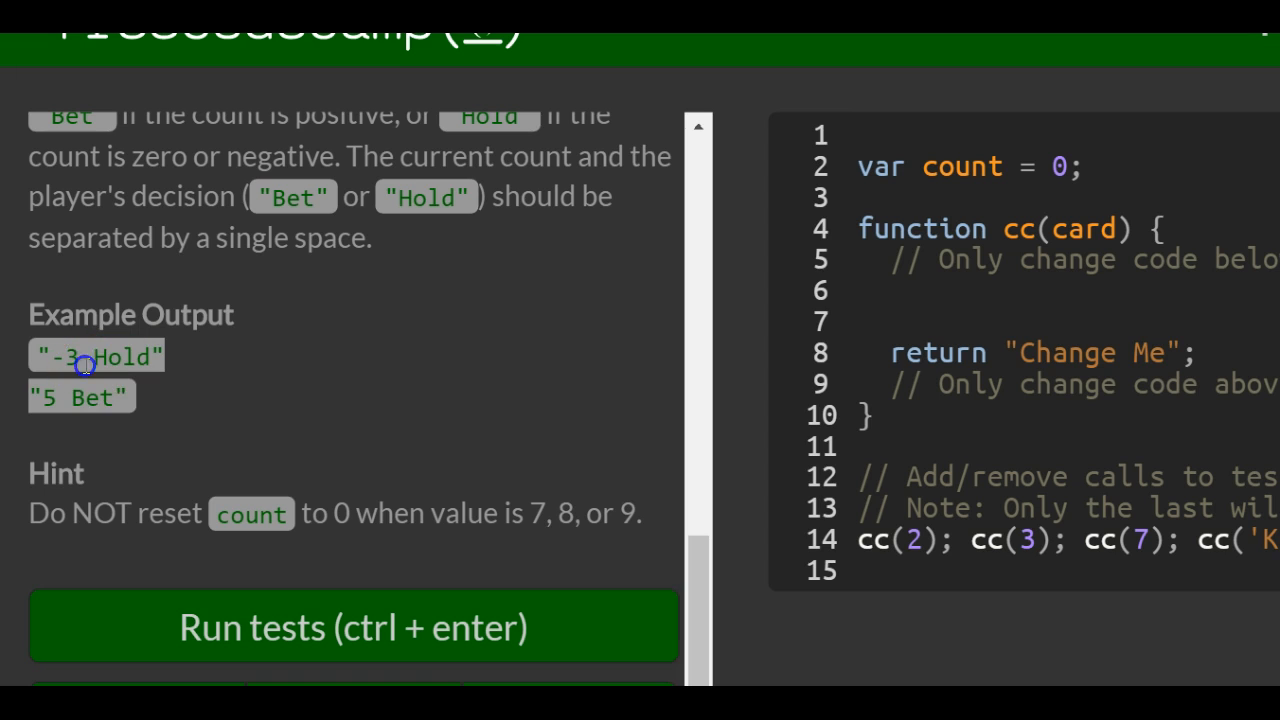
{"action": "double_click", "coordinate": [61, 356]}
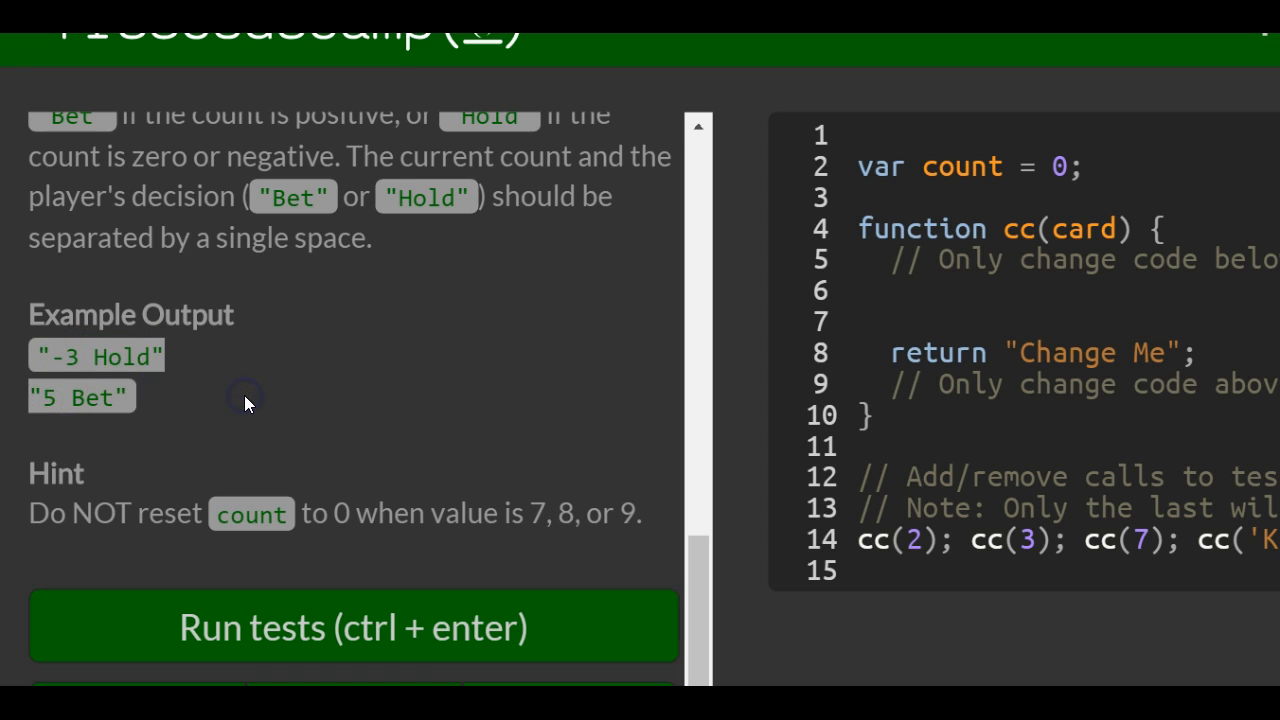
Scroll to the editor and place the caret on the empty line inside cc
{"action": "scroll", "scroll_direction": "down", "scroll_amount": 3}
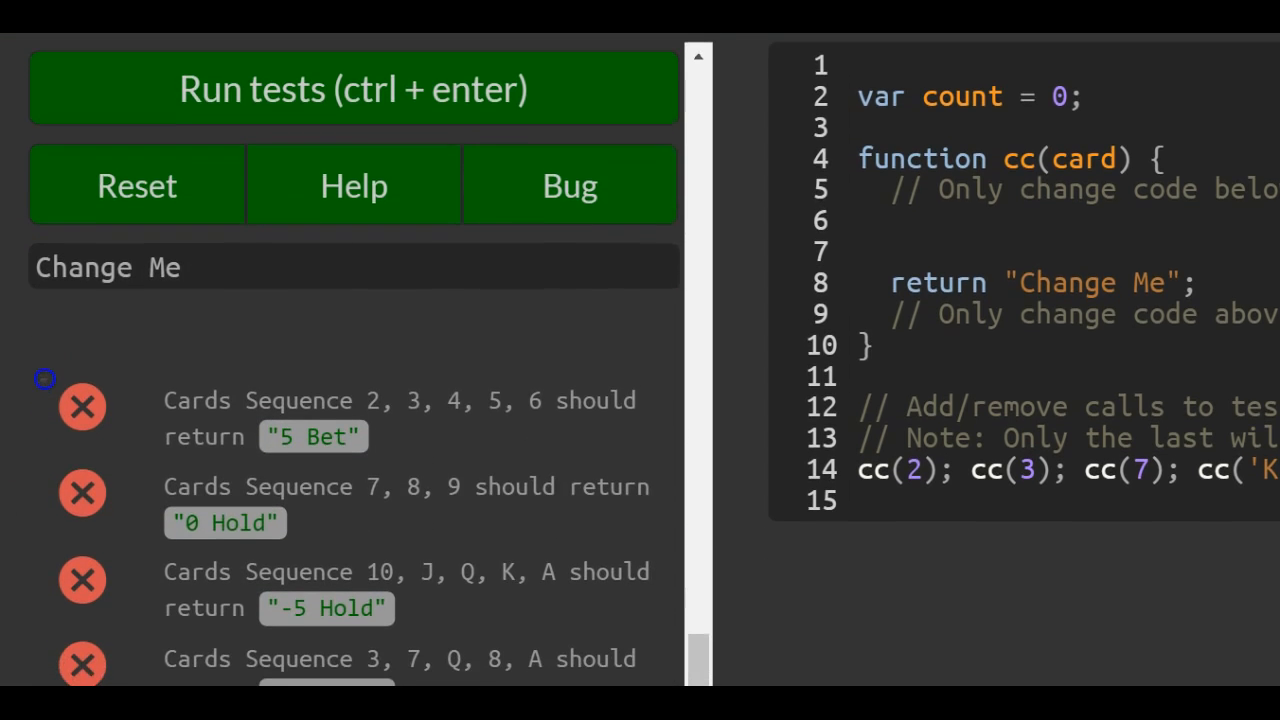
{"action": "scroll", "scroll_direction": "down", "scroll_amount": 3}
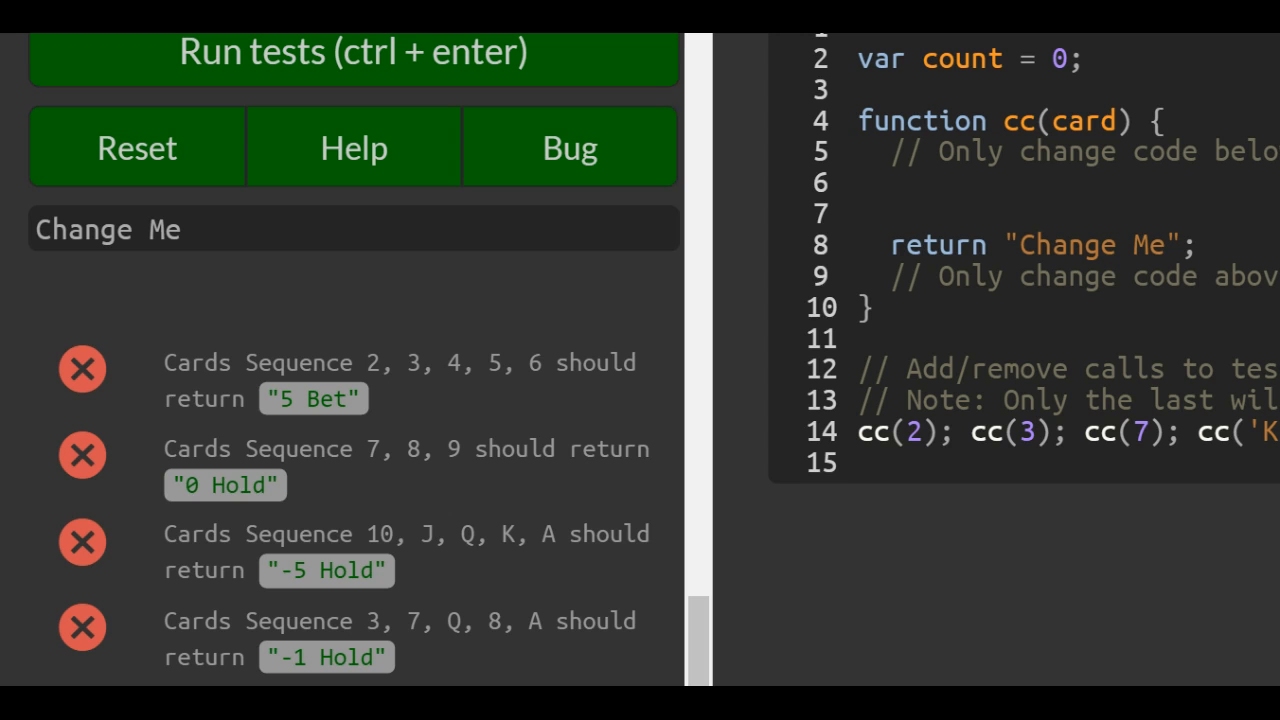
{"action": "scroll", "scroll_direction": "down", "scroll_amount": 3}
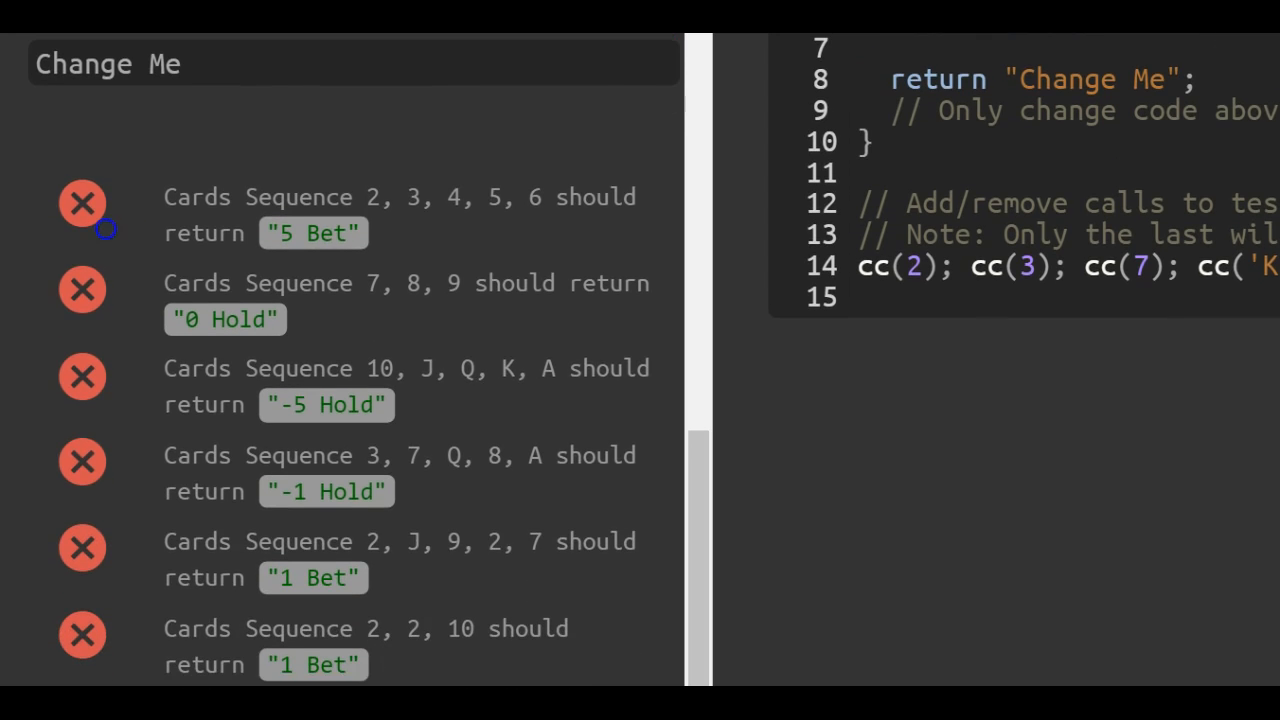
{"action": "scroll", "scroll_direction": "down", "scroll_amount": 3}
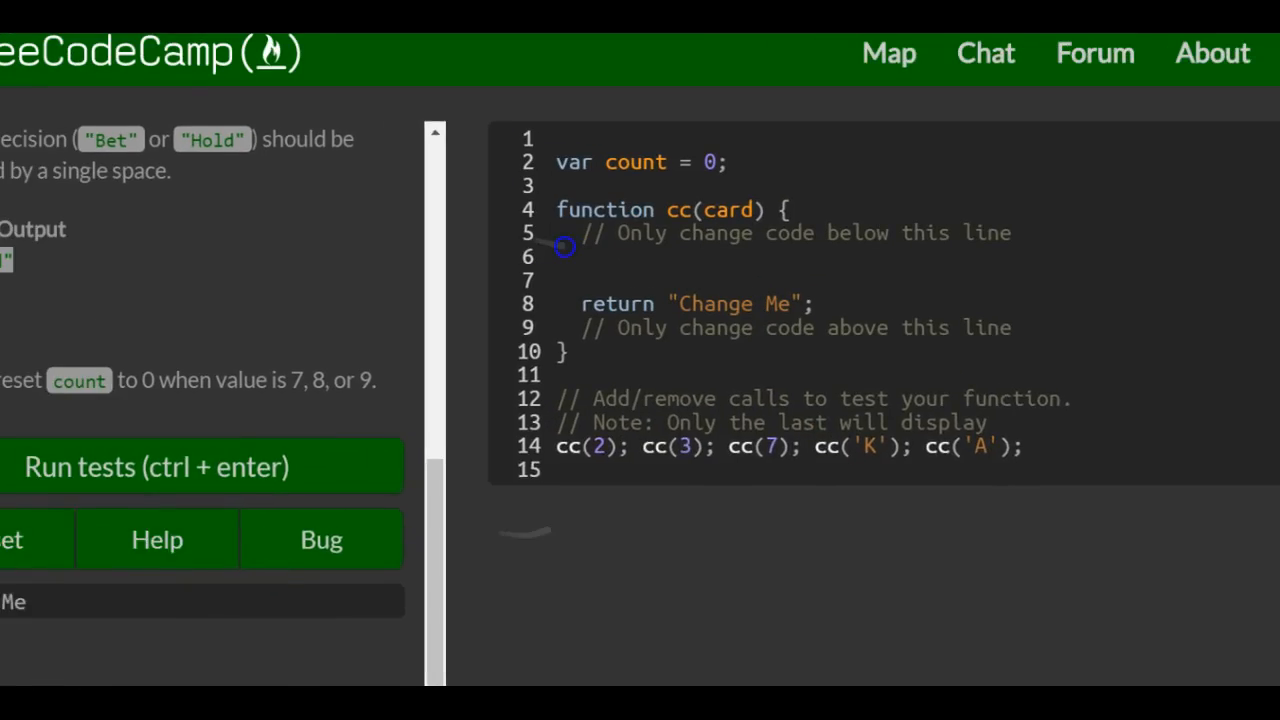
{"action": "left_click", "coordinate": [200, 466]}
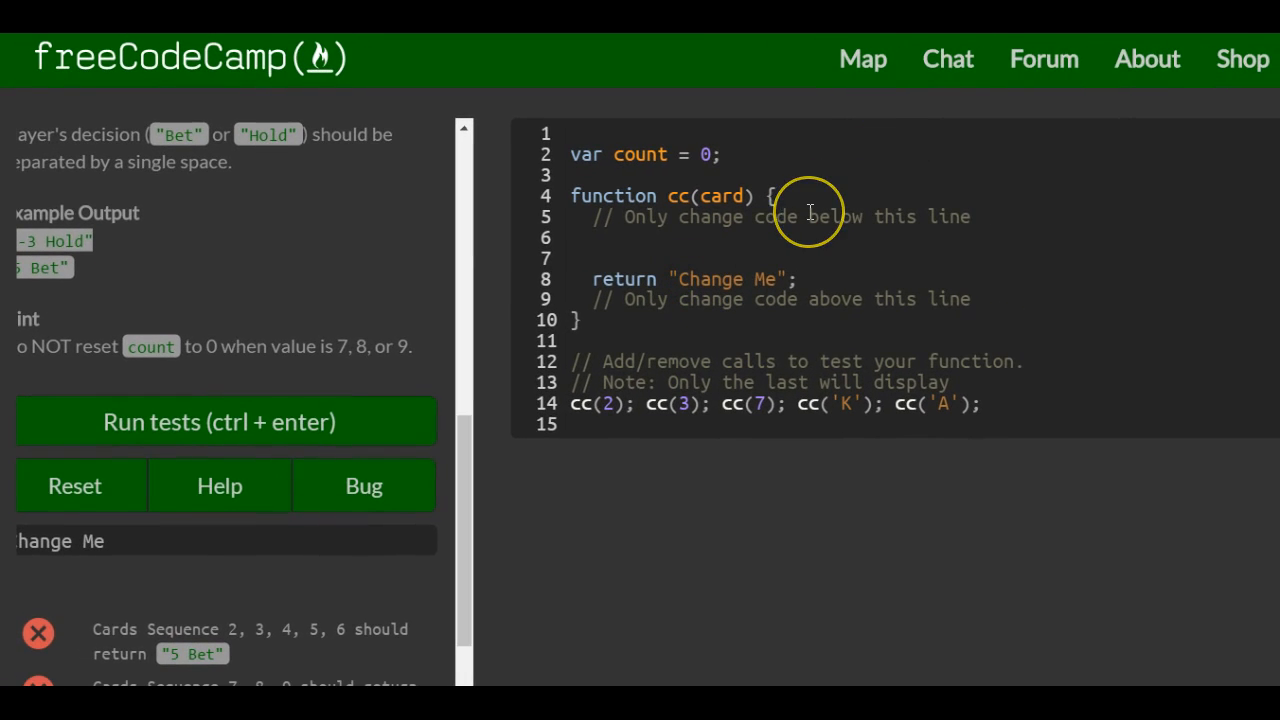
{"action": "left_click", "coordinate": [605, 237]}
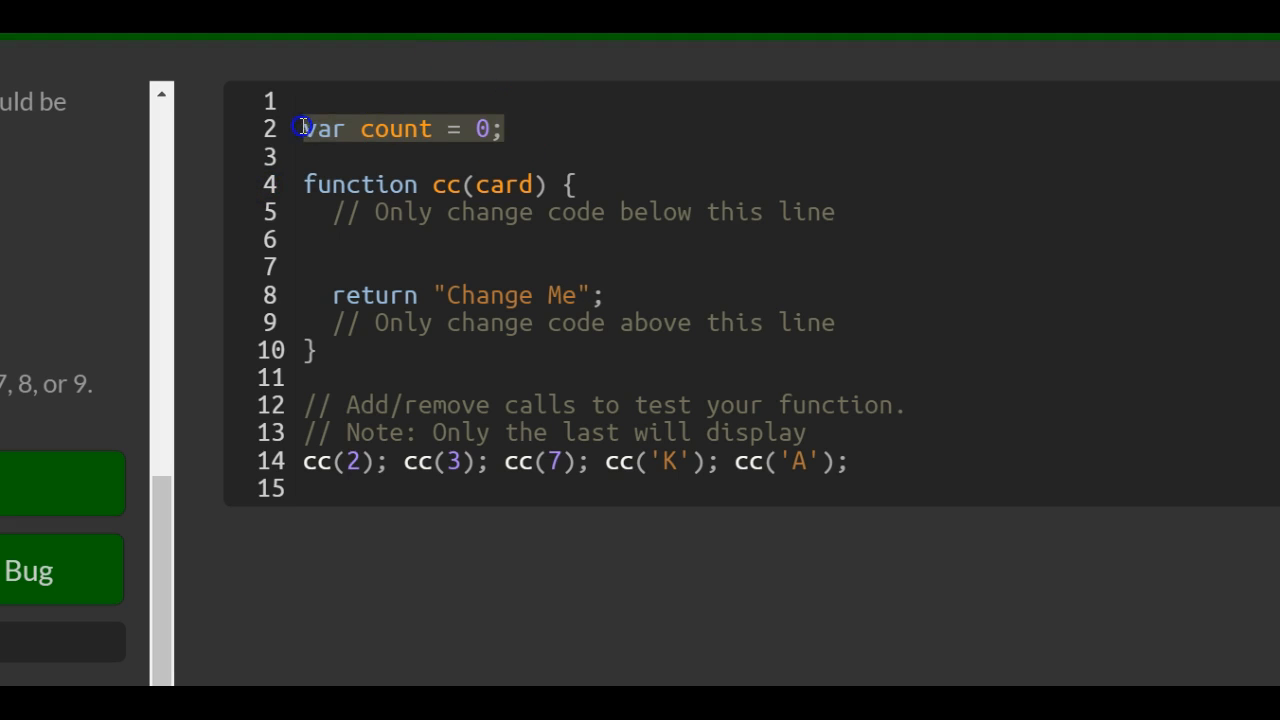
{"action": "left_click", "coordinate": [368, 238]}
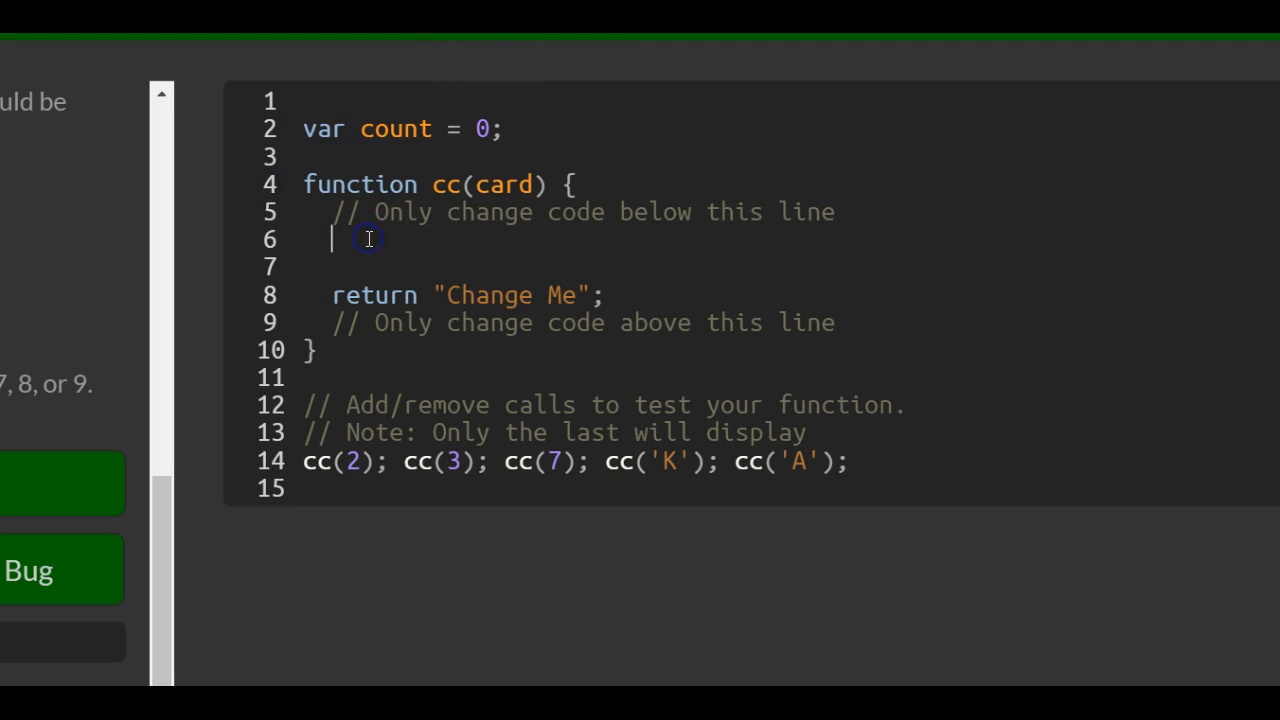
{"action": "left_click", "coordinate": [307, 461]}
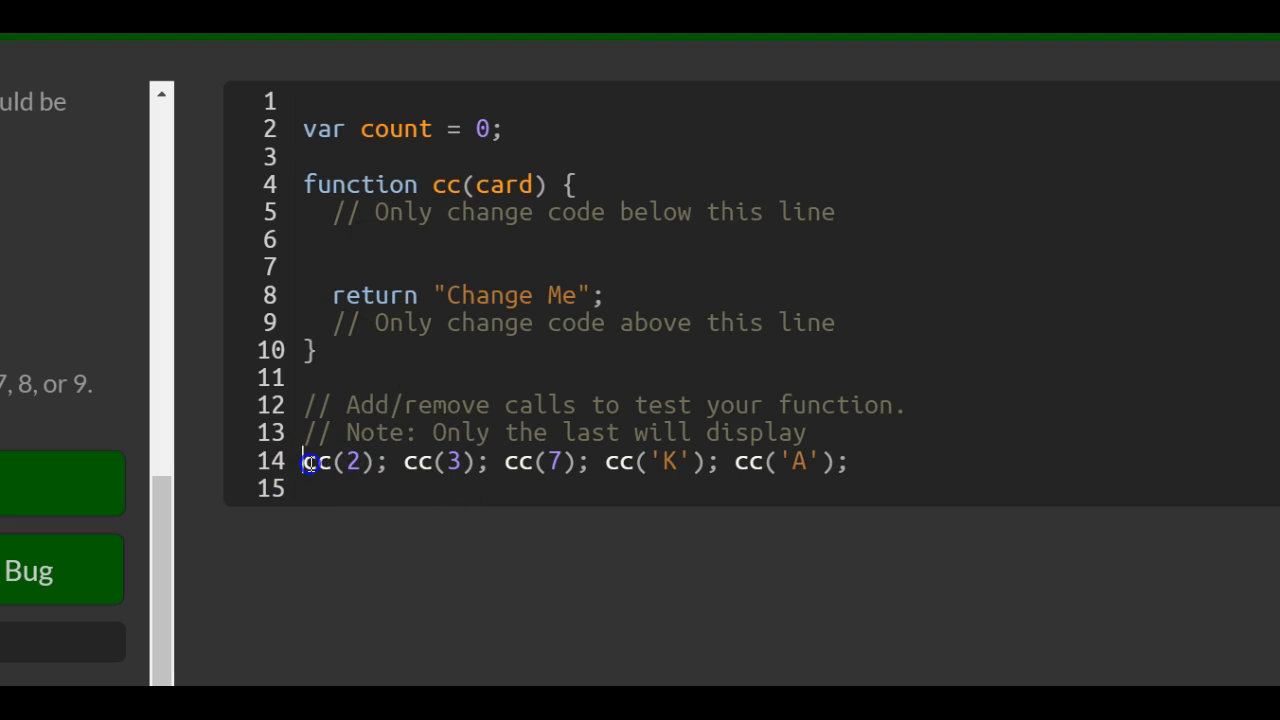
{"action": "left_click_drag", "start_coordinate": [308, 461], "coordinate": [828, 461]}
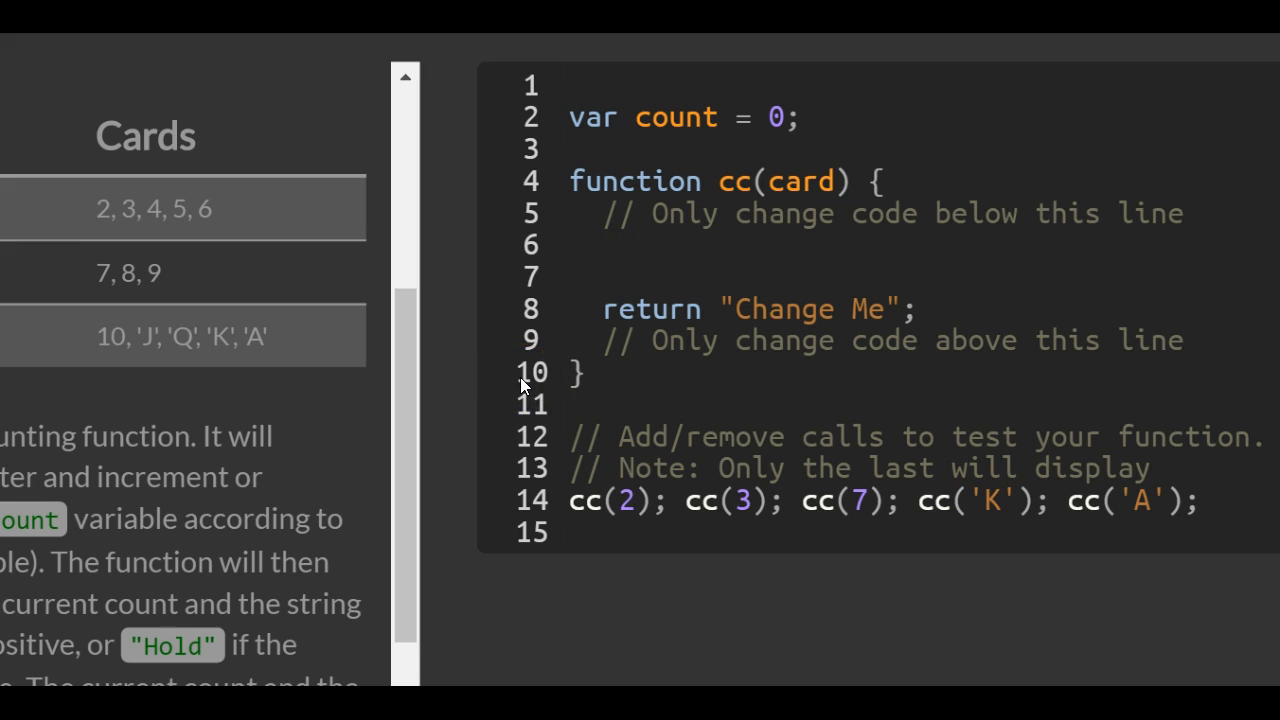
Type switch(card) on the empty line above the return
{"action": "type", "text": "switch"}
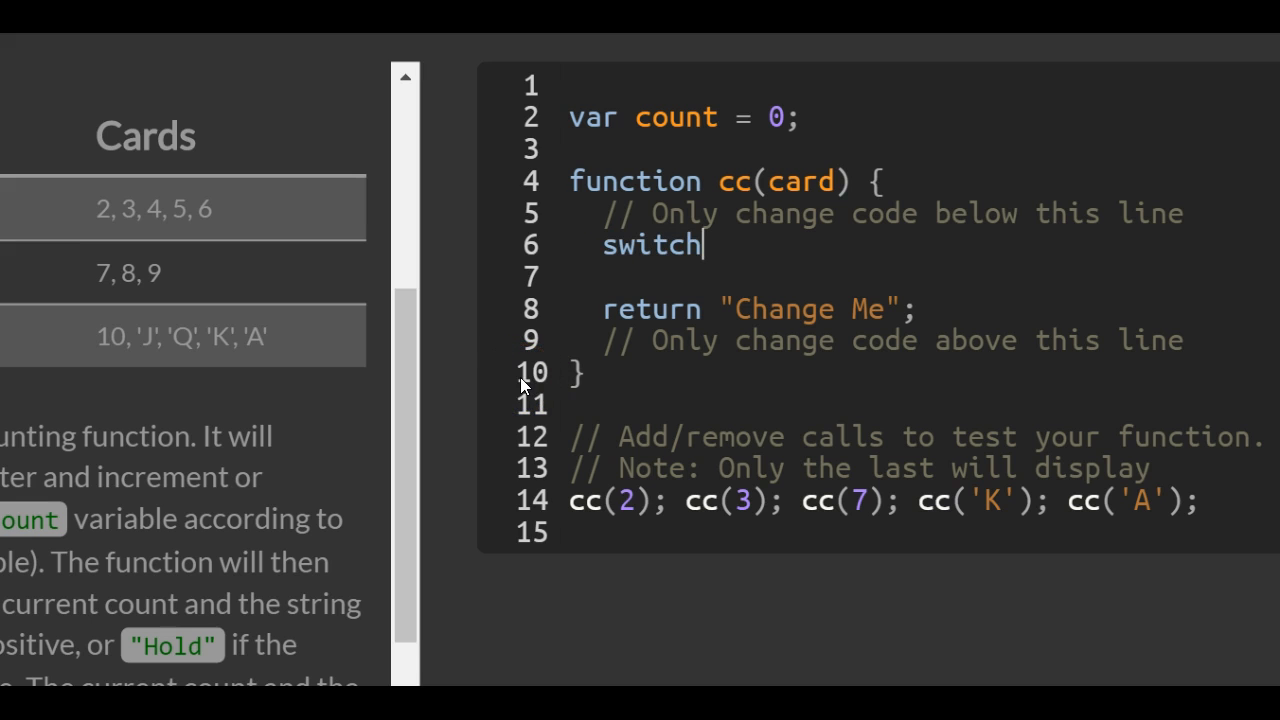
{"action": "type", "text": "()"}
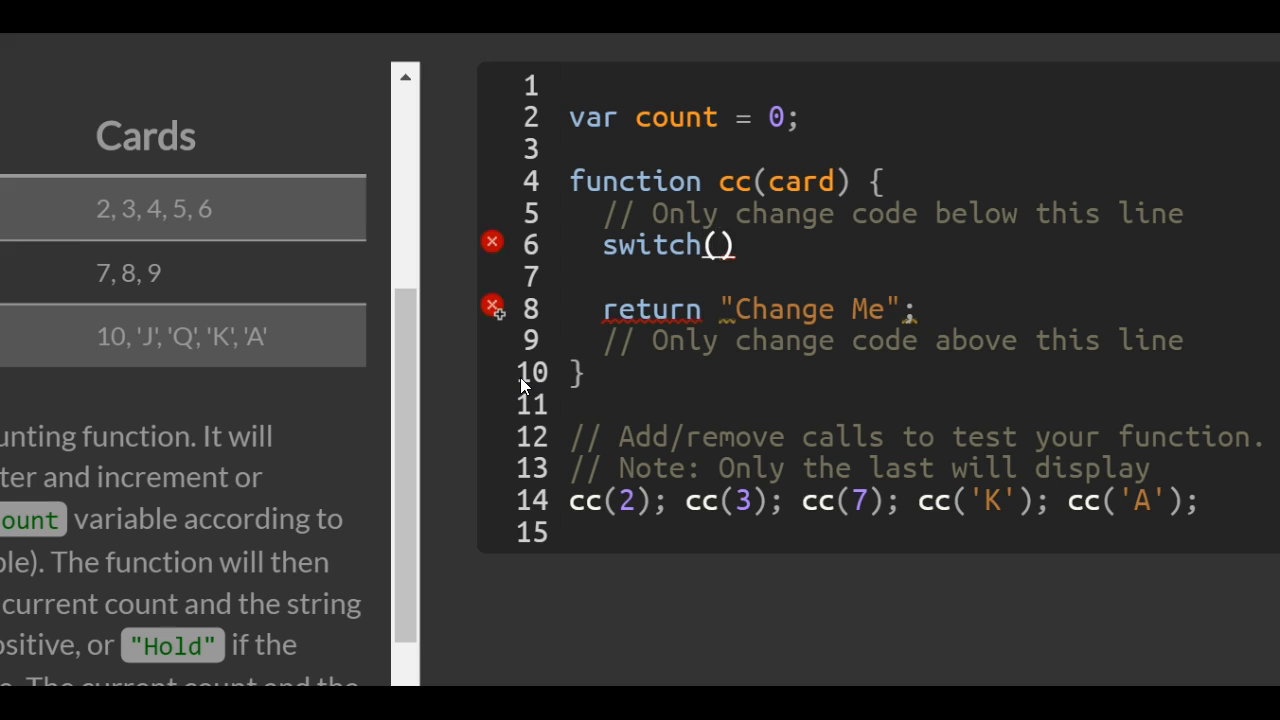
{"action": "key", "text": "Backspace"}
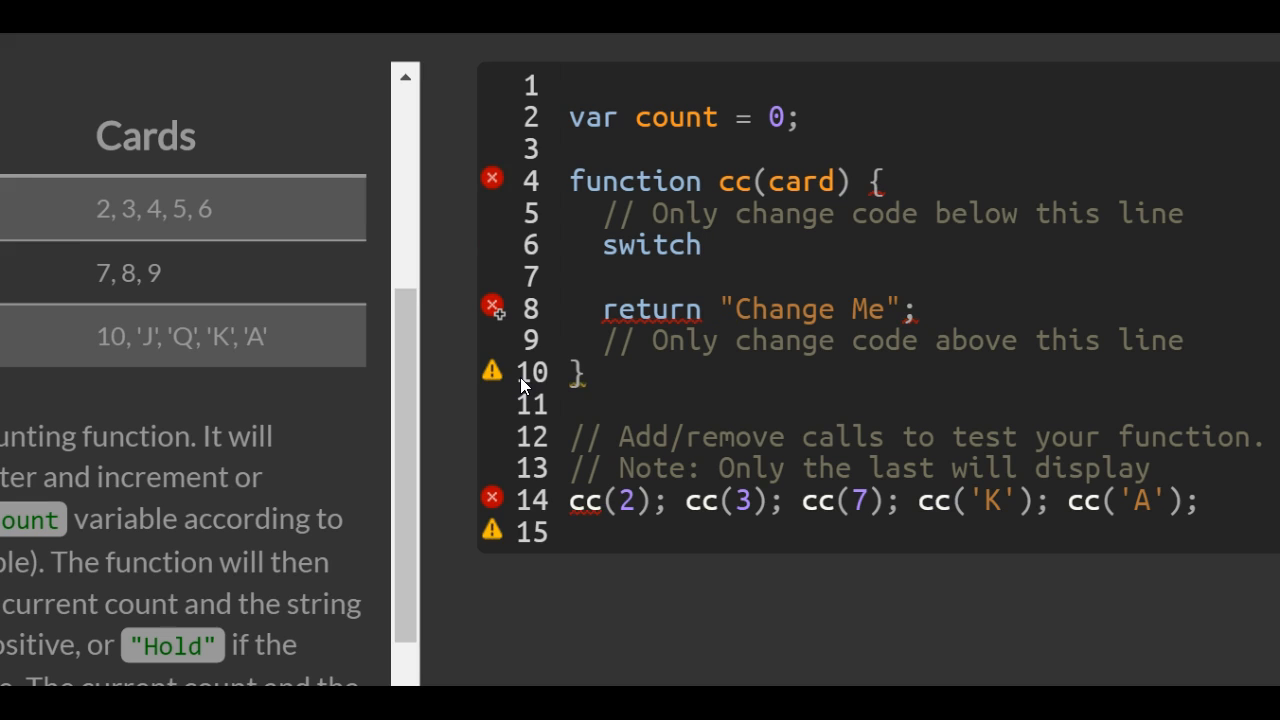
{"action": "type", "text": "()"}
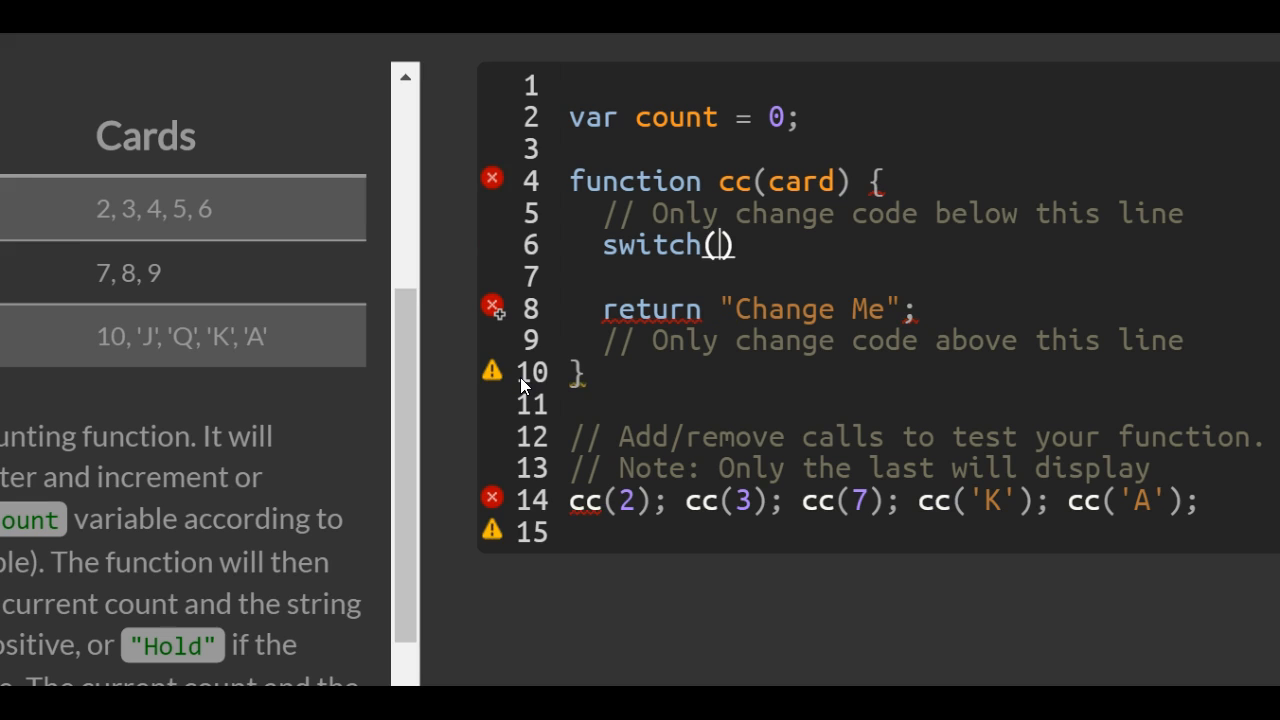
{"action": "type", "text": "card"}
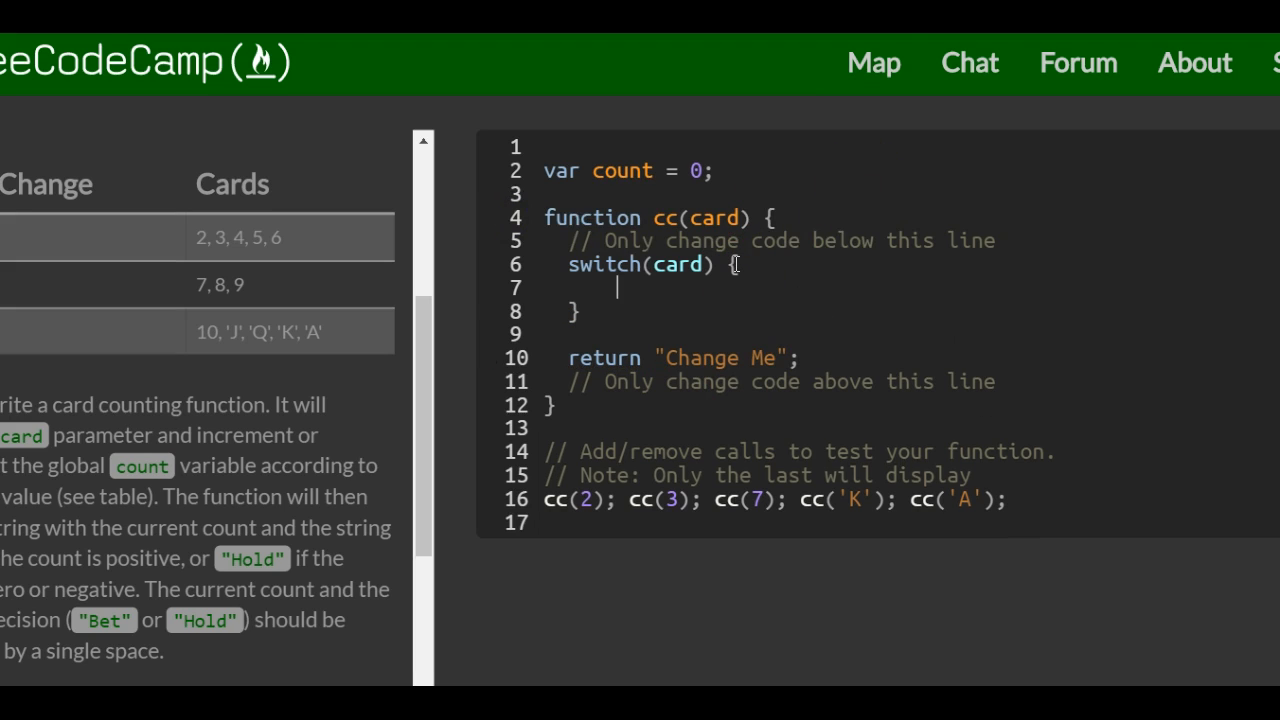
Type the case labels 2, 3, 4, 5 and 6: inside the switch body
{"action": "type", "text": "c"}
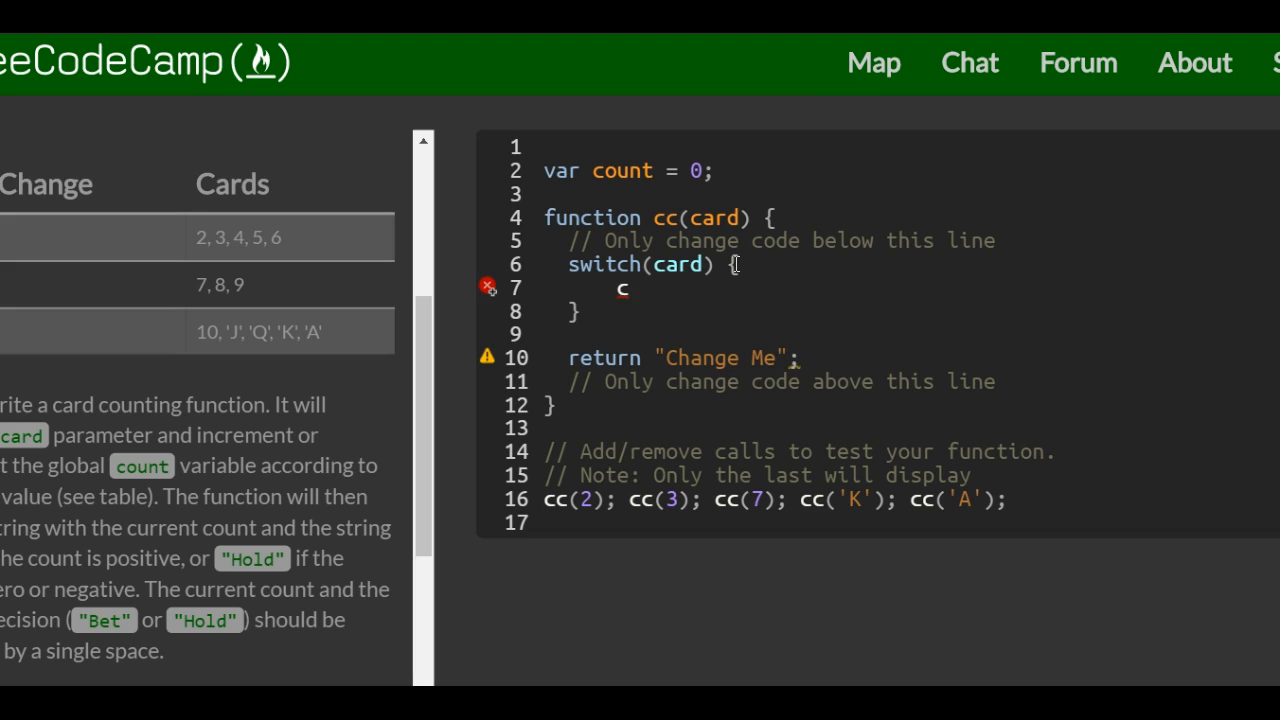
{"action": "type", "text": "ase"}
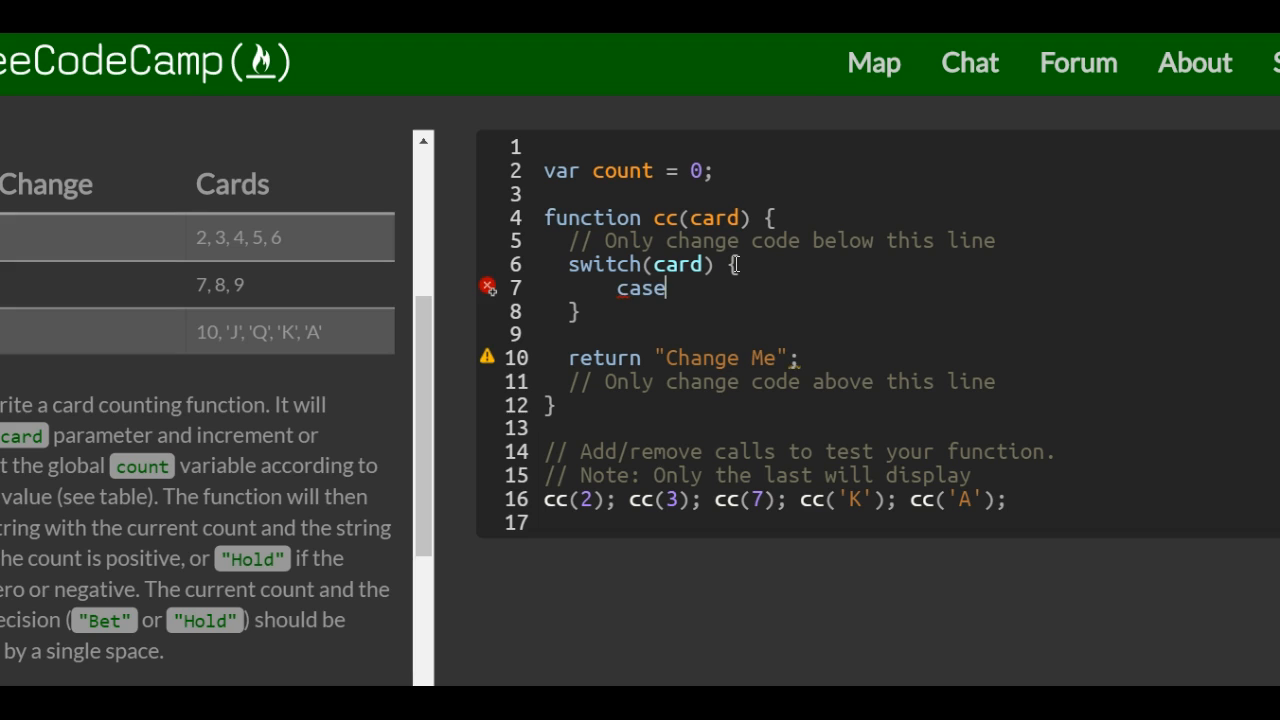
{"action": "type", "text": "2"}
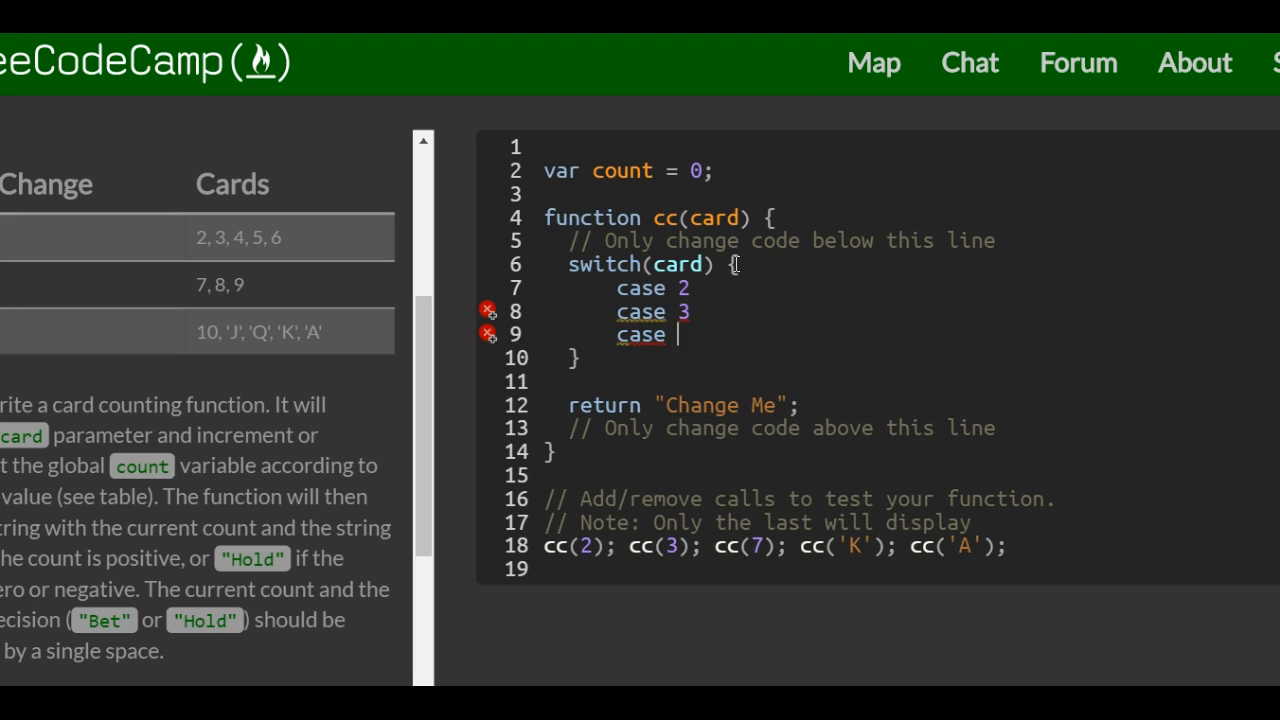
{"action": "type", "text": "4"}
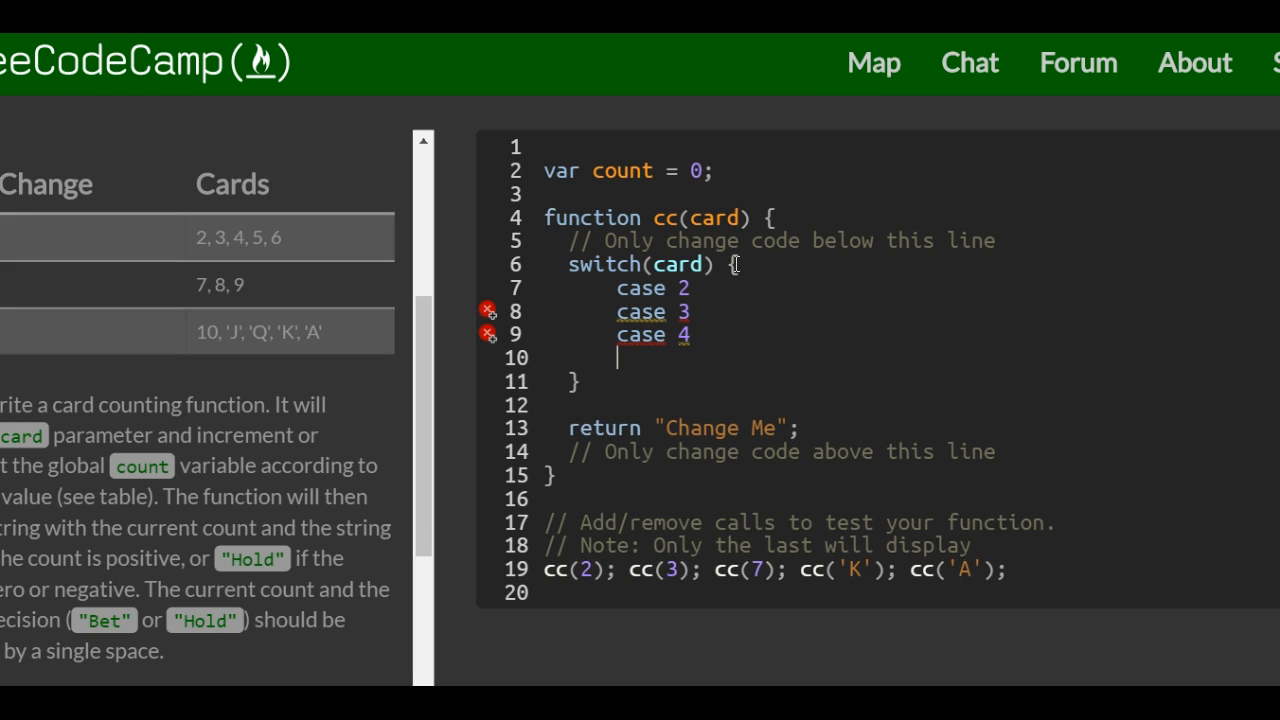
{"action": "type", "text": "case"}
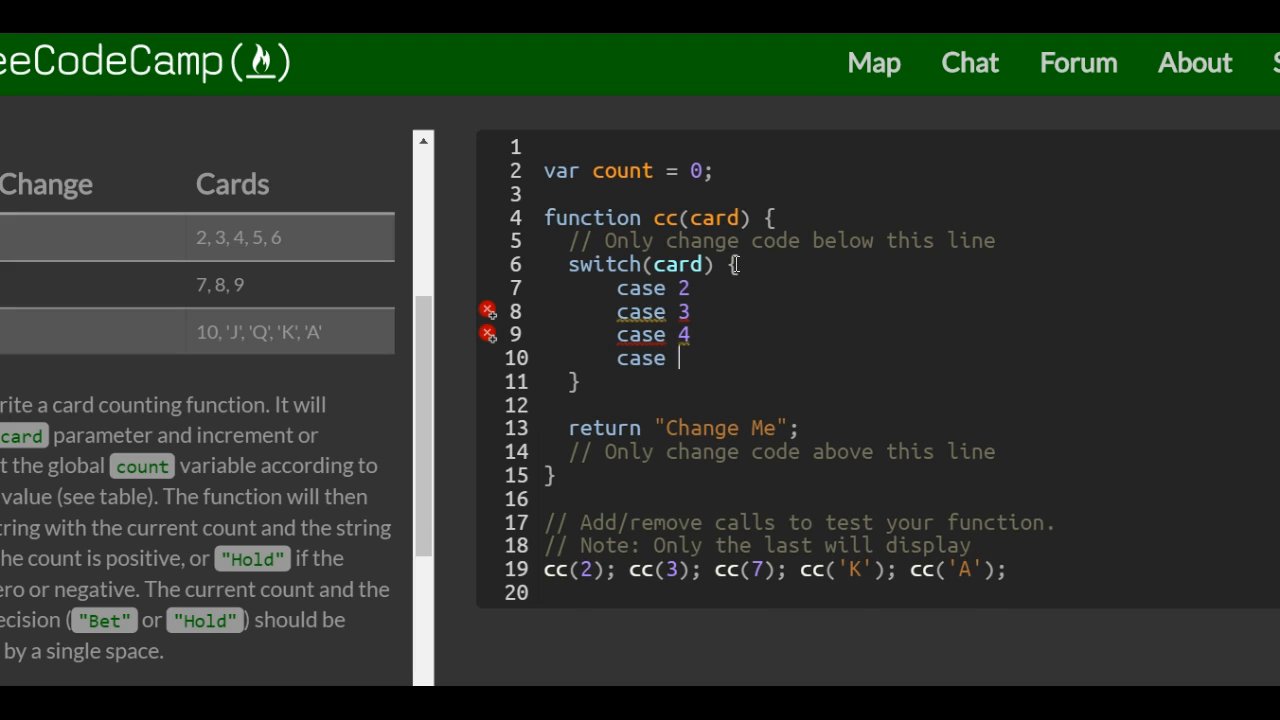
{"action": "type", "text": "5"}
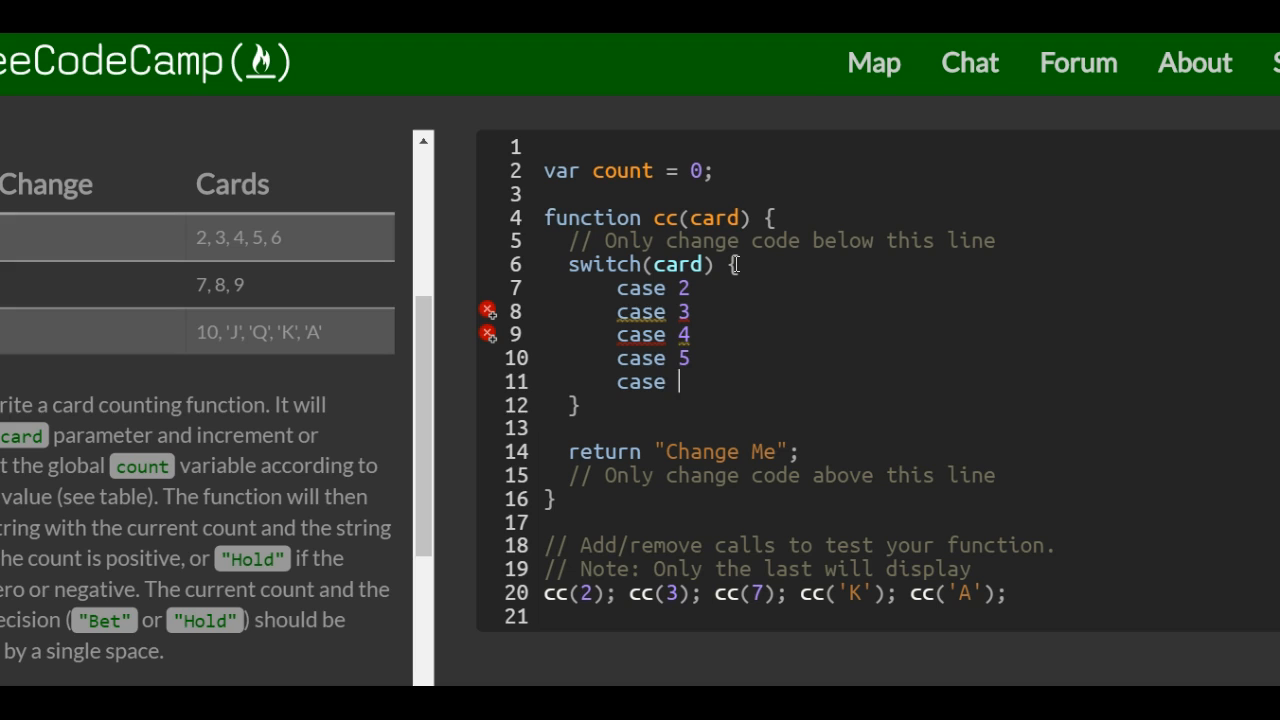
{"action": "type", "text": "6:"}
{"action": "left_click", "coordinate": [905, 288]}
{"action": "type", "text": ":"}
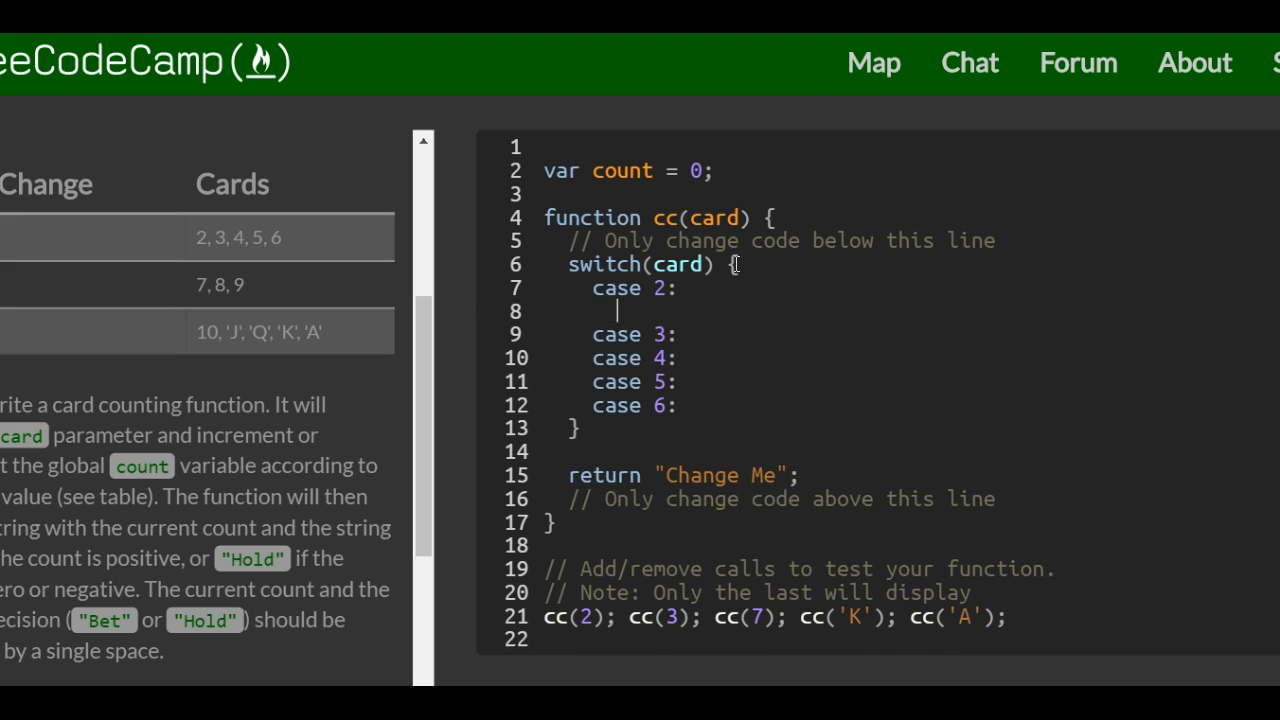
Add count += 1; and break; beneath case 6
{"action": "type", "text": "c"}
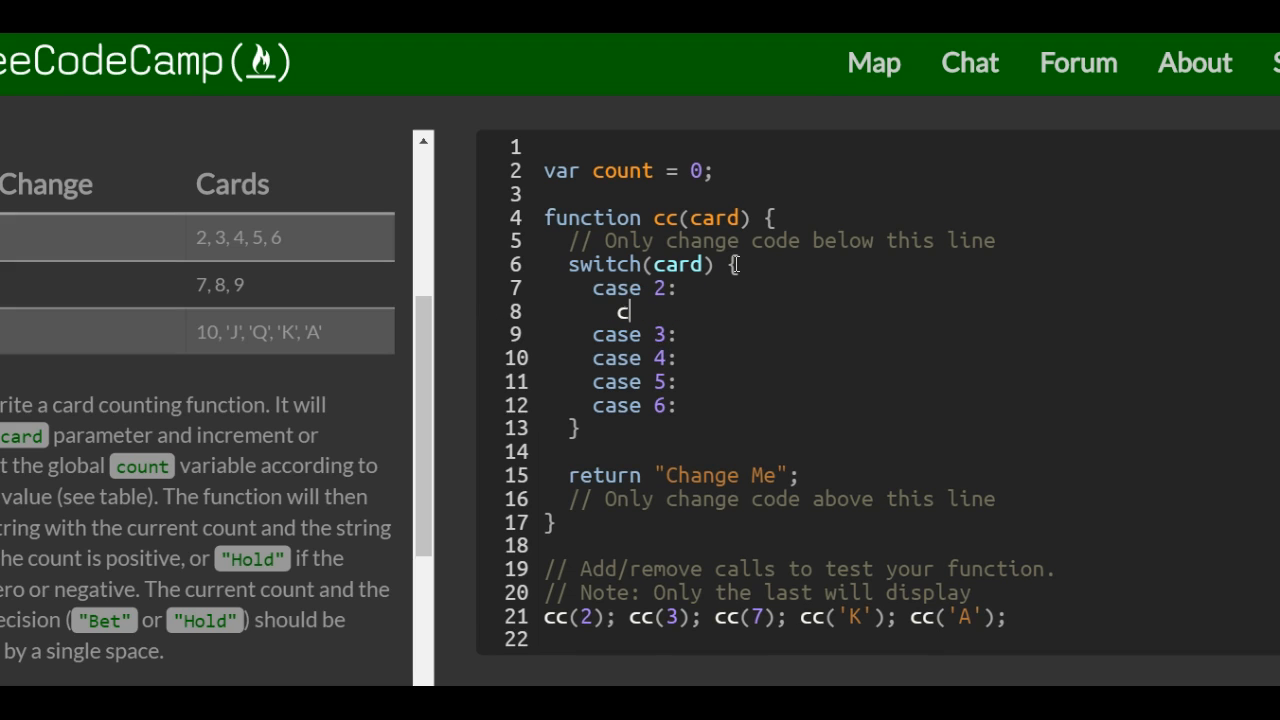
{"action": "type", "text": "ount"}
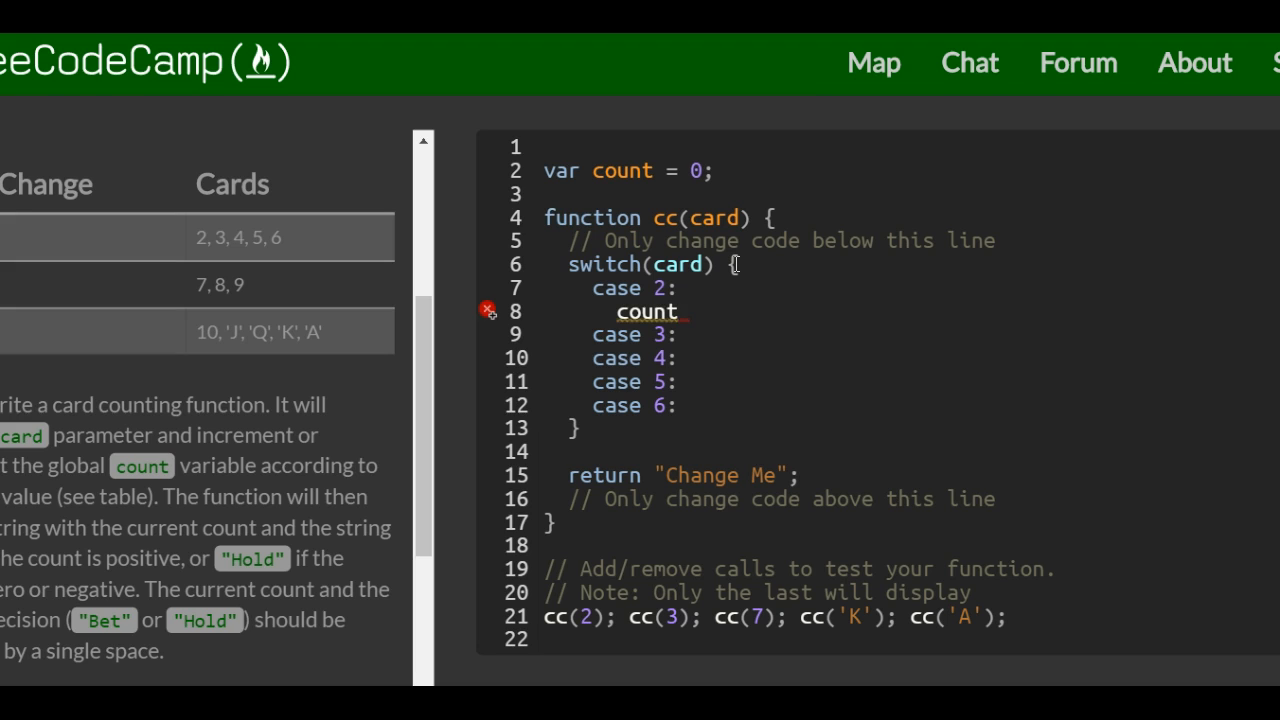
{"action": "type", "text": "+= 1"}
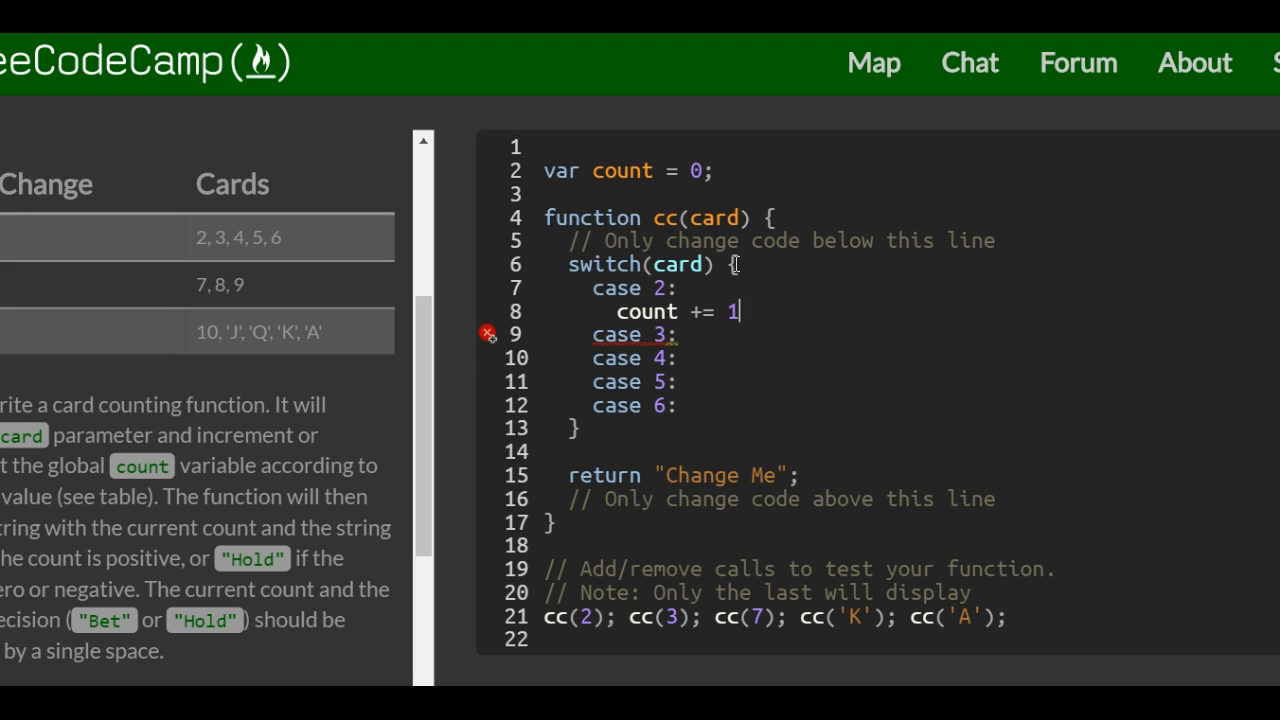
{"action": "key", "text": "BackSpace"}
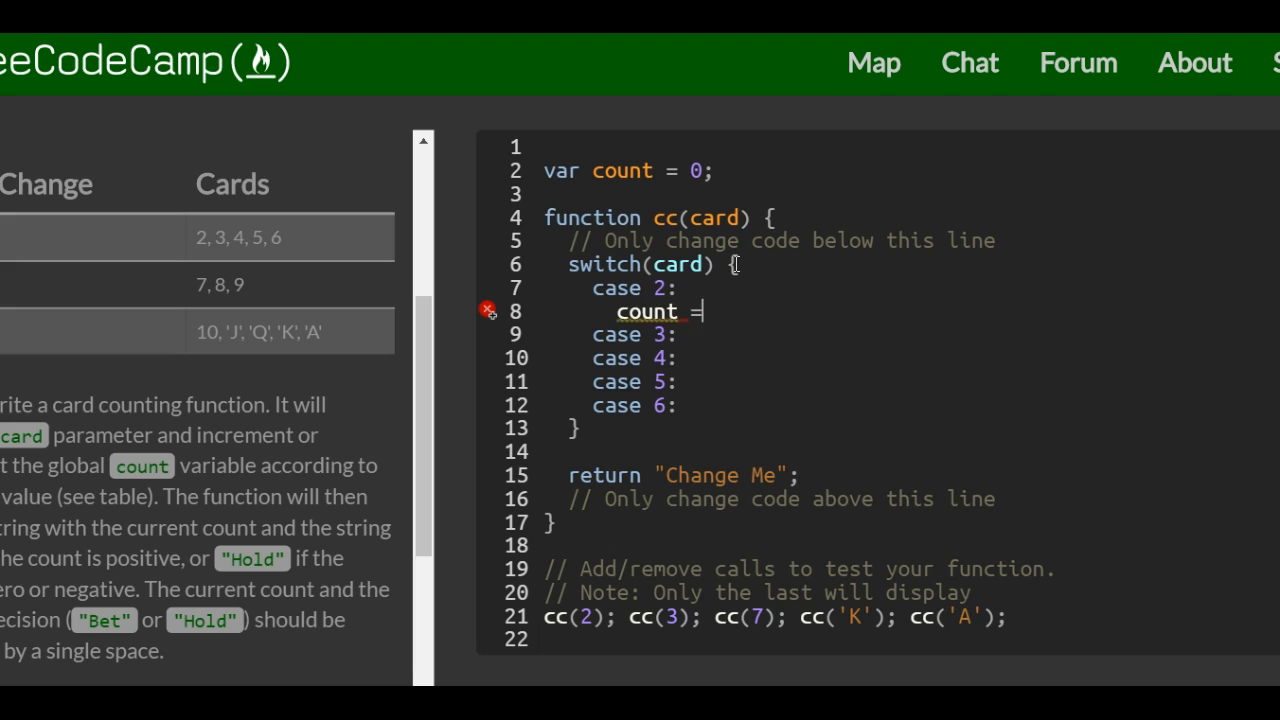
{"action": "type", "text": "count"}
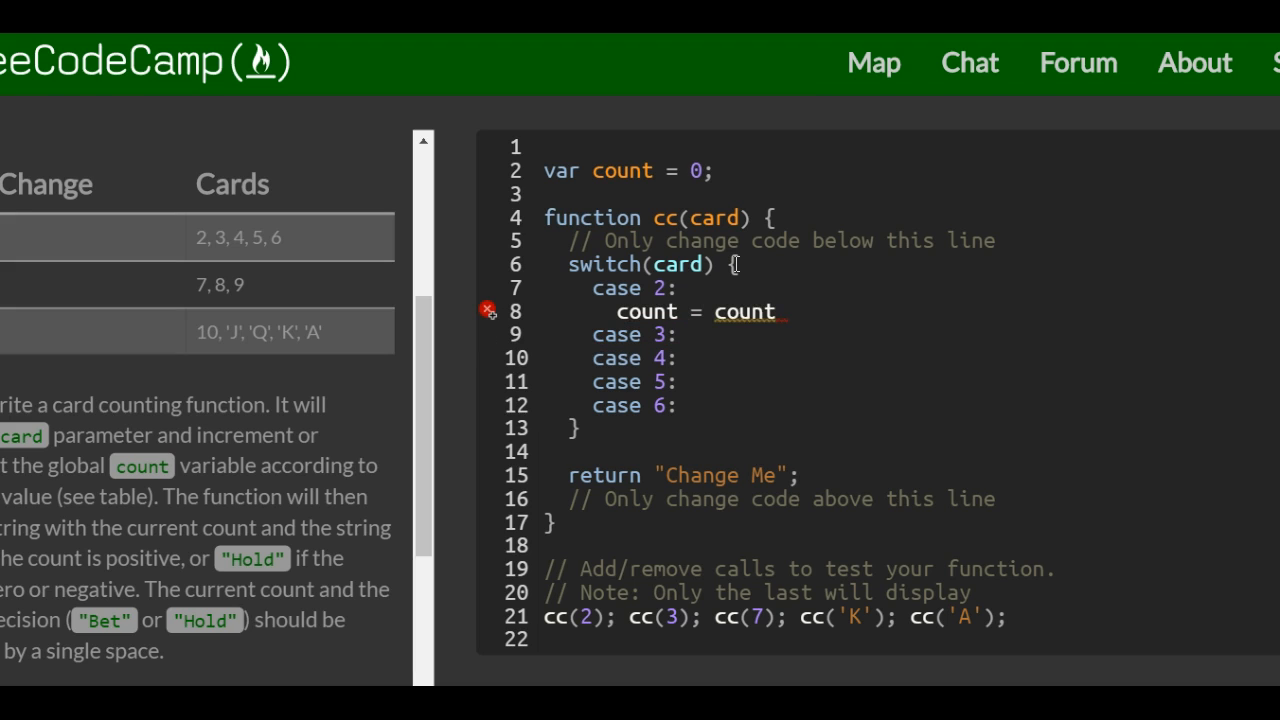
{"action": "type", "text": "+"}
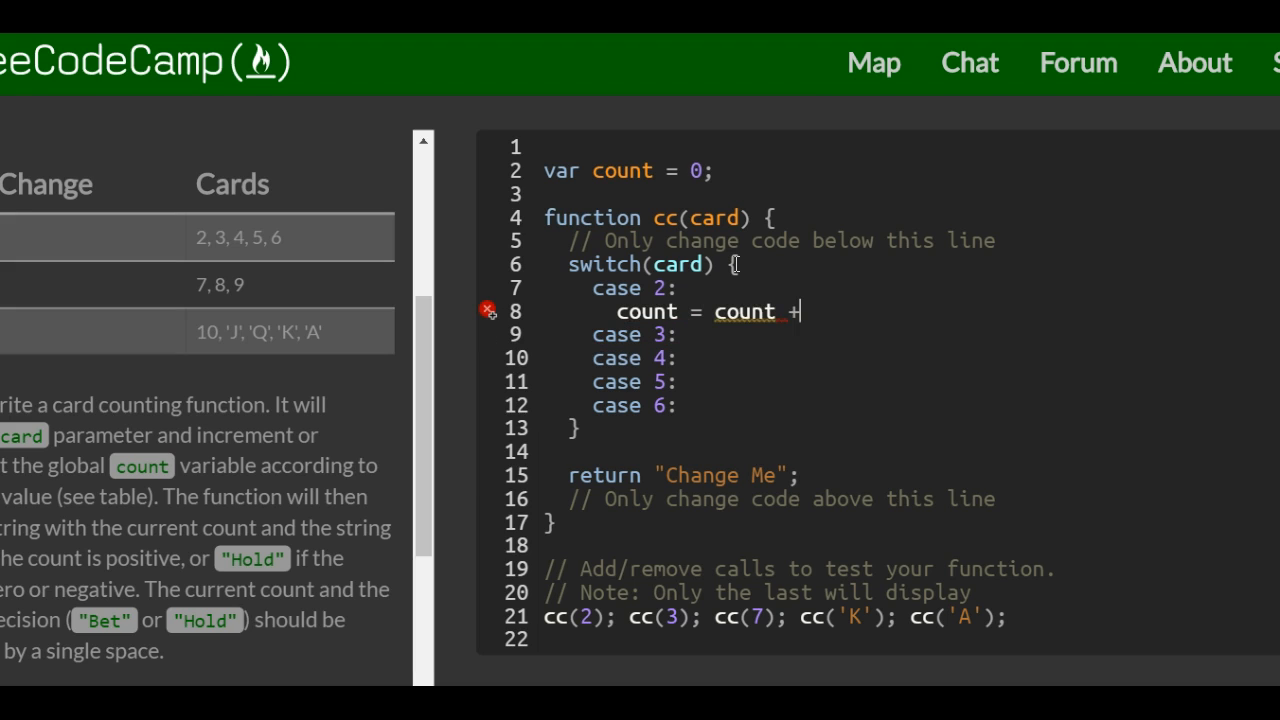
{"action": "type", "text": "1"}
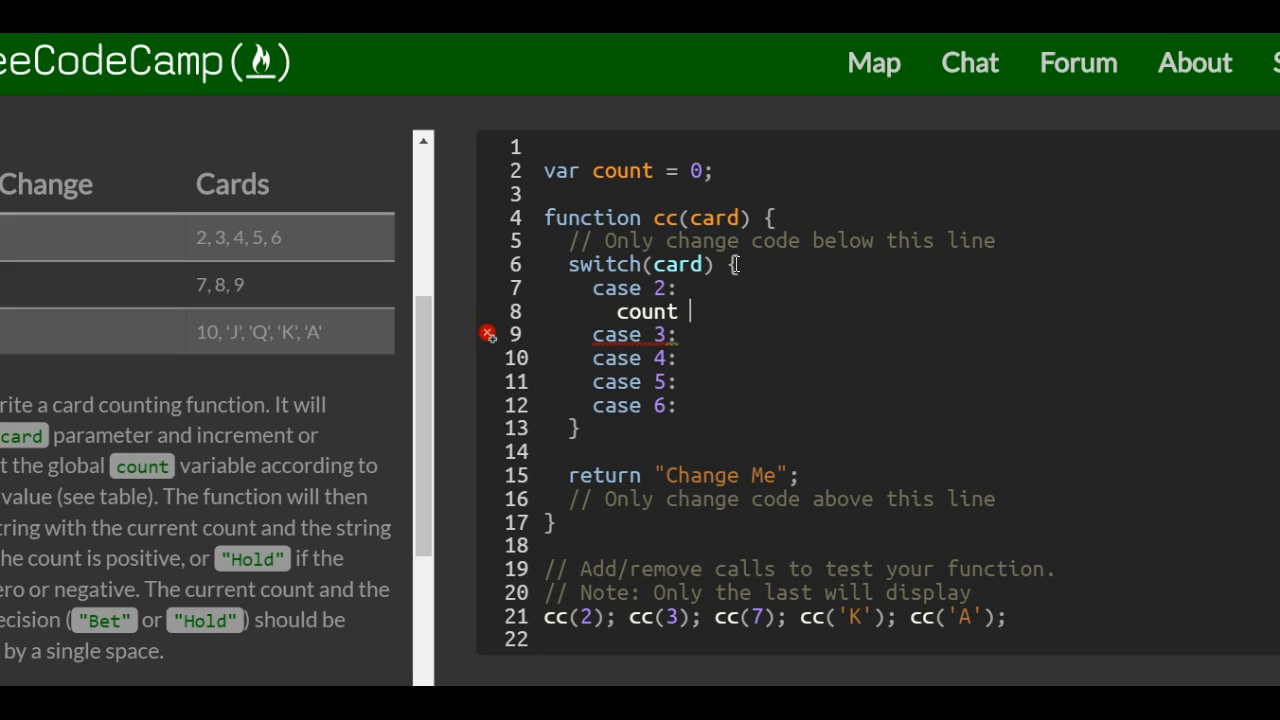
{"action": "type", "text": "+"}
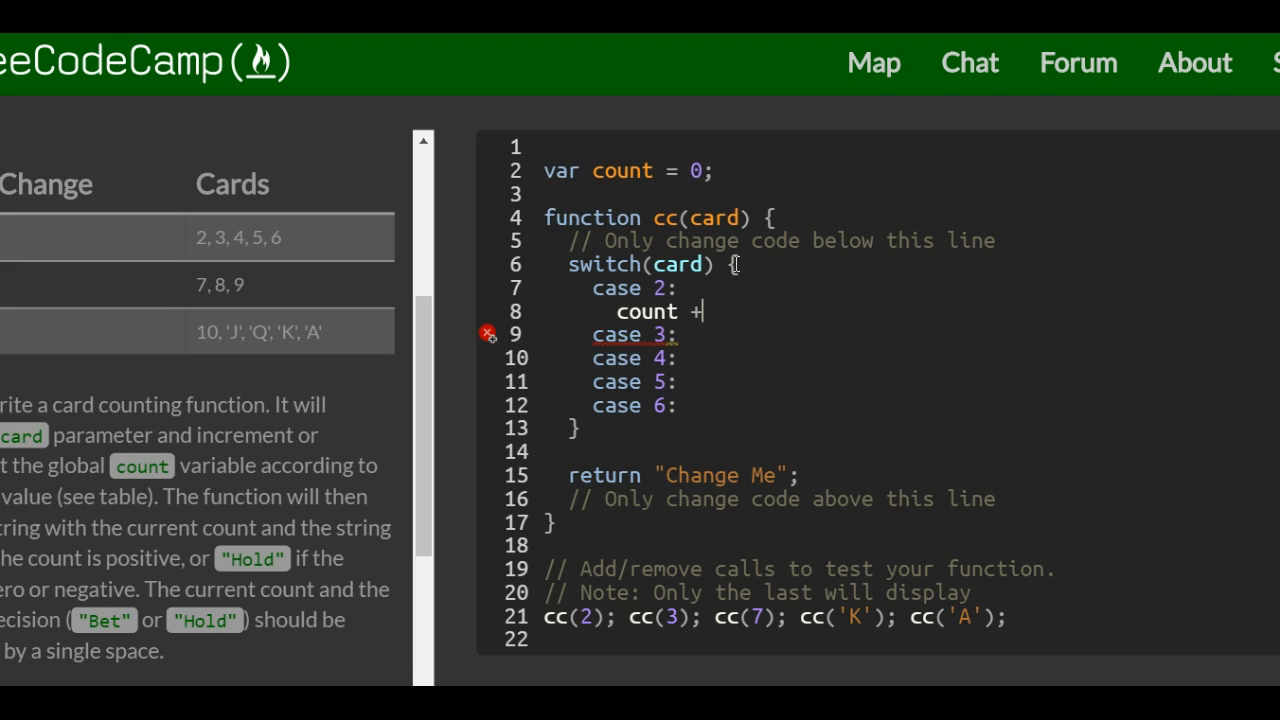
{"action": "type", "text": "= 1;"}
{"action": "type", "text": "b"}
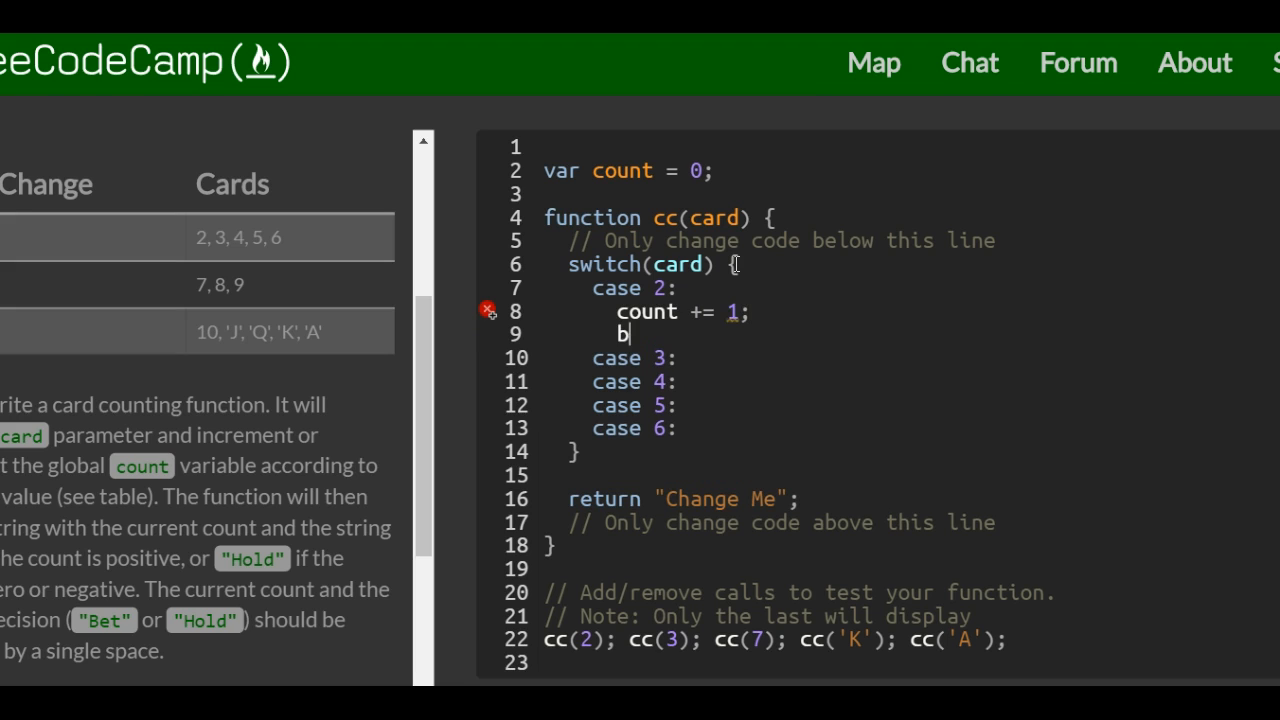
{"action": "type", "text": "reak;"}
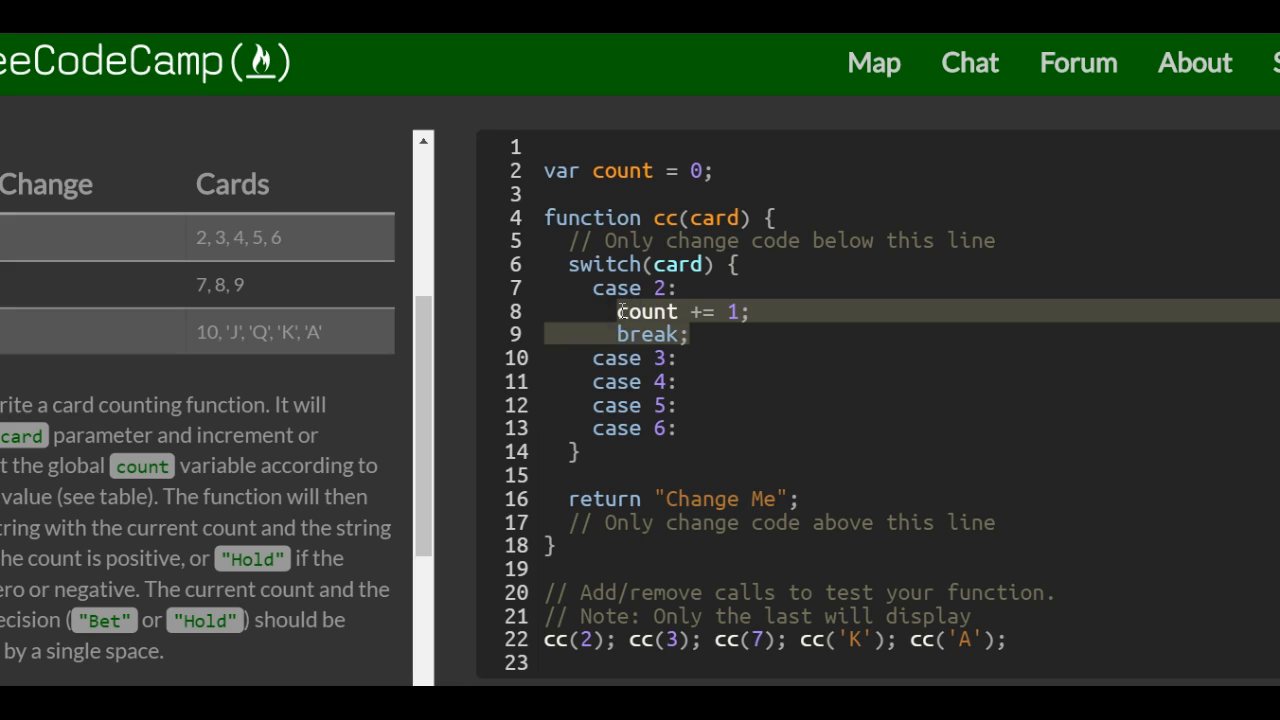
Type count += 1; at the end of the case 3 line and again below
{"action": "left_click", "coordinate": [677, 357]}
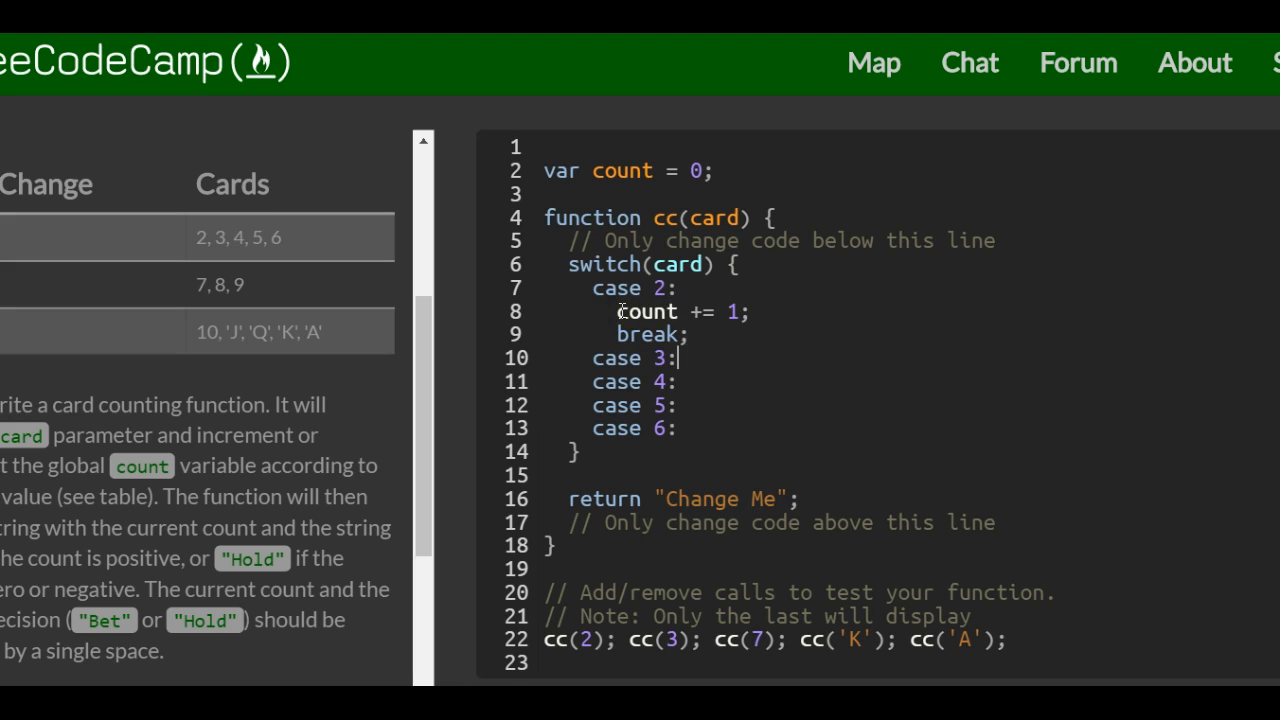
{"action": "type", "text": "count += 1;"}
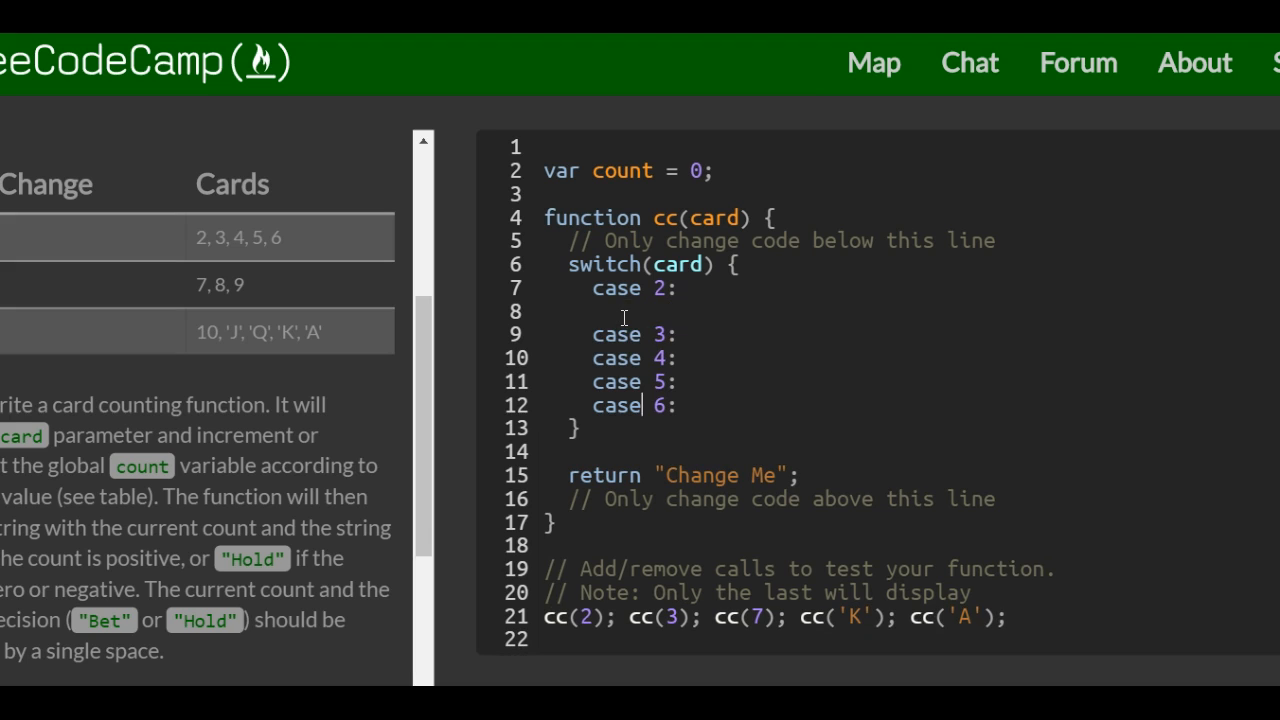
{"action": "type", "text": "count += 1;"}
{"action": "type", "text": "break;"}
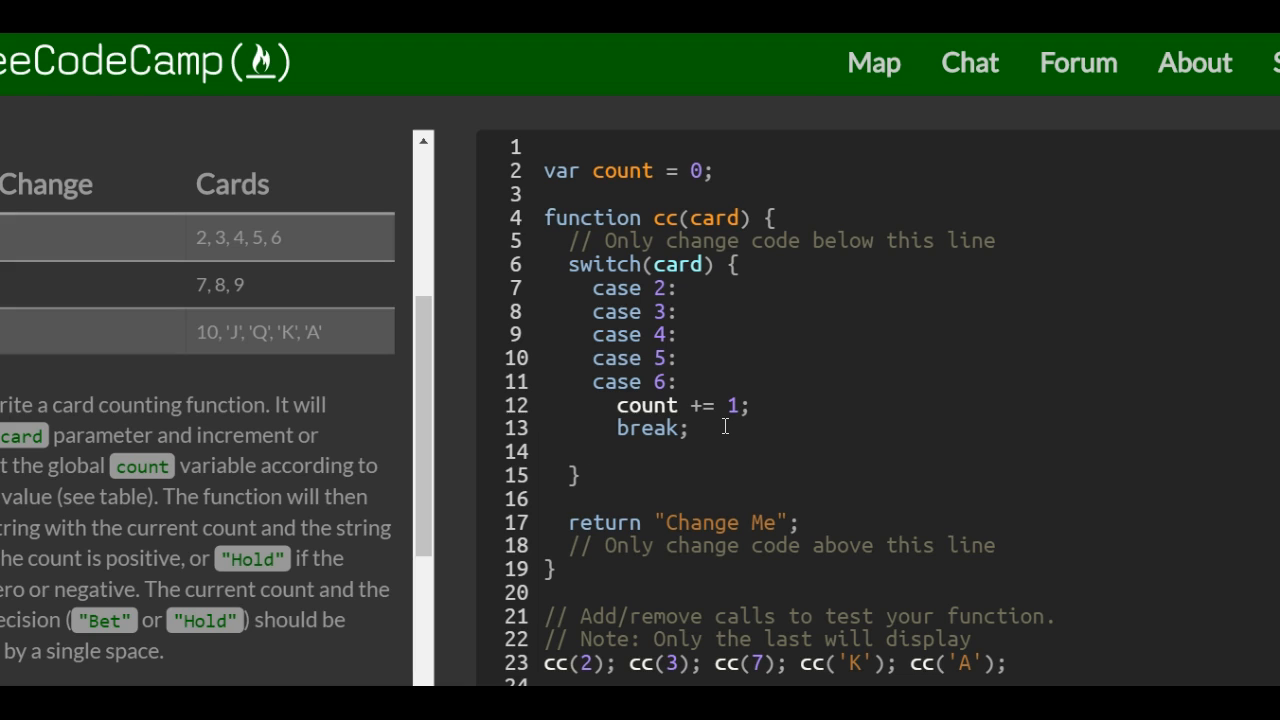
Type case labels 7, 8 and 9 and start a new line below them
{"action": "type", "text": "case"}
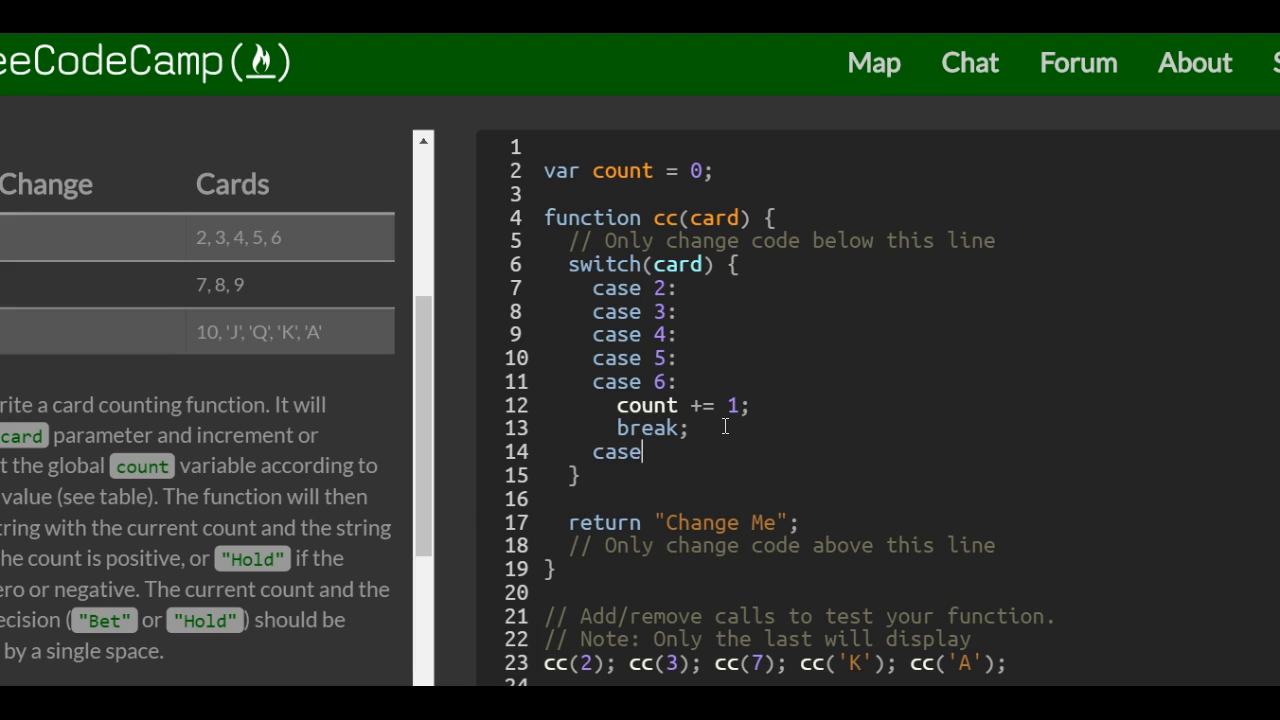
{"action": "type", "text": "7:"}
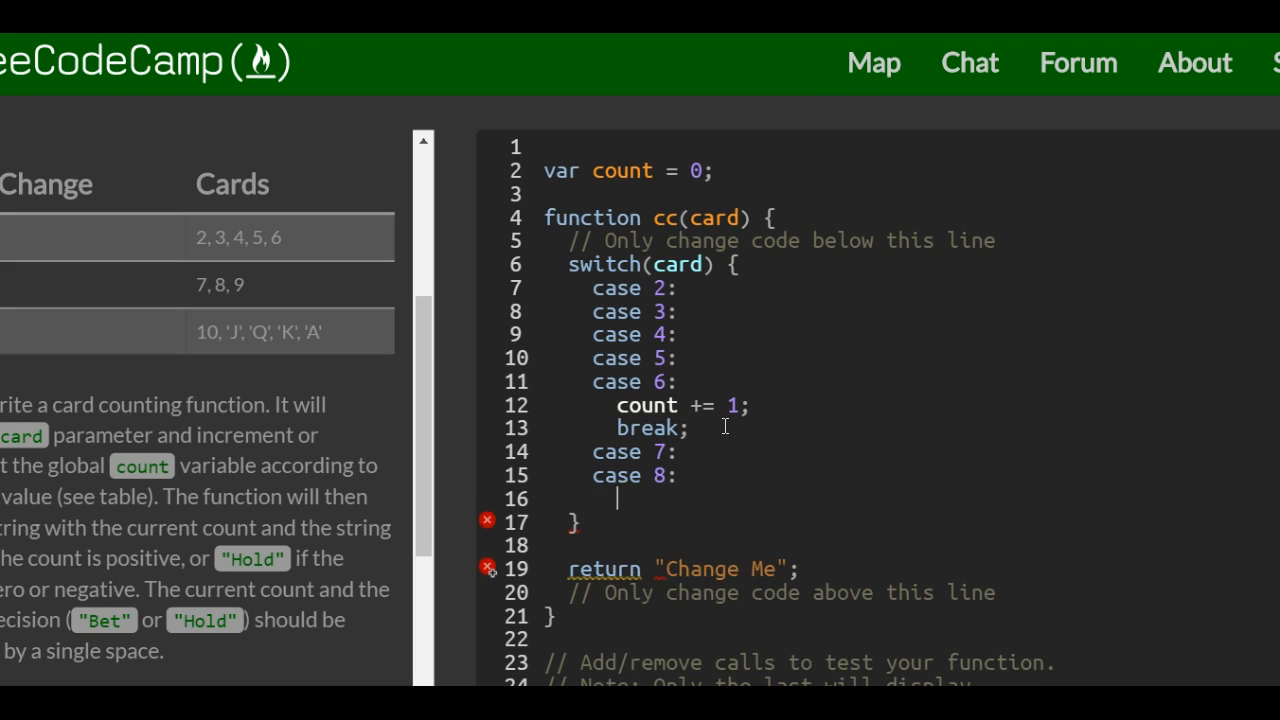
{"action": "type", "text": "case 9"}
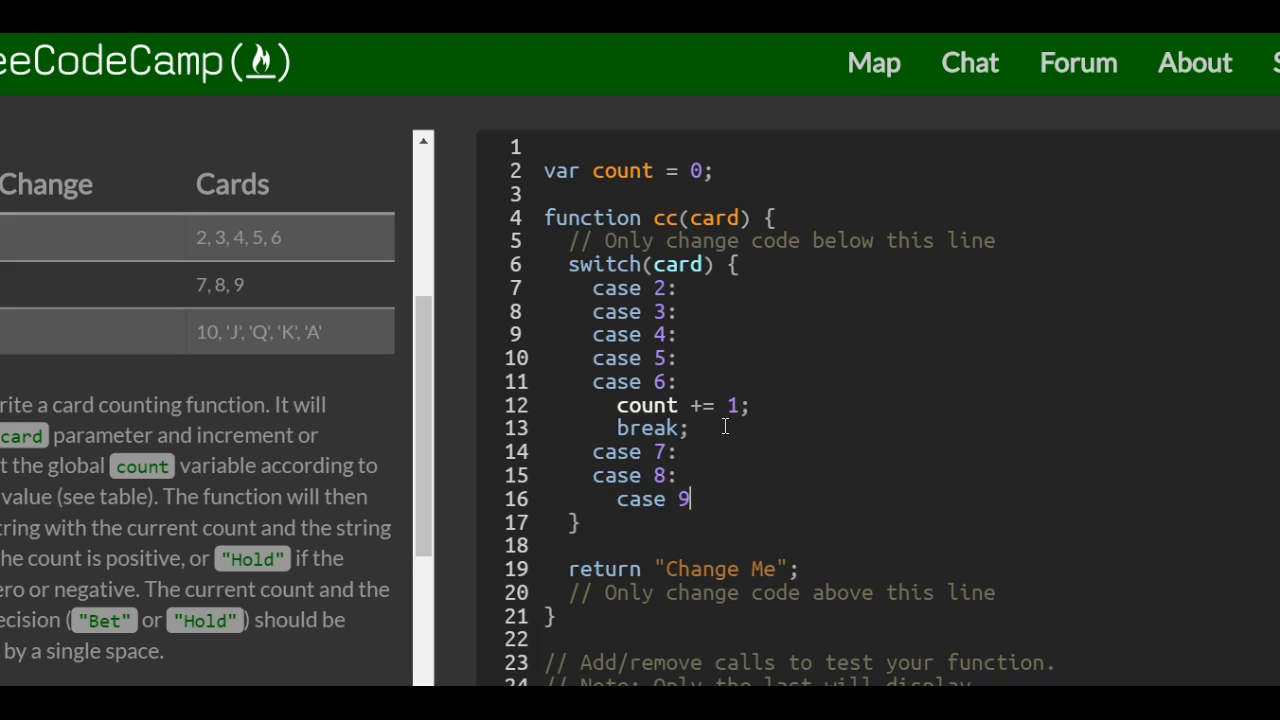
{"action": "key", "text": "Enter"}
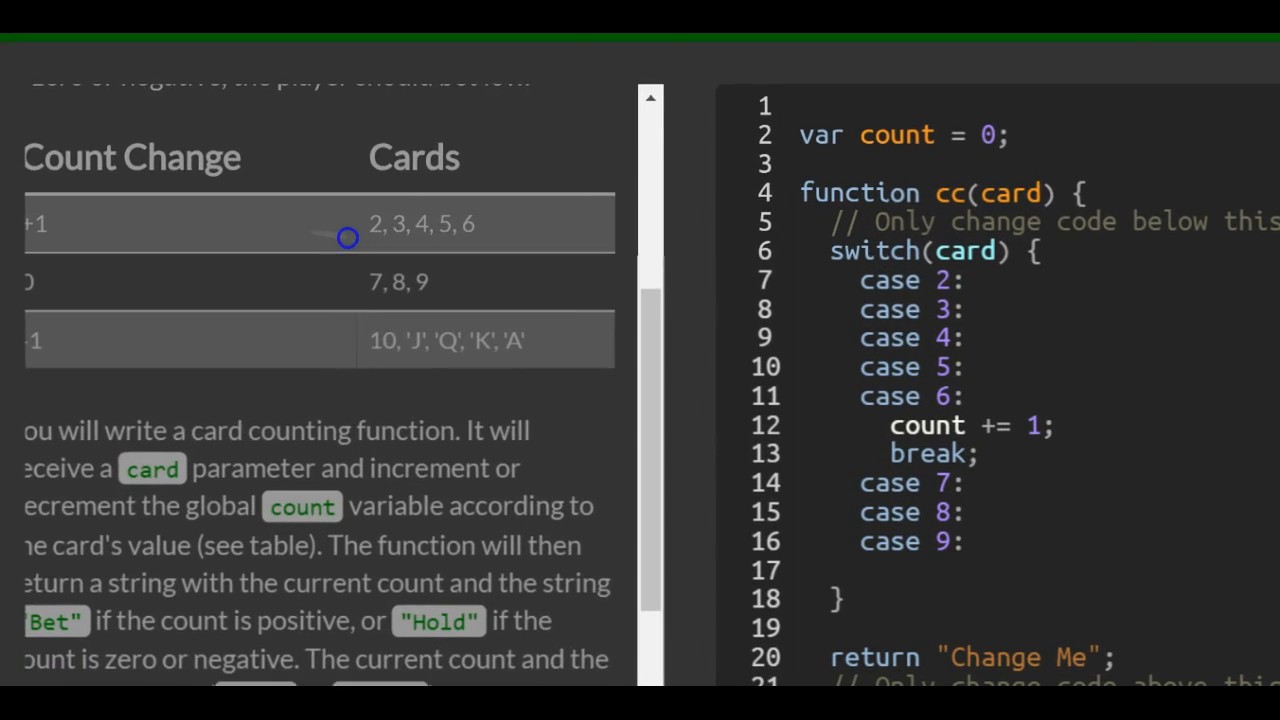
Add count += 0 and break; for cases 7–9, and begin case 10:
{"action": "scroll", "scroll_direction": "down", "scroll_amount": 3}
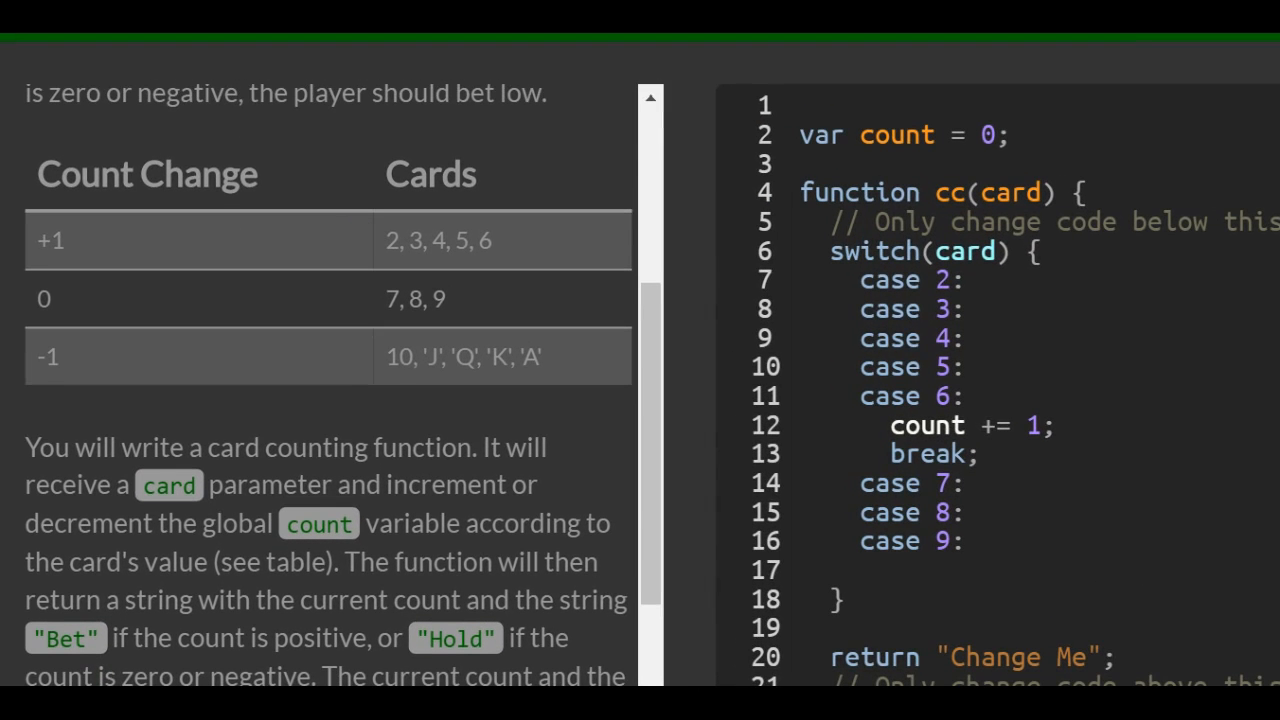
{"action": "type", "text": "count ="}
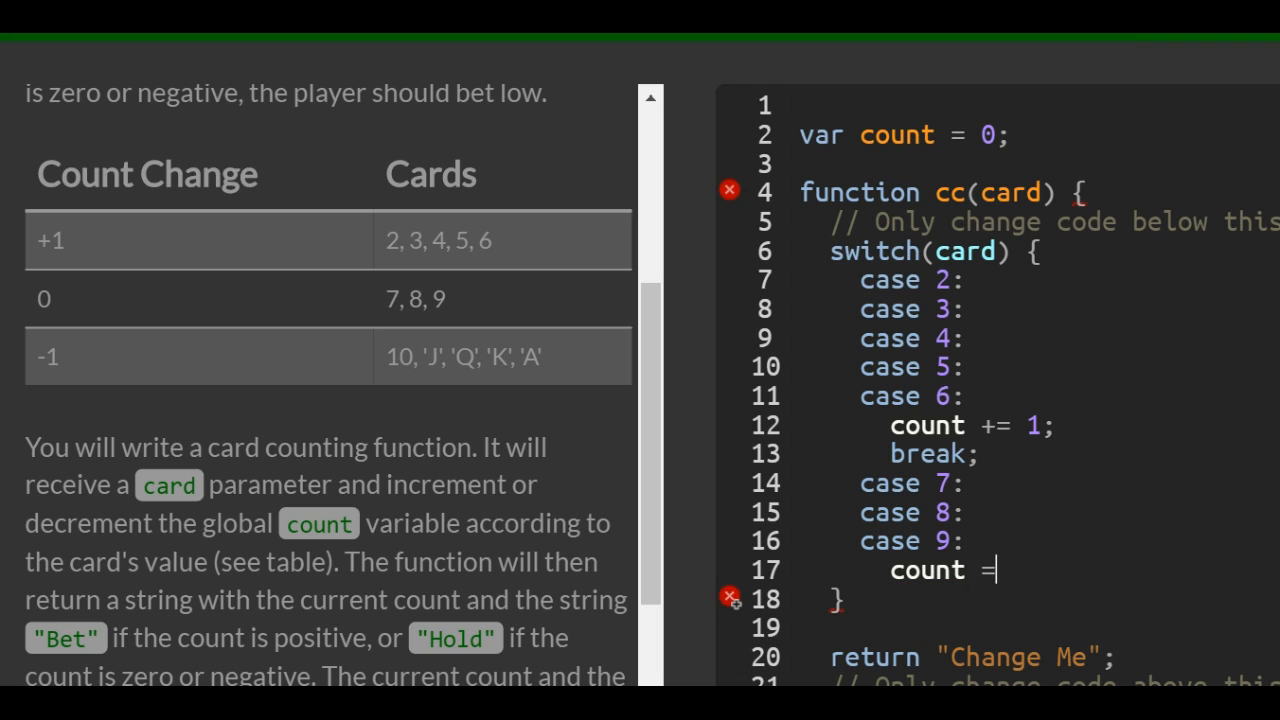
{"action": "type", "text": "+="}
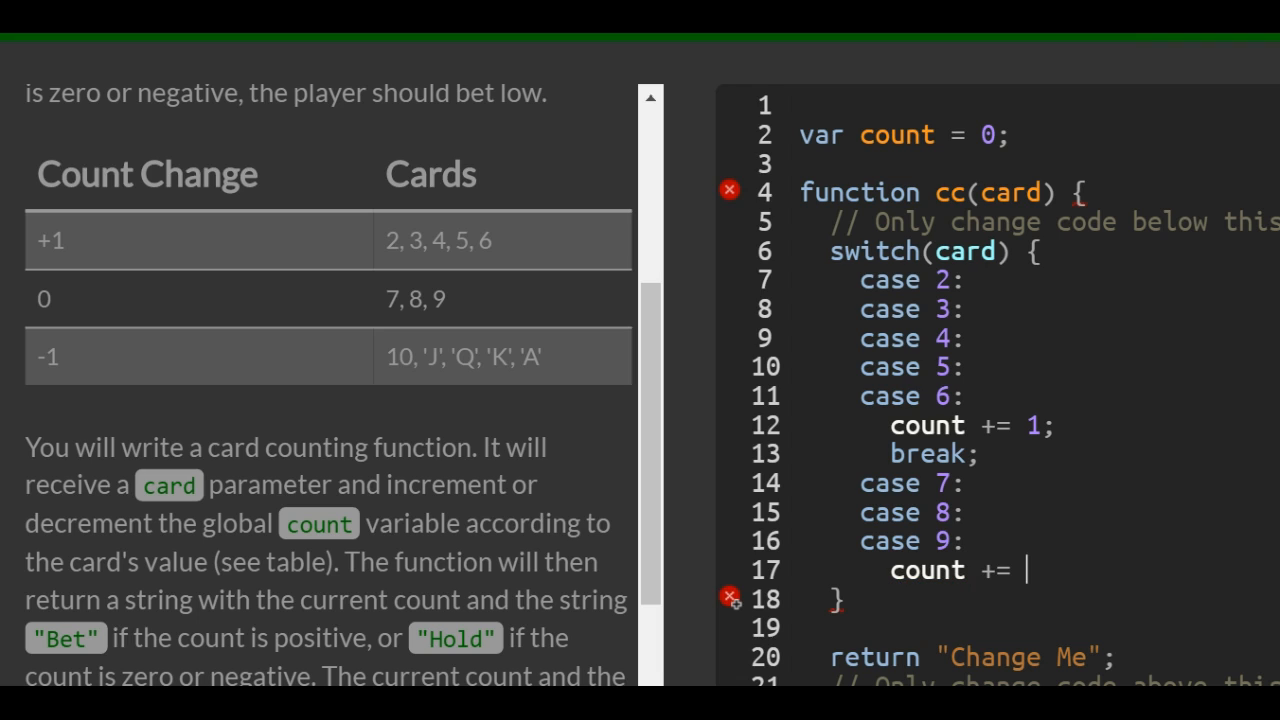
{"action": "type", "text": "0;"}
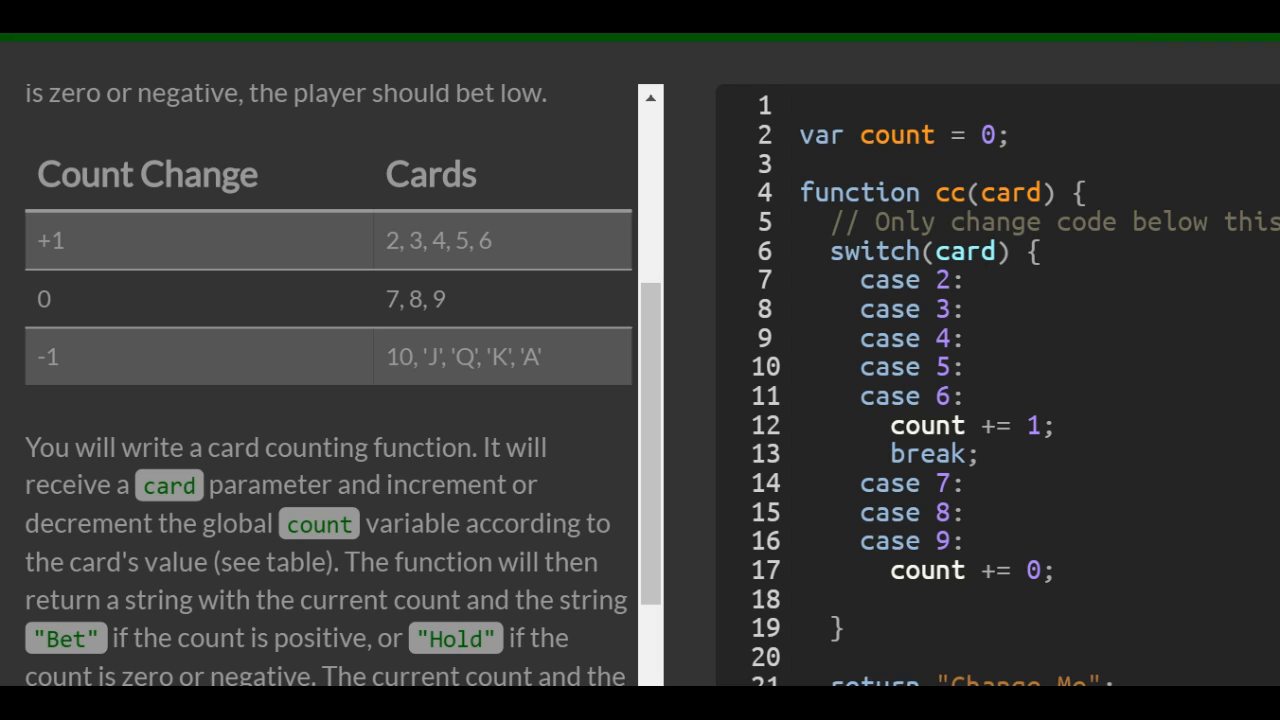
{"action": "type", "text": "case"}
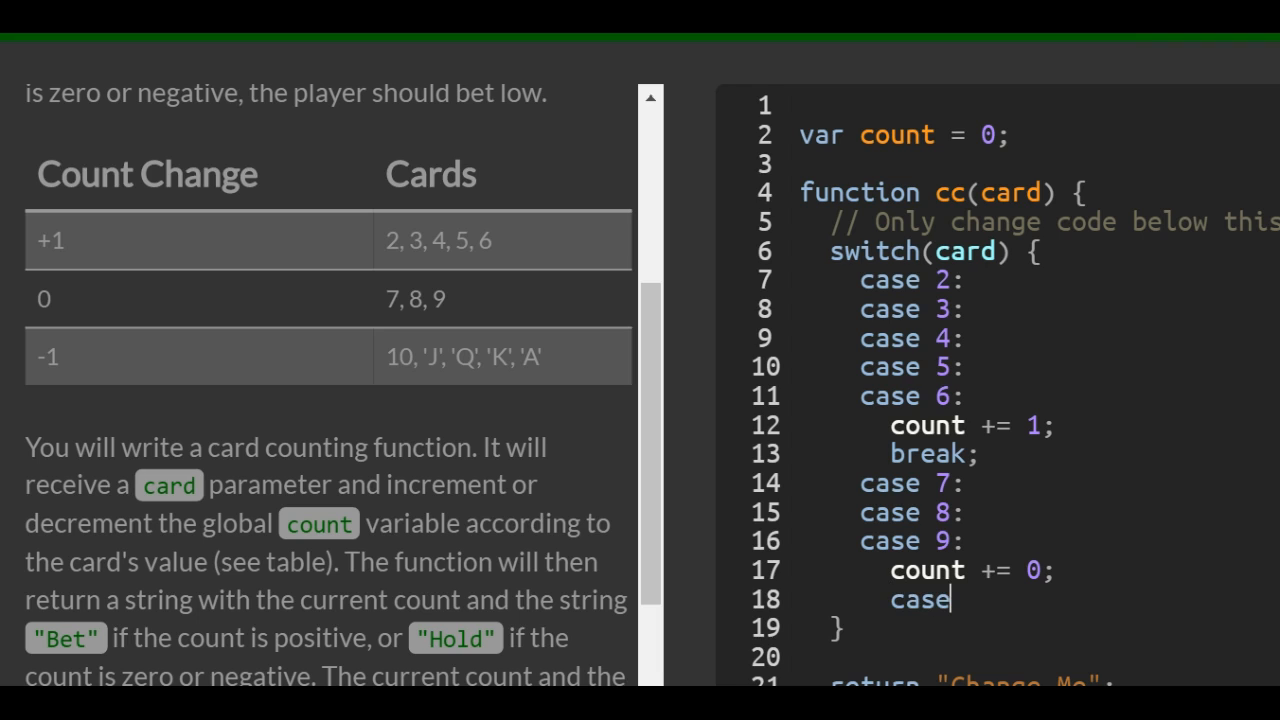
{"action": "type", "text": "1"}
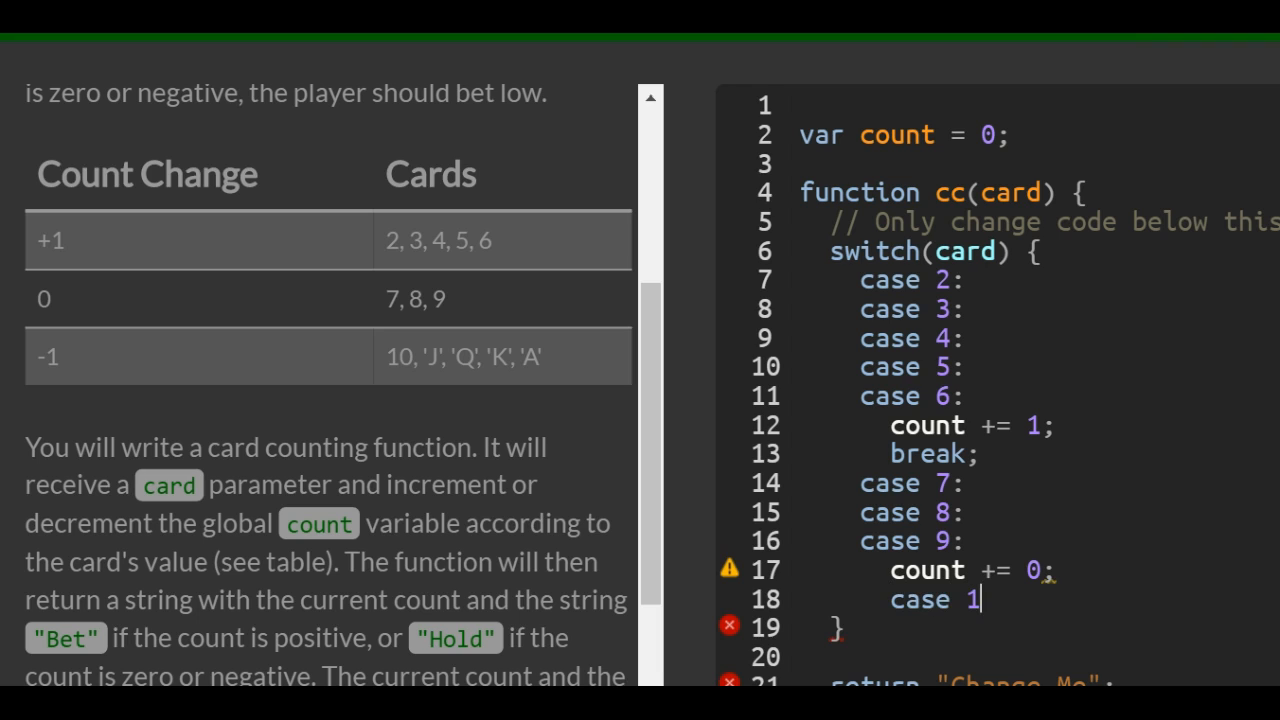
{"action": "type", "text": "0:"}
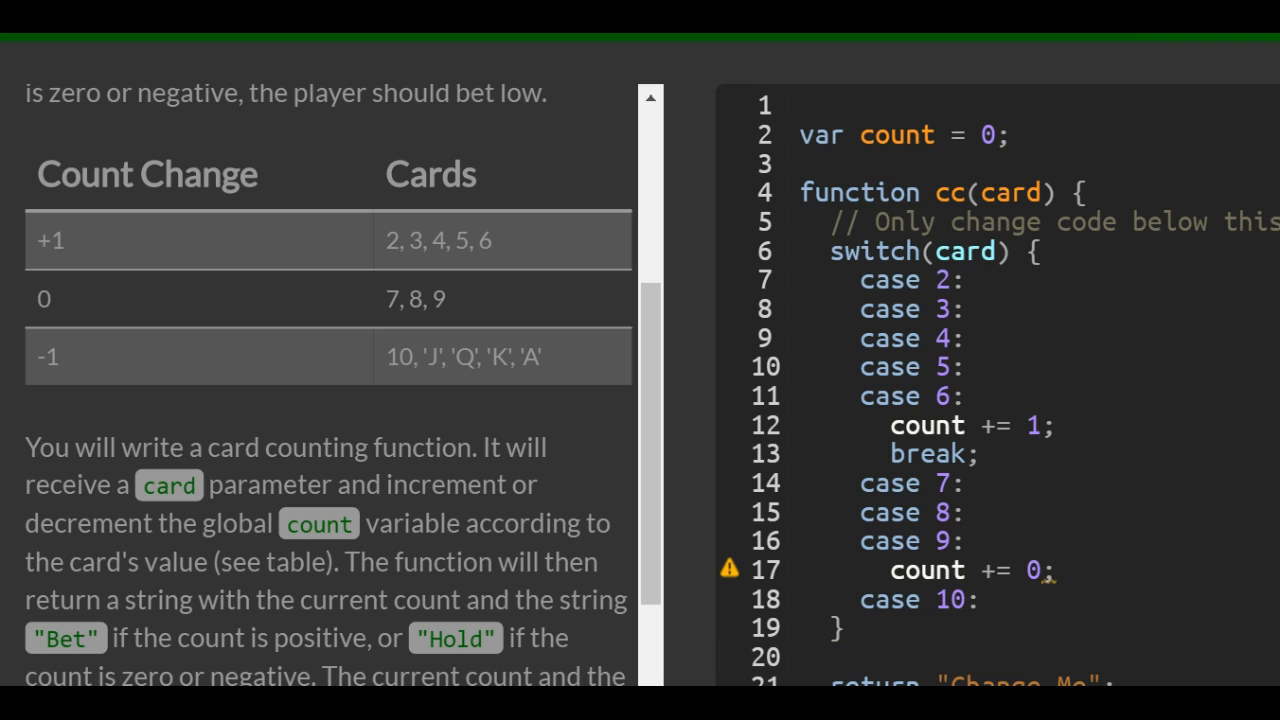
{"action": "key", "text": "enter"}
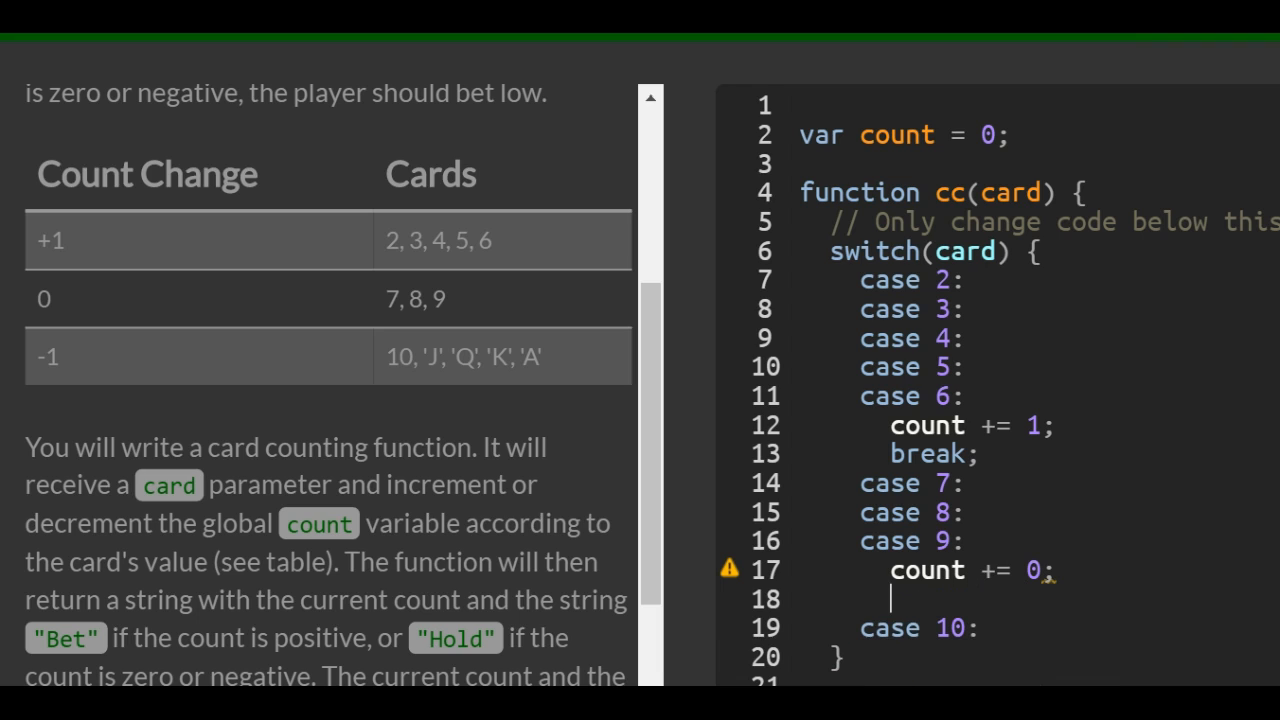
{"action": "type", "text": "break;"}
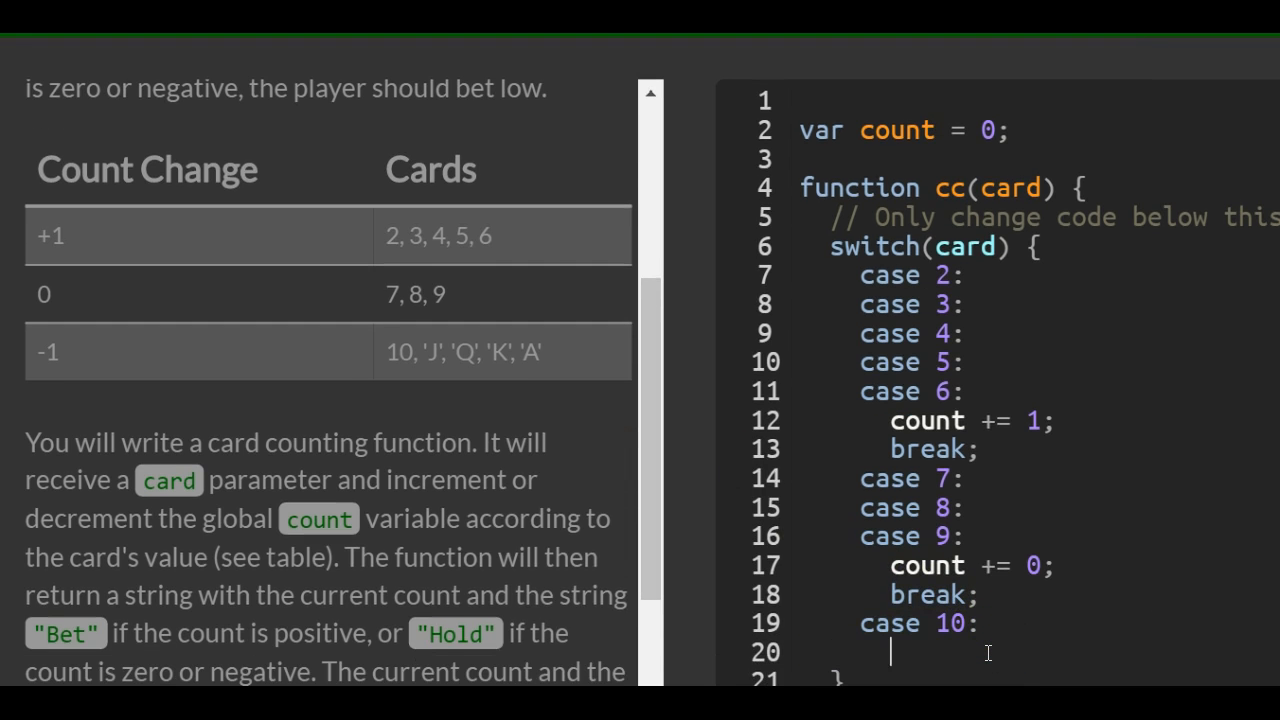
Add case "Q", "K" and "A" labels with count -= 1; beneath them
{"action": "type", "text": "case \"J\":"}
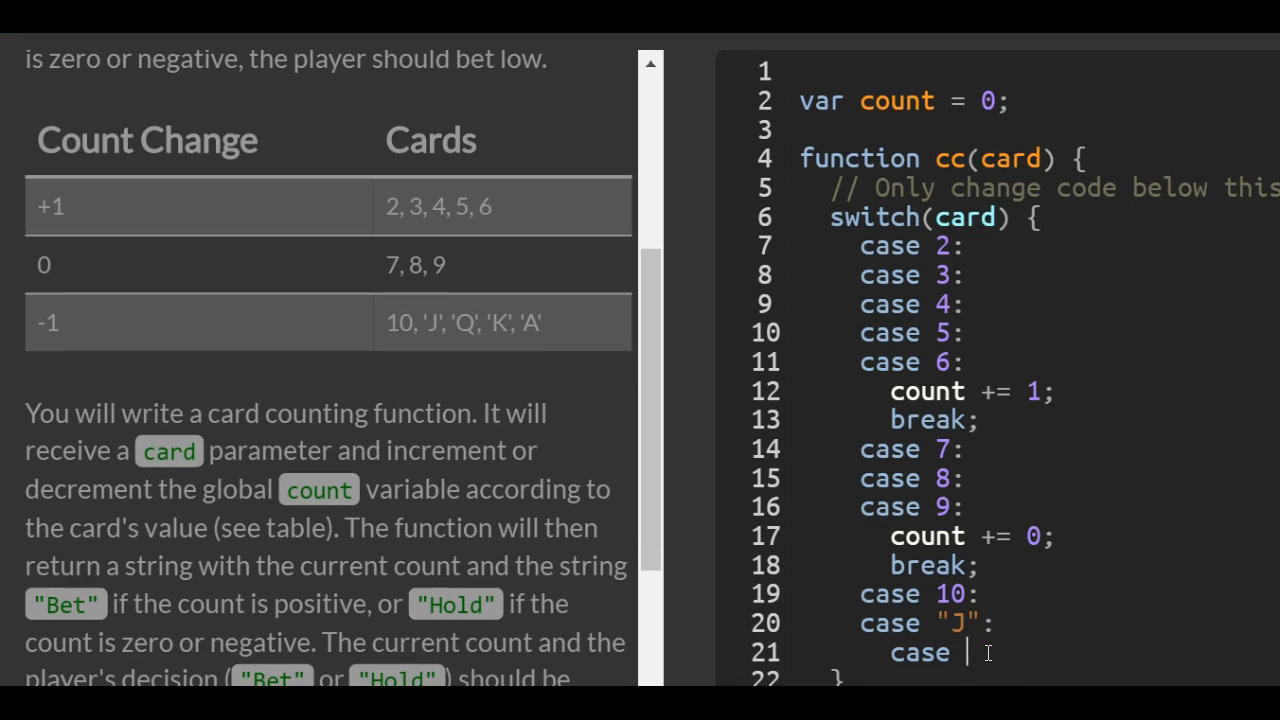
{"action": "type", "text": "\"Q\":"}
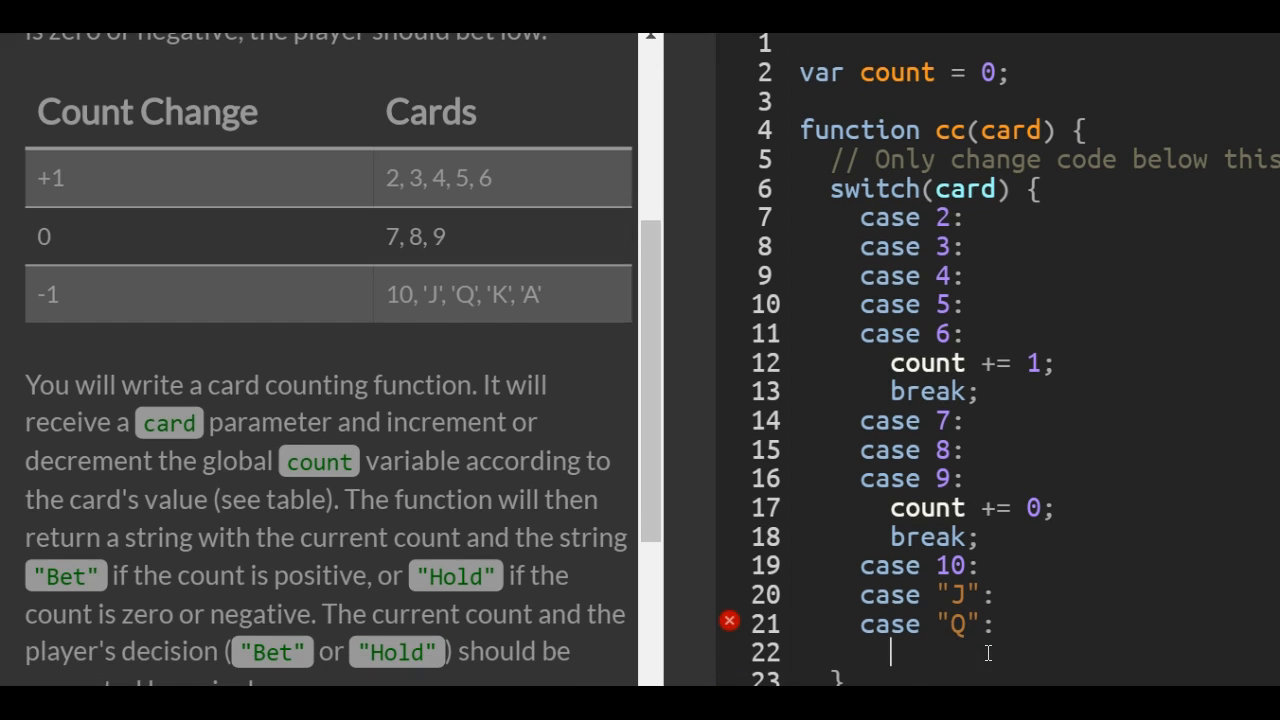
{"action": "type", "text": "case \"K\":"}
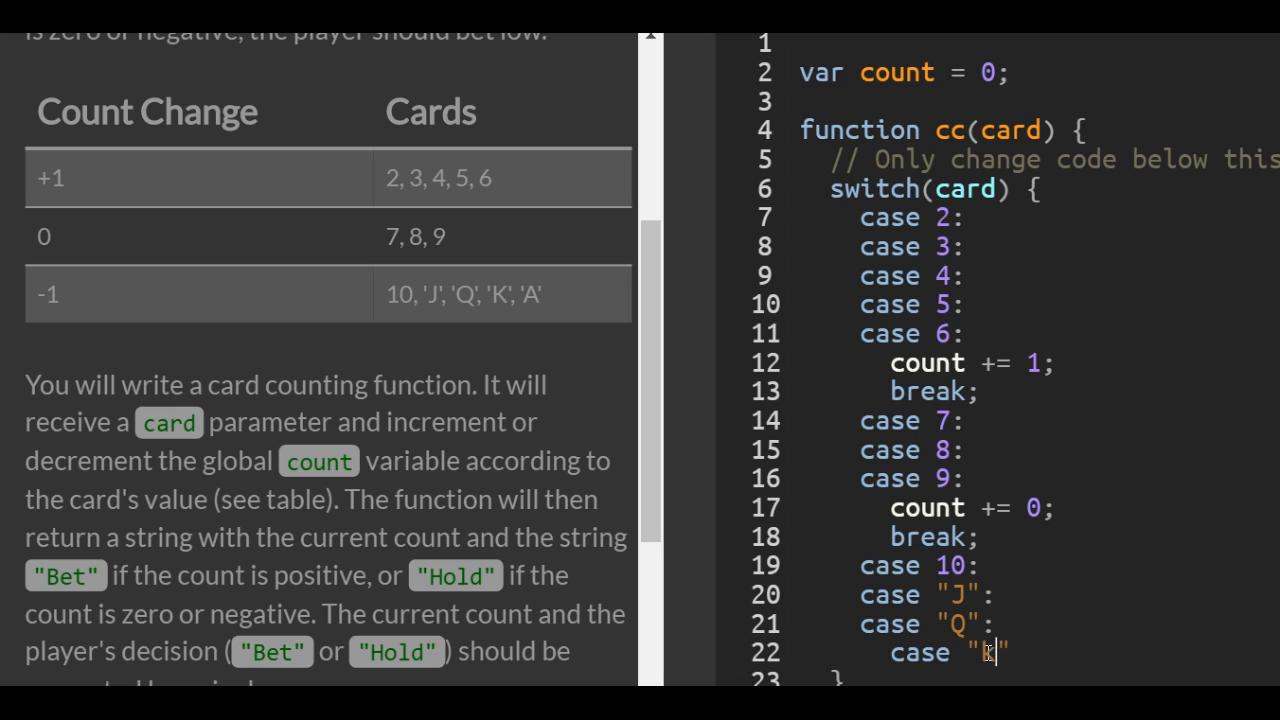
{"action": "type", "text": "K"}
{"action": "type", "text": "case"}
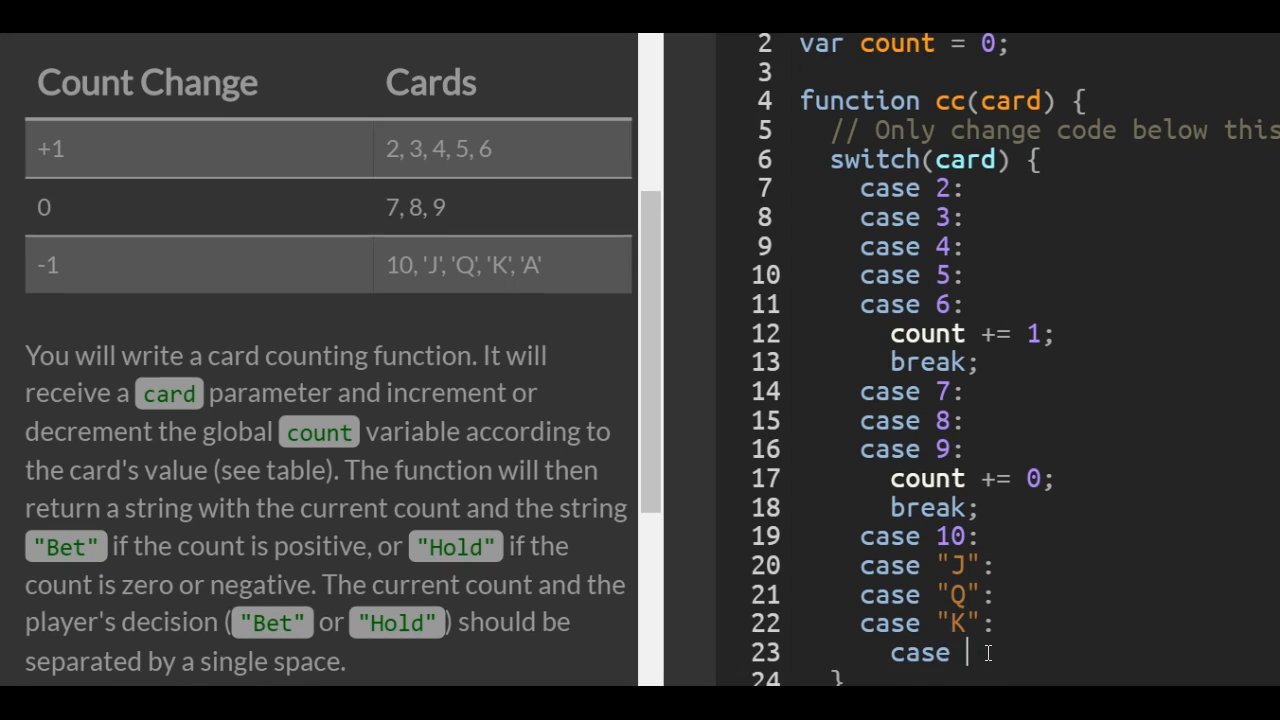
{"action": "type", "text": "\"A\":"}
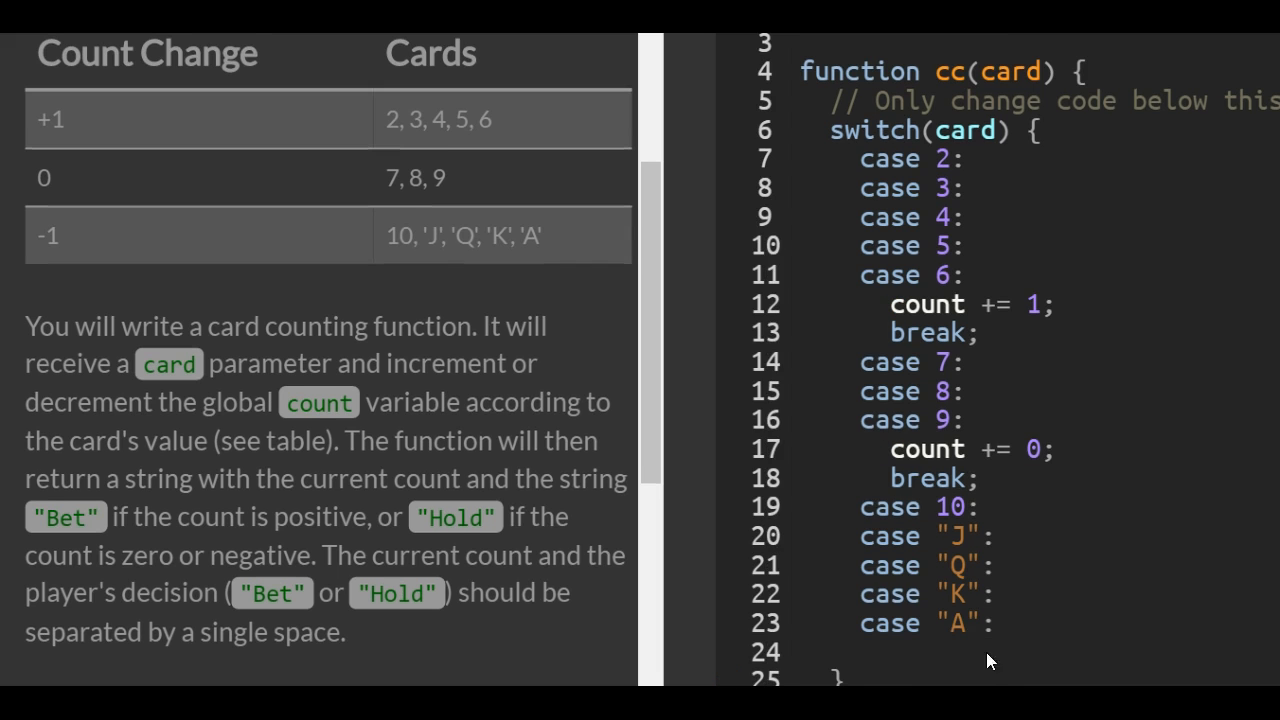
{"action": "type", "text": "count"}
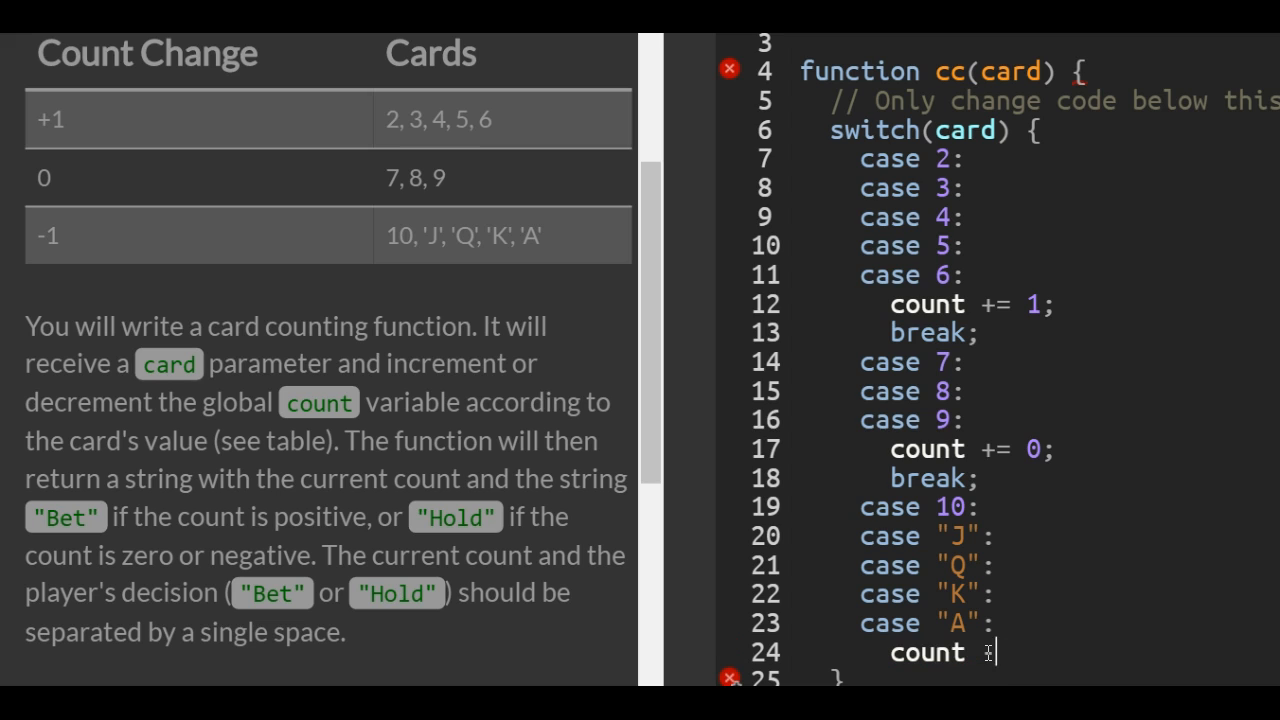
{"action": "type", "text": "="}
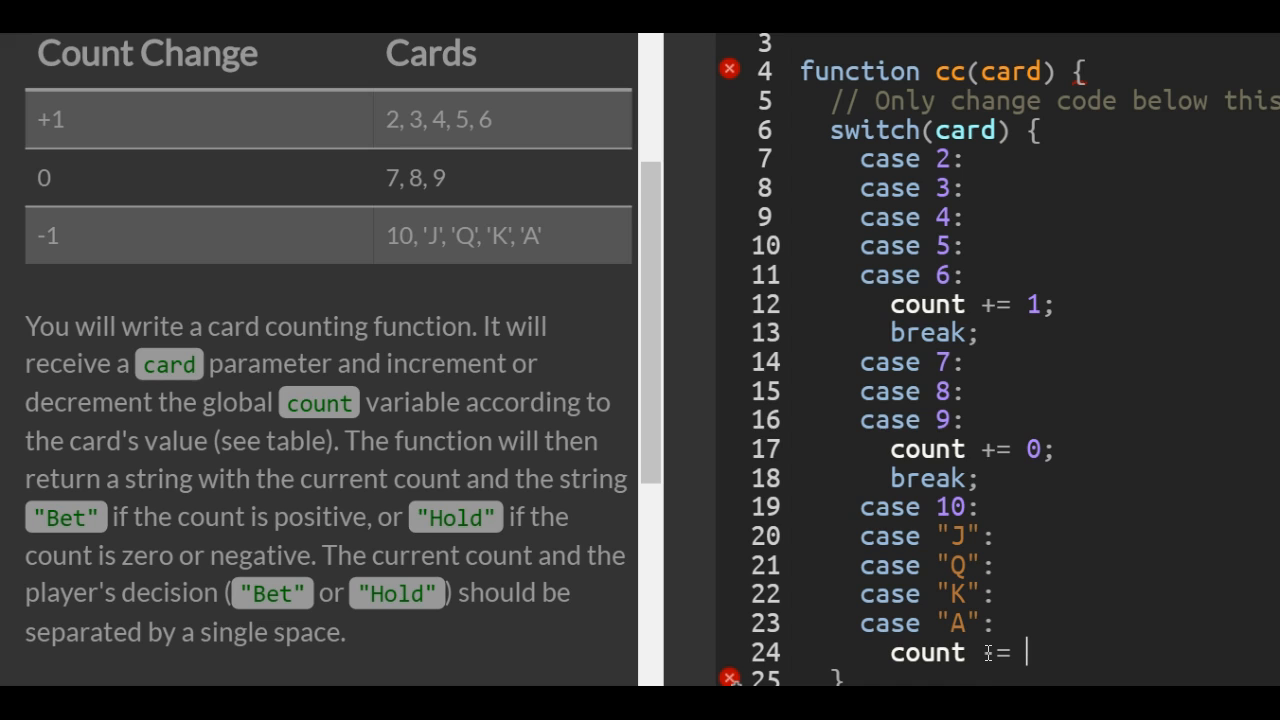
{"action": "type", "text": "-= 1;"}
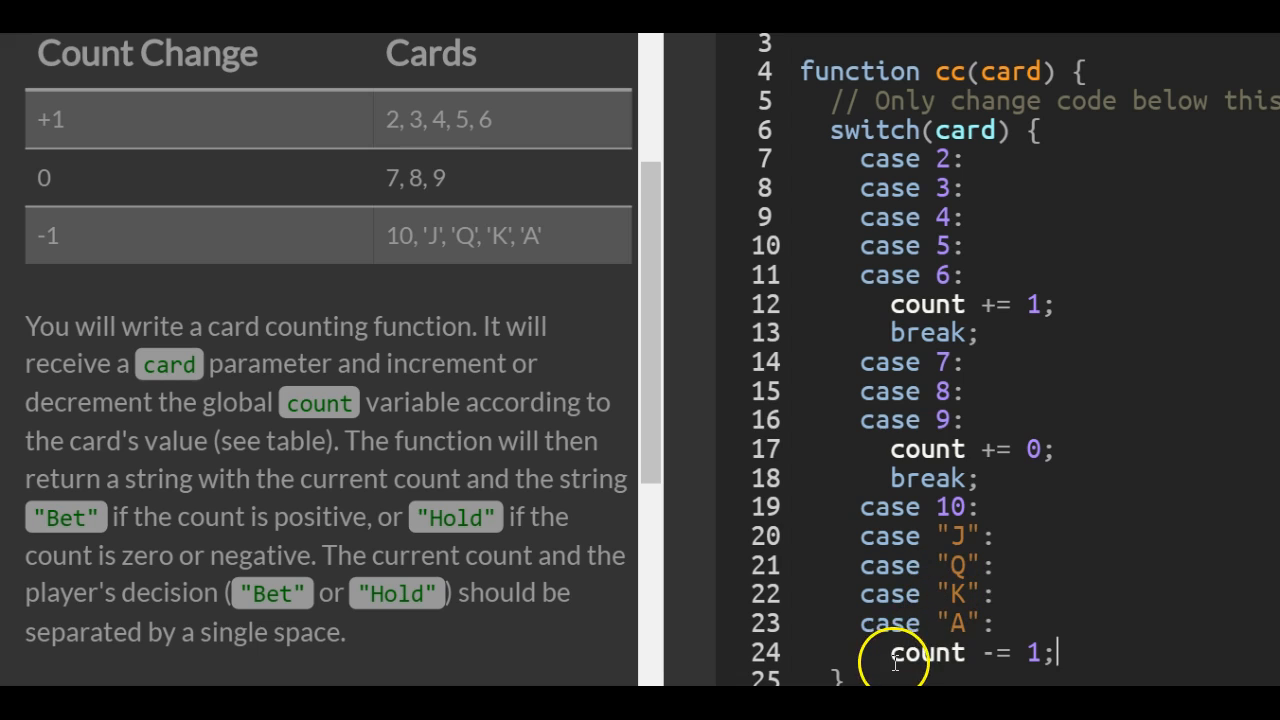
{"action": "double_click", "coordinate": [924, 652]}
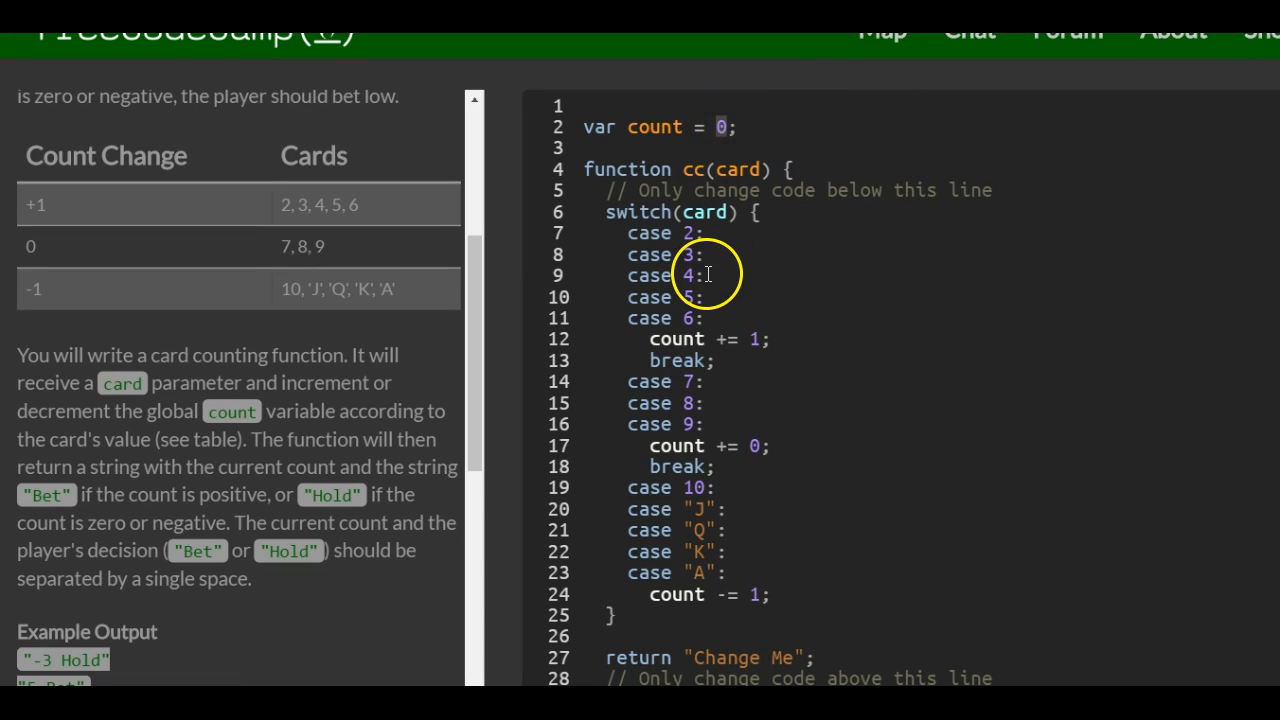
{"action": "scroll", "scroll_direction": "down", "scroll_amount": 3}
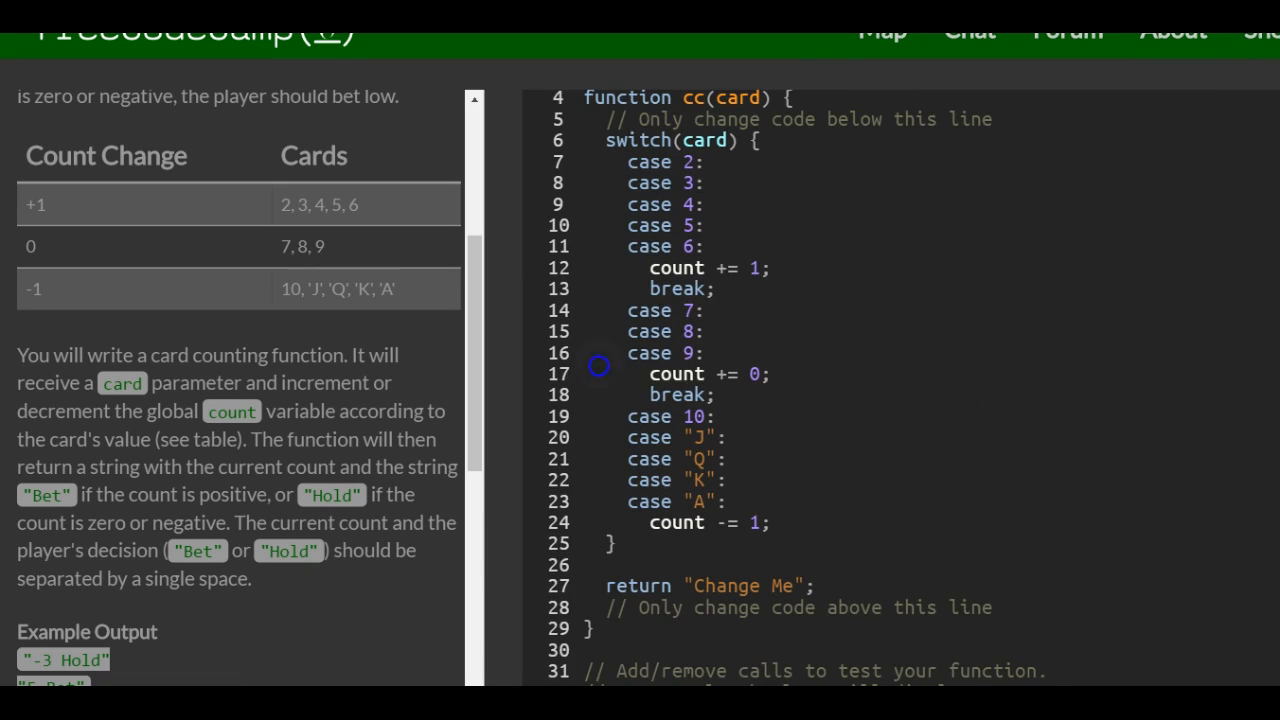
{"action": "scroll", "scroll_direction": "down", "scroll_amount": 3}
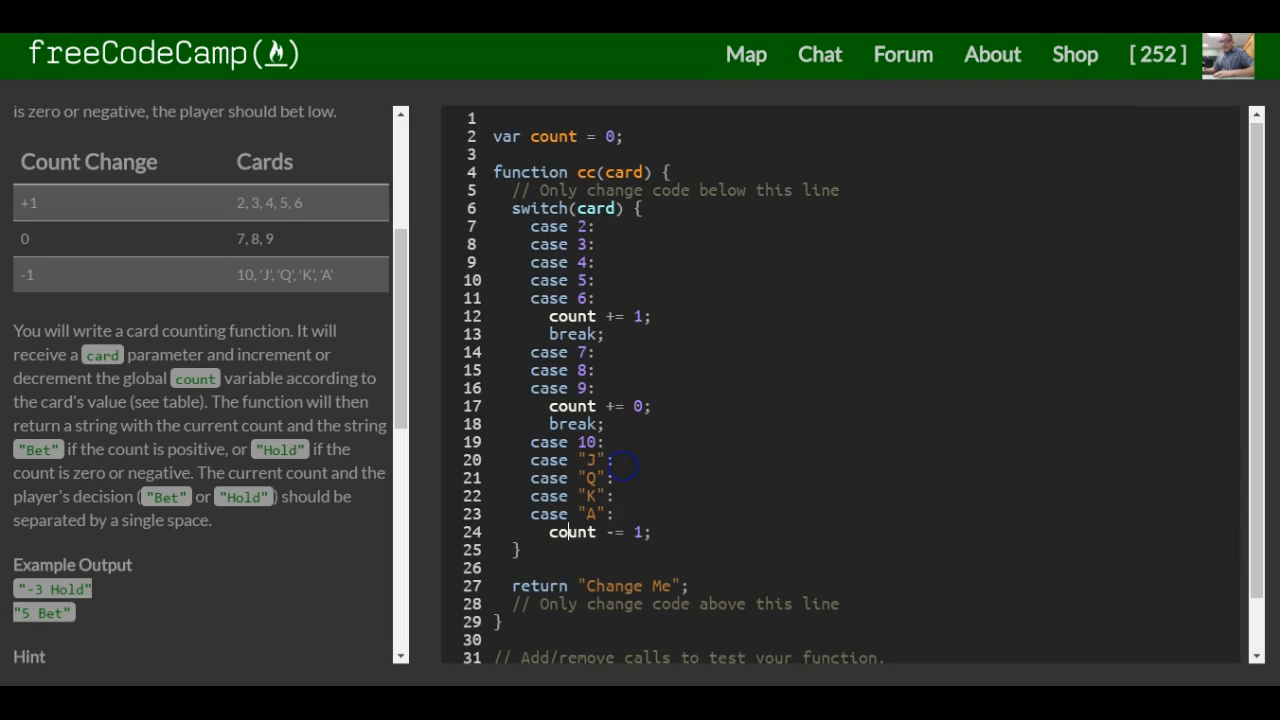
{"action": "scroll", "scroll_direction": "down", "scroll_amount": 3}
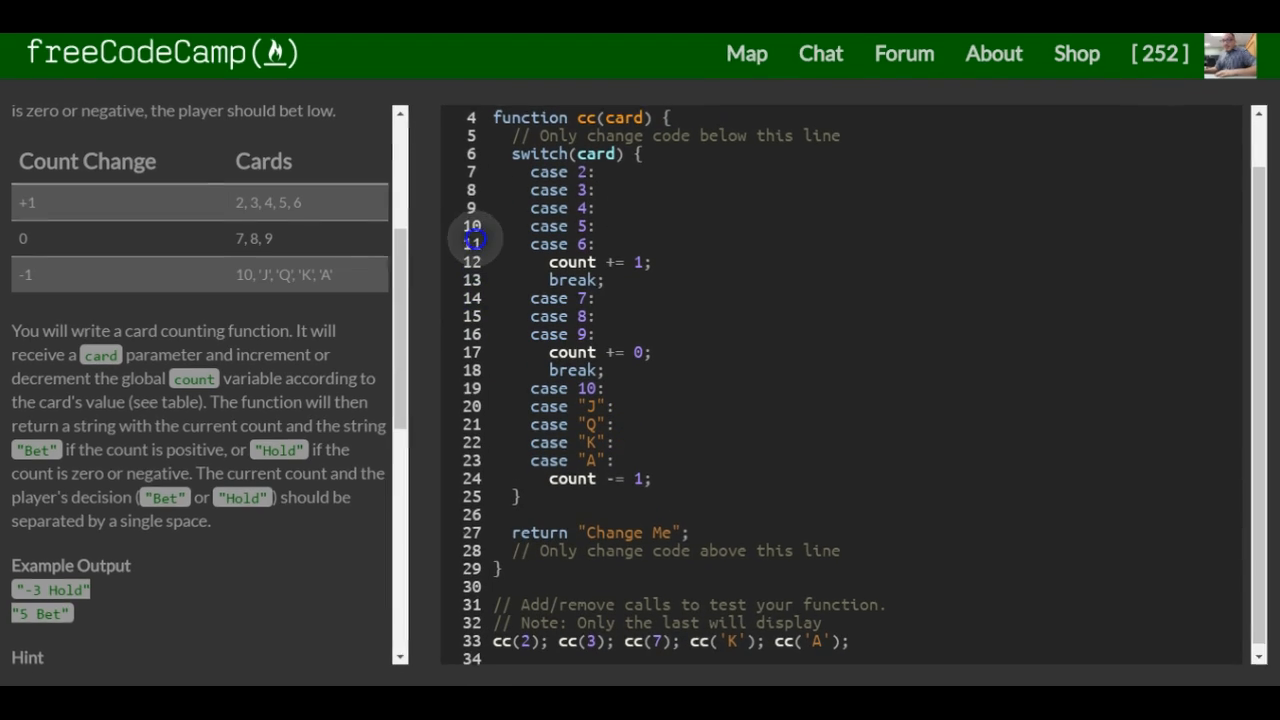
{"action": "scroll", "scroll_direction": "down", "scroll_amount": 3}
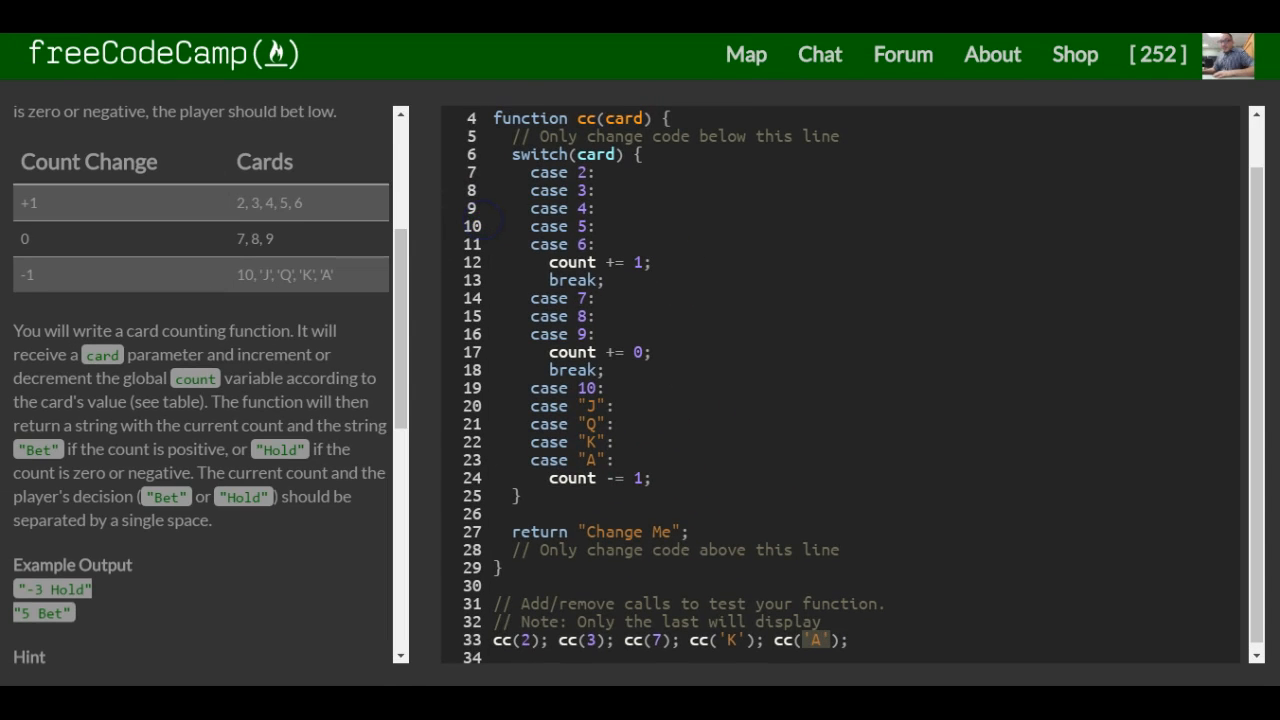
{"action": "scroll", "scroll_direction": "down", "scroll_amount": 3}
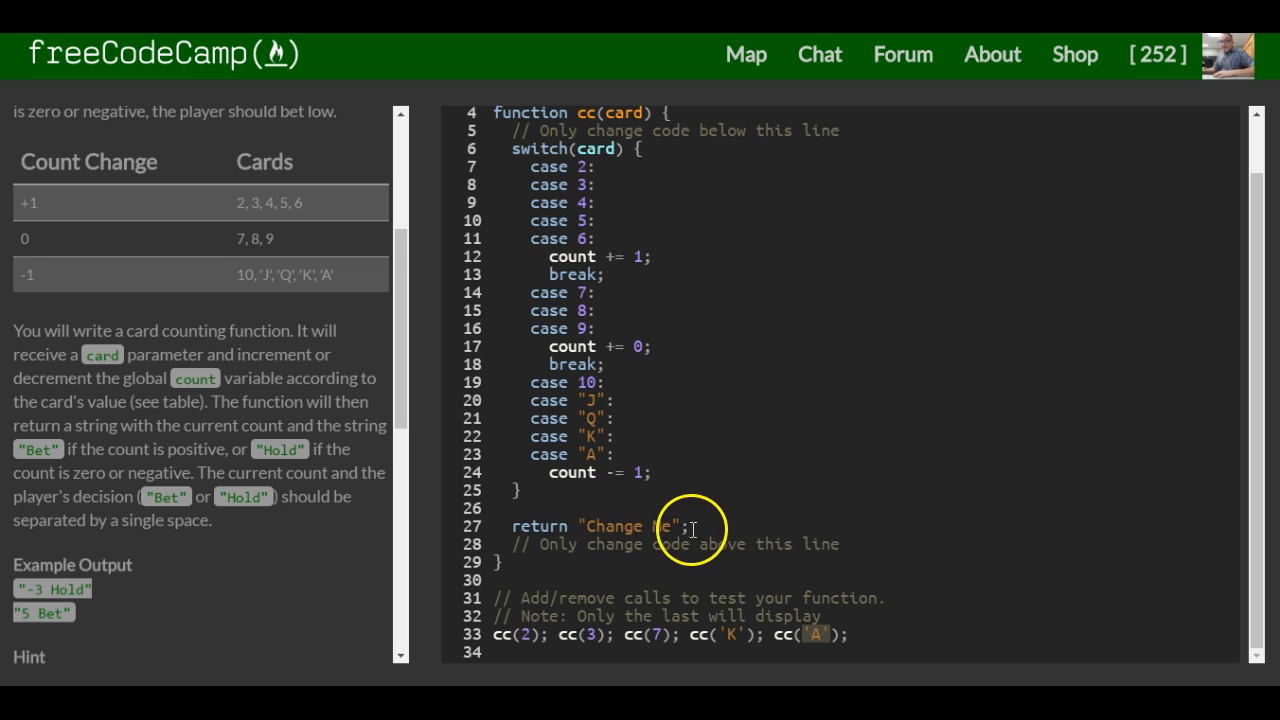
Replace "Change Me" in the return with count + ( and begin typing count
{"action": "type", "text": "M"}
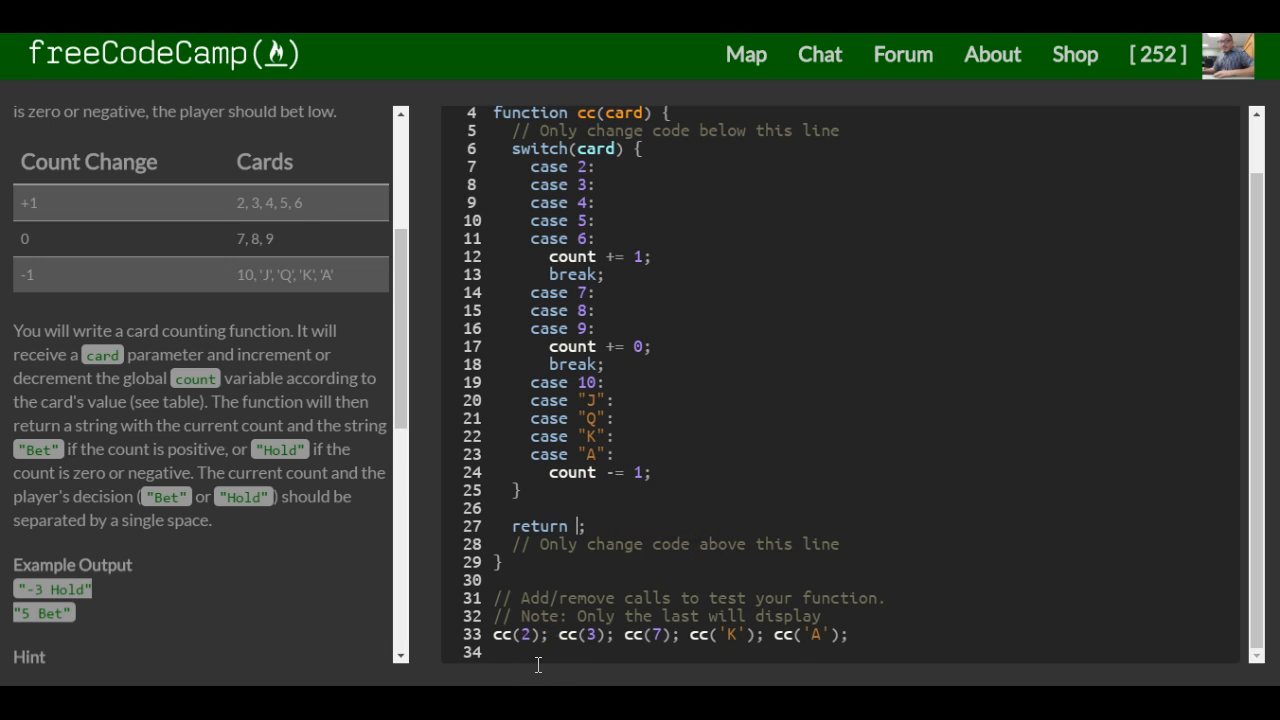
{"action": "type", "text": "count"}
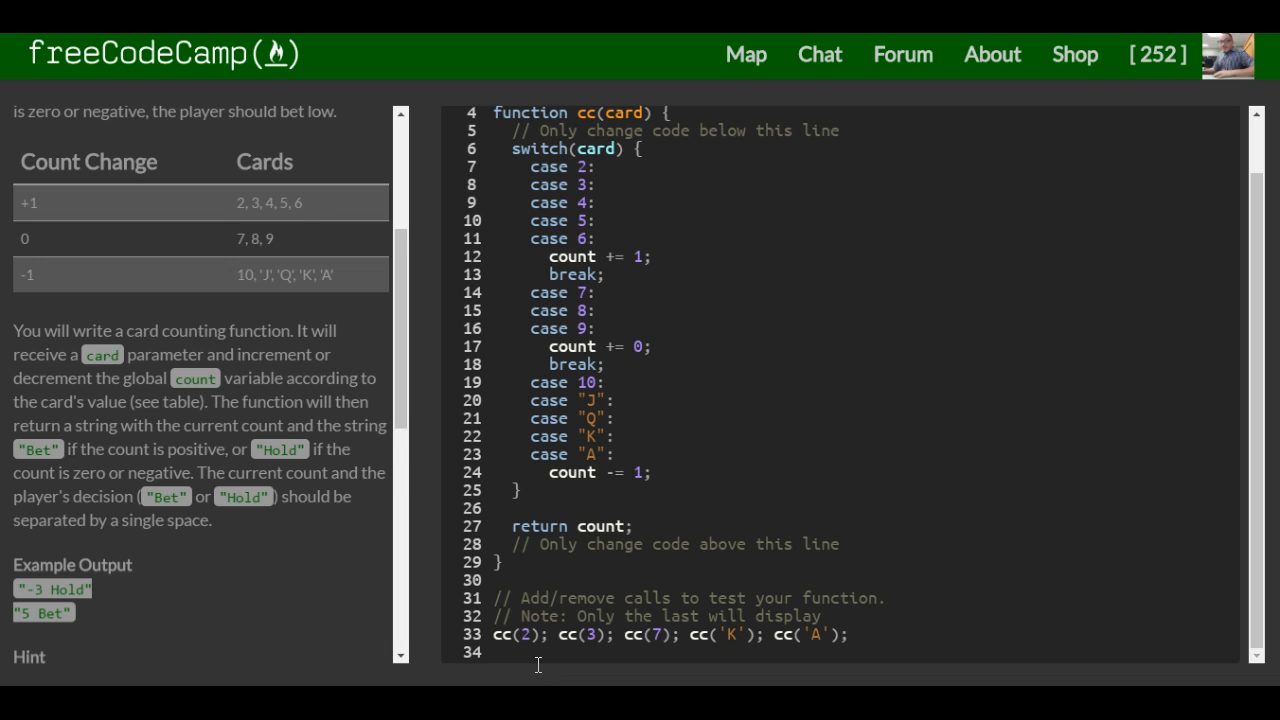
{"action": "type", "text": "("}
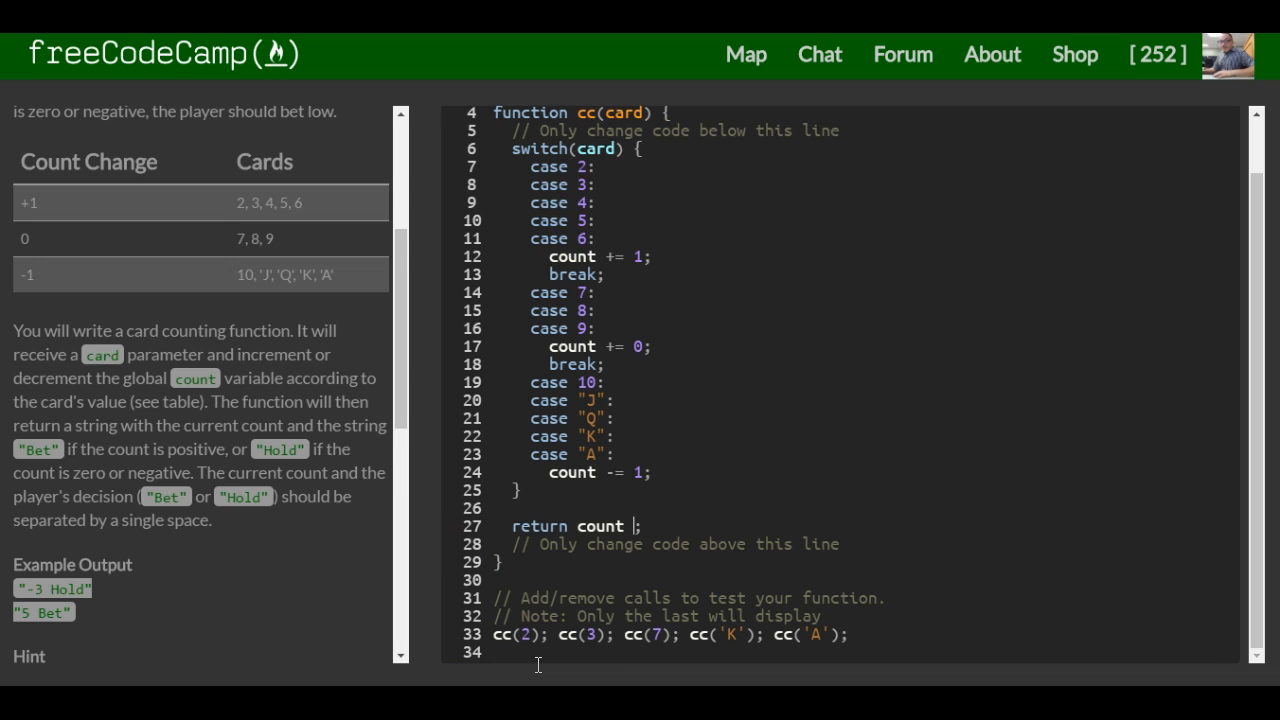
{"action": "type", "text": "+ ("}
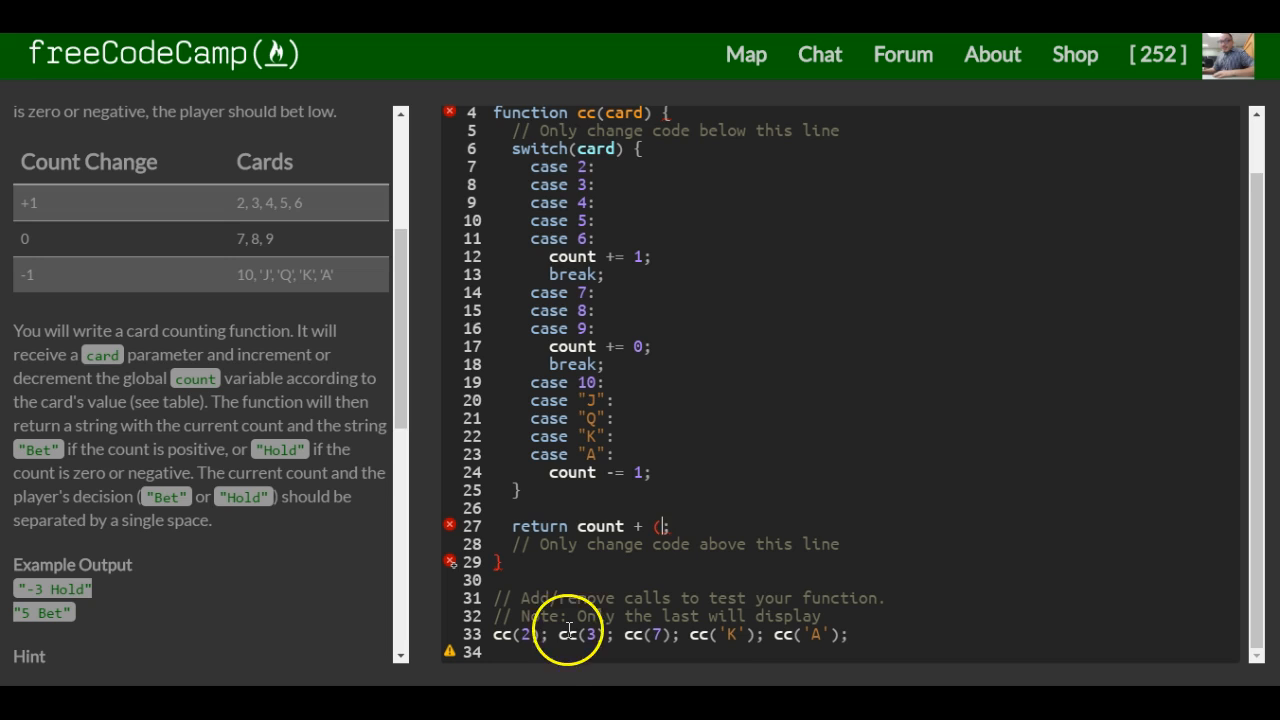
{"action": "double_click", "coordinate": [595, 525]}
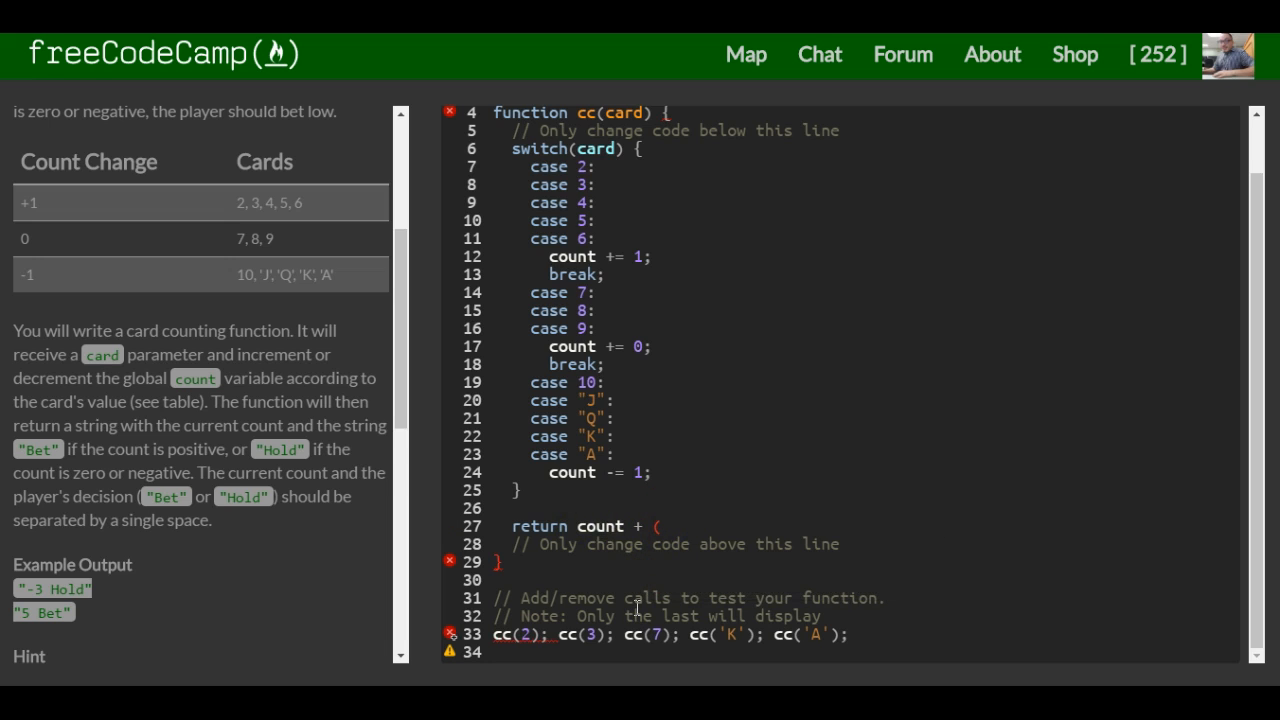
{"action": "type", "text": "count > 0"}
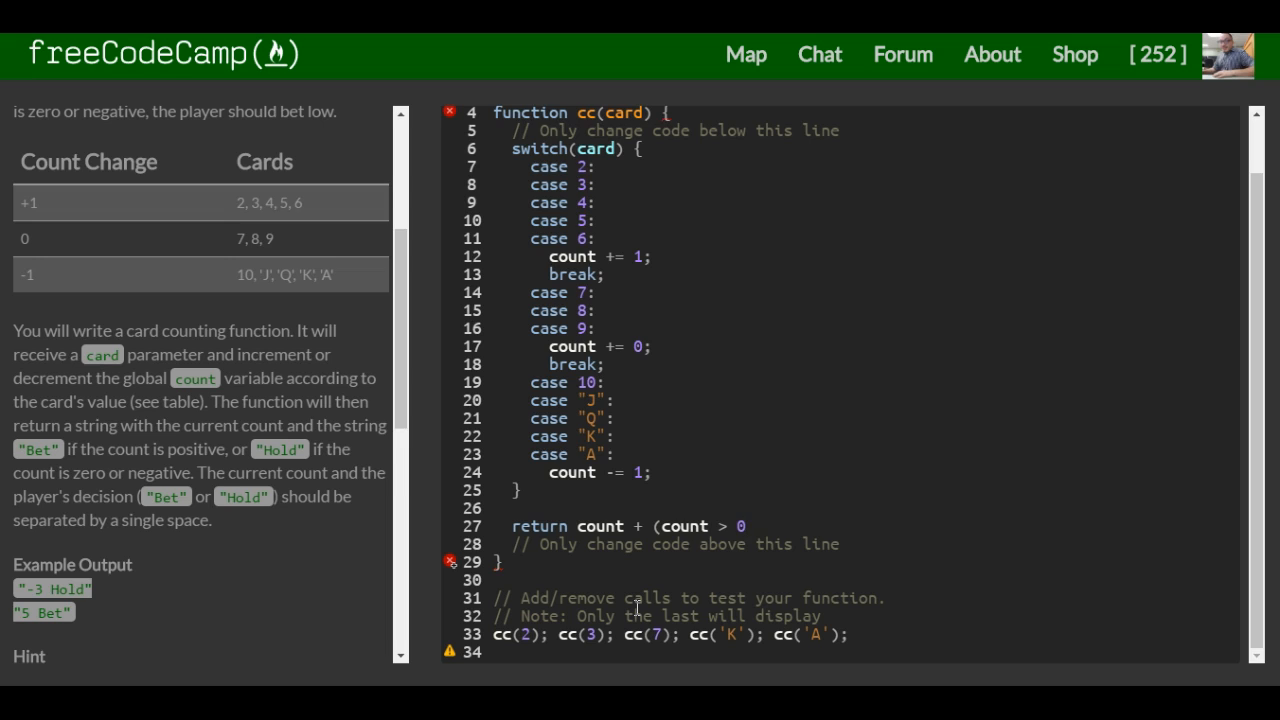
Finish the ternary after count > 0 with ? " Bet" : " Hold"
{"action": "left_click", "coordinate": [752, 525]}
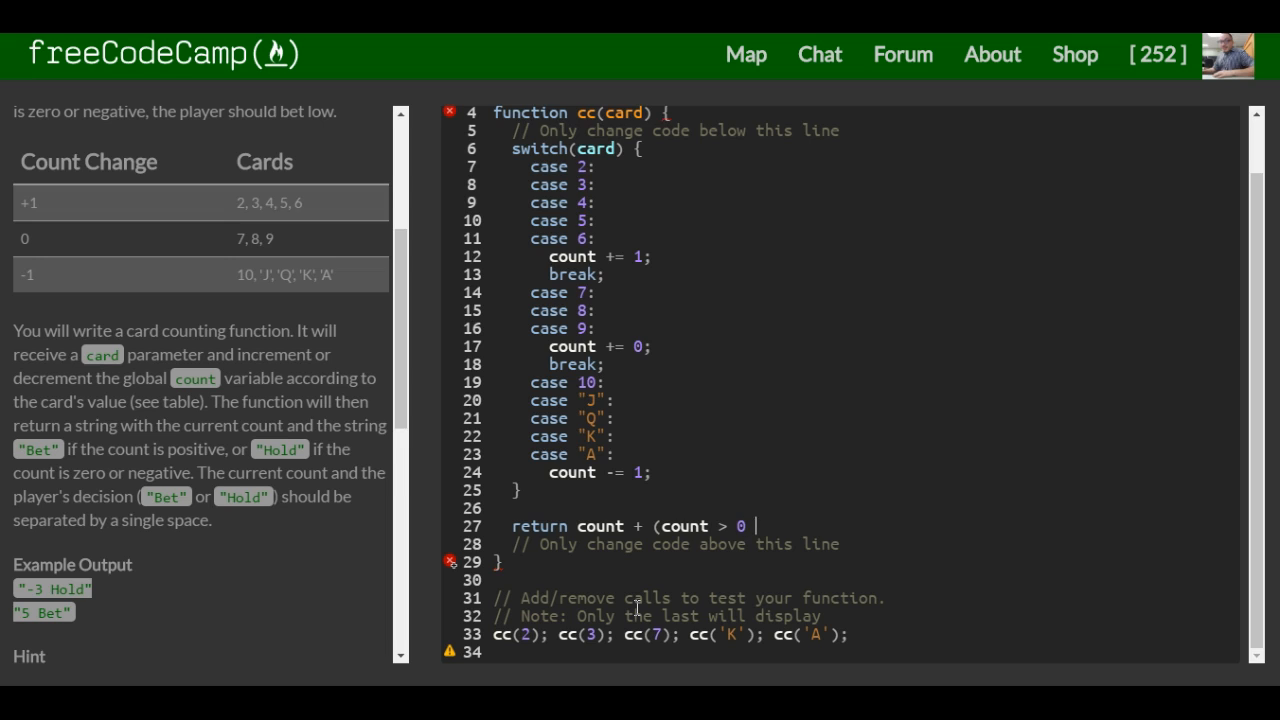
{"action": "type", "text": "?"}
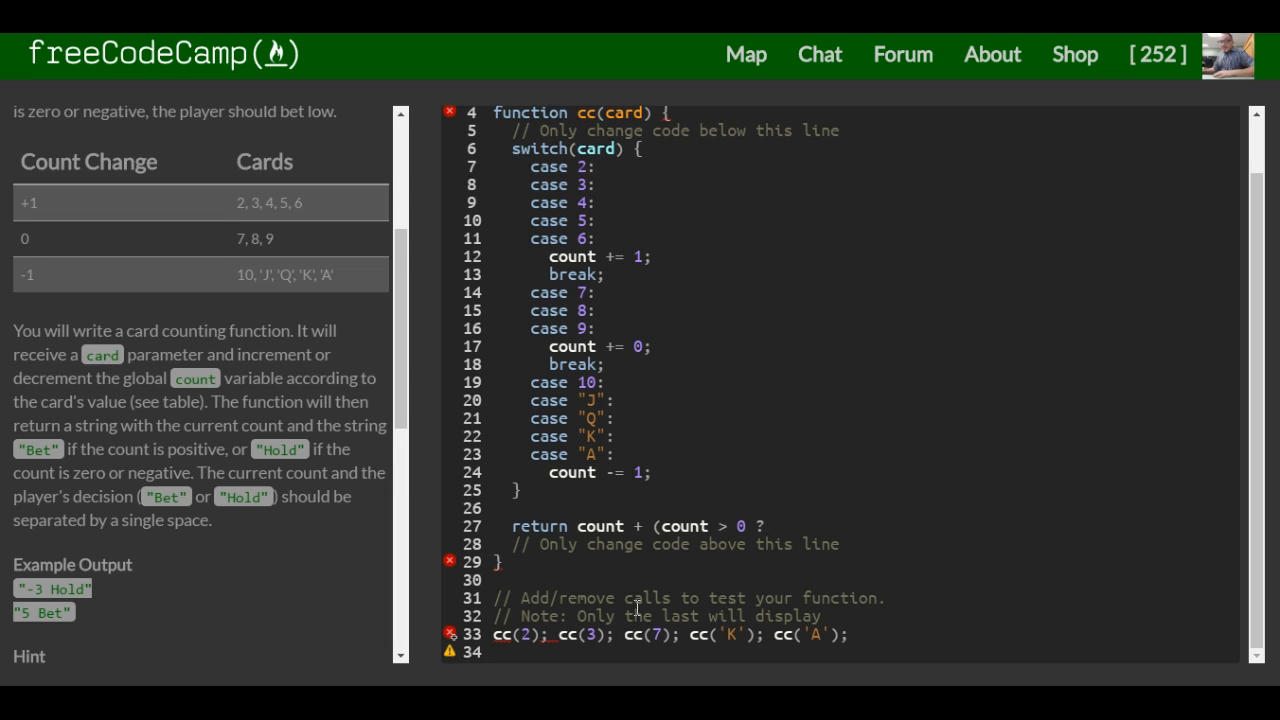
{"action": "type", "text": "\"\""}
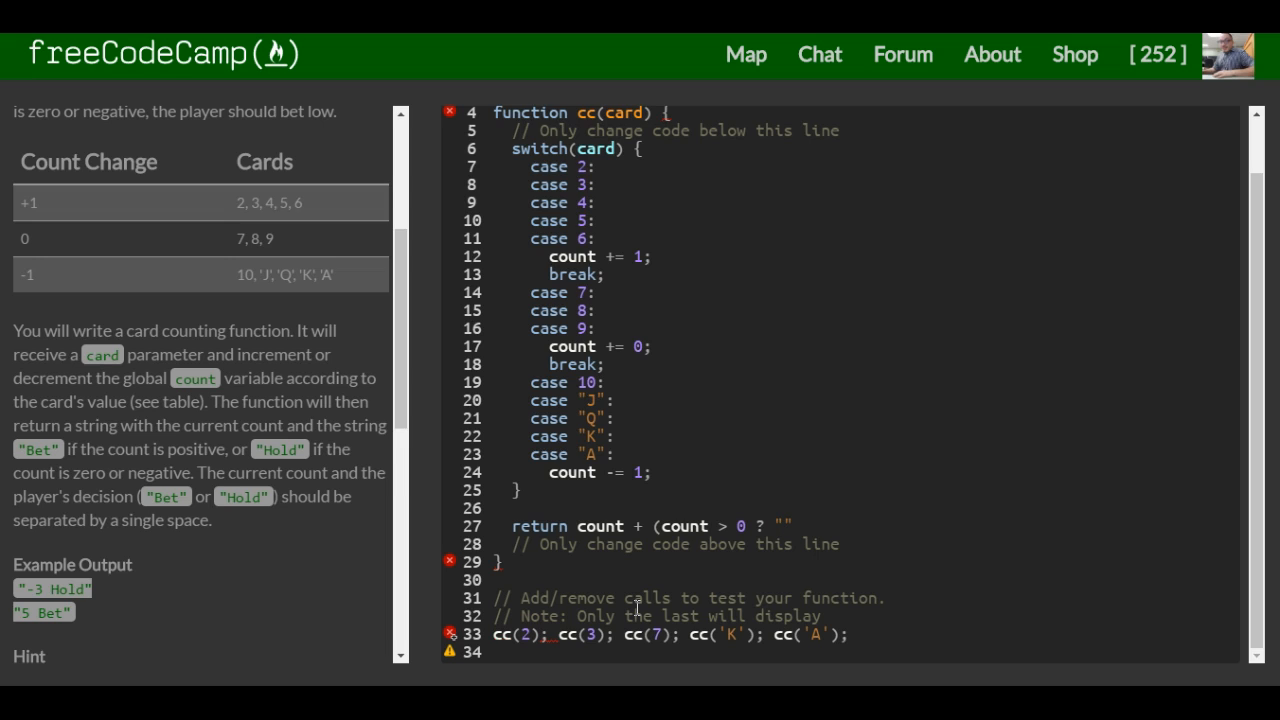
{"action": "type", "text": "B"}
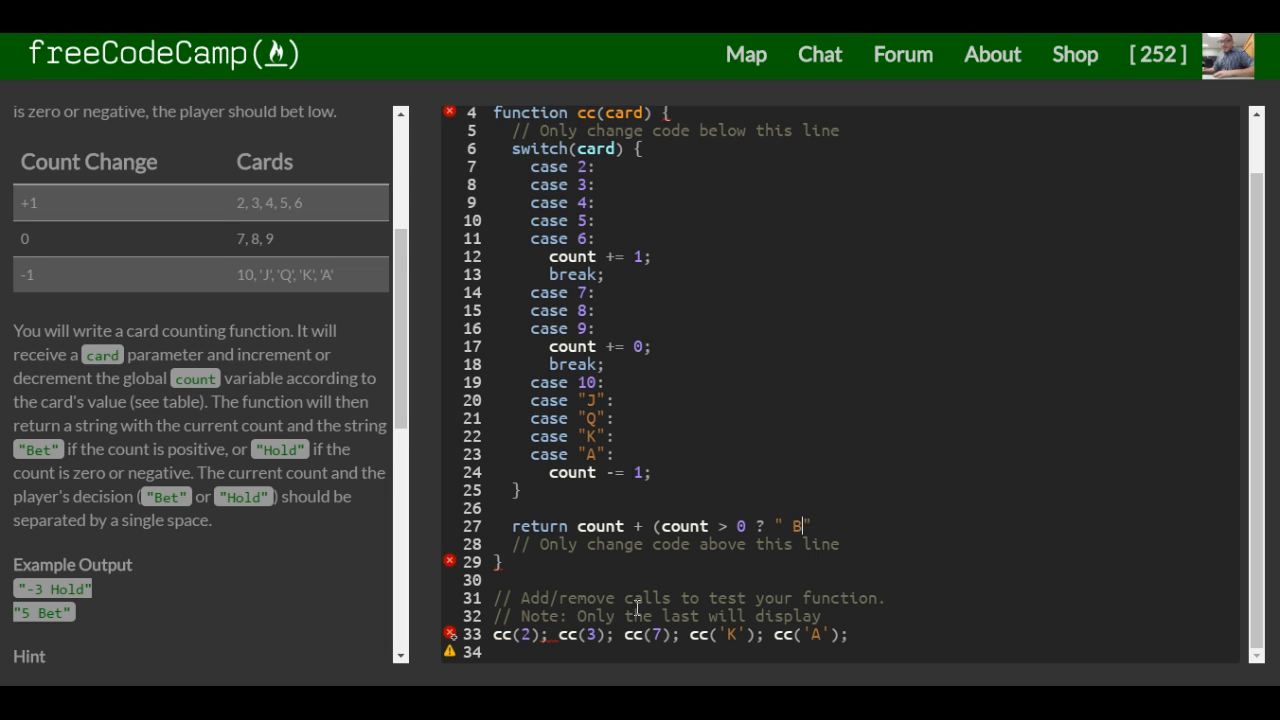
{"action": "type", "text": "et"}
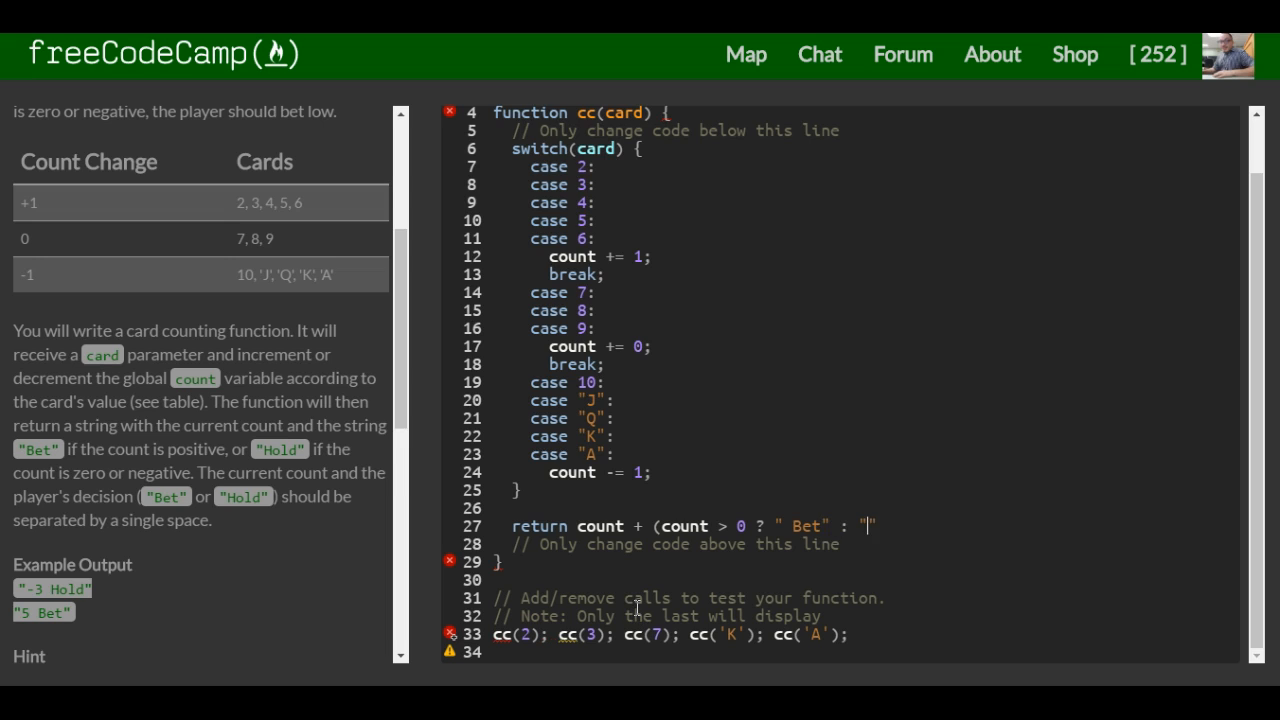
{"action": "type", "text": "Hold\")"}
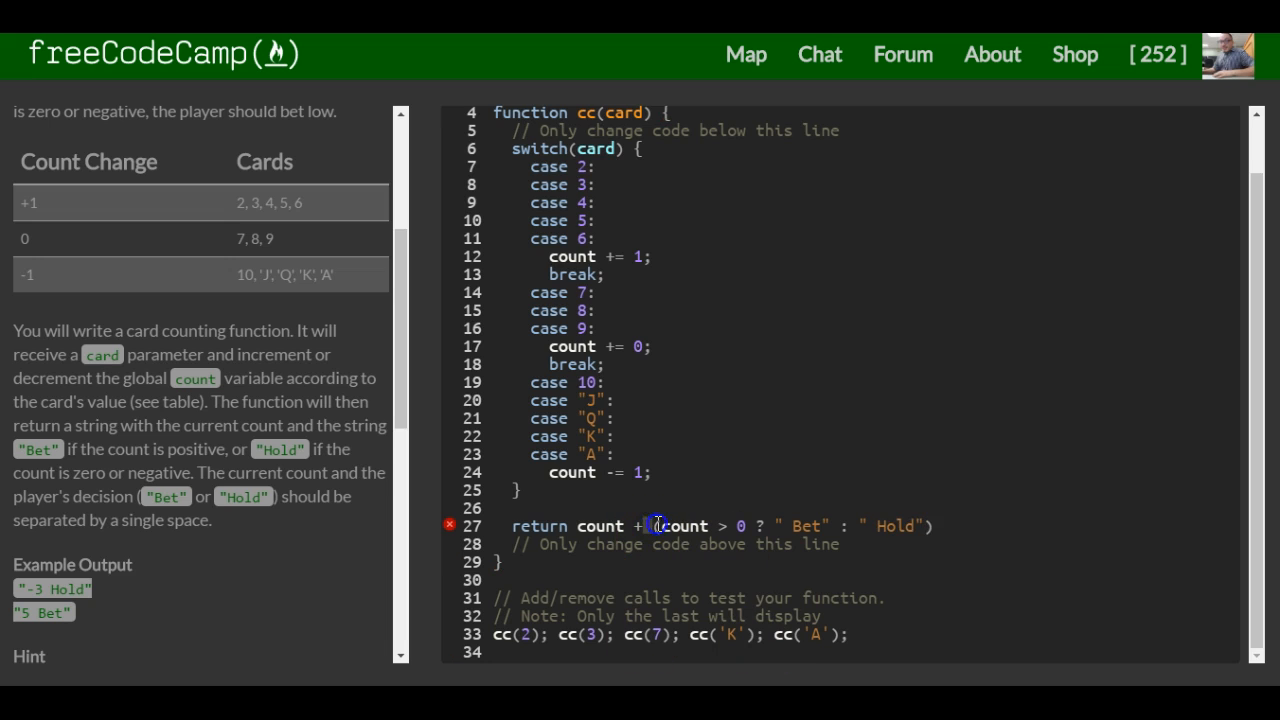
Select the count > 0 condition in the line 27 return statement
{"action": "double_click", "coordinate": [684, 525]}
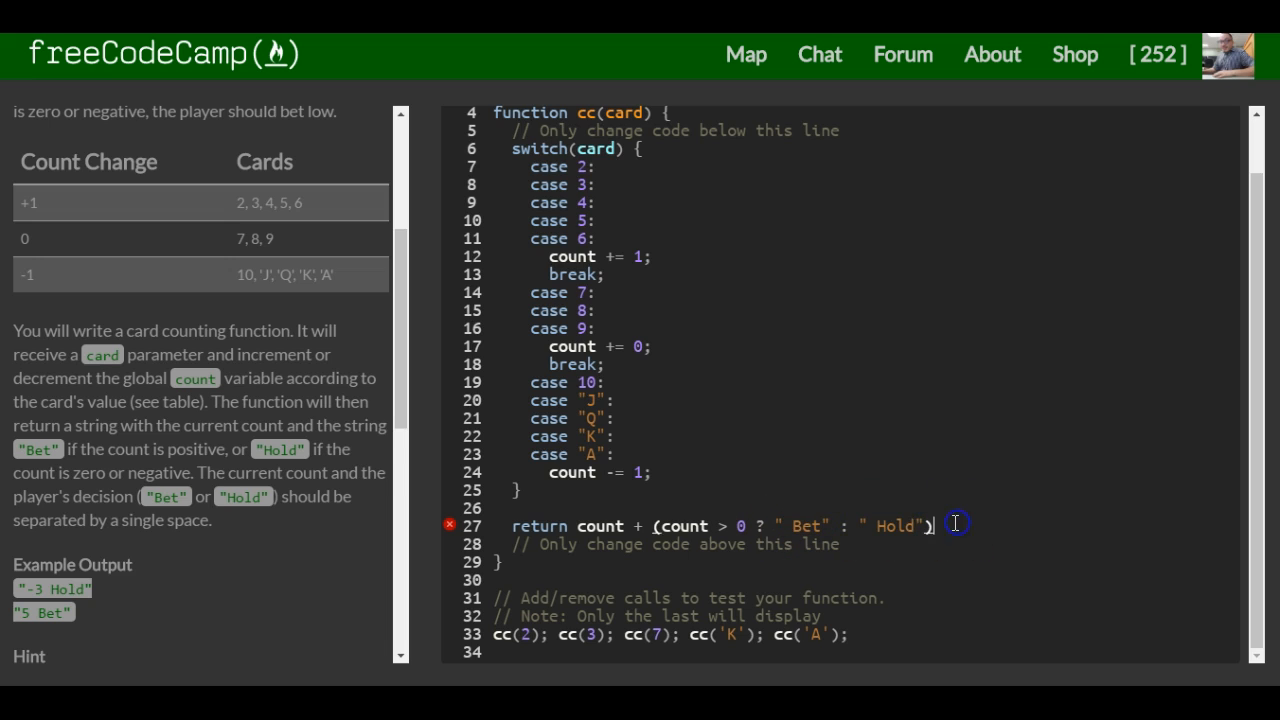
{"action": "mouse_move", "coordinate": [913, 518]}
{"action": "type", "text": ";"}
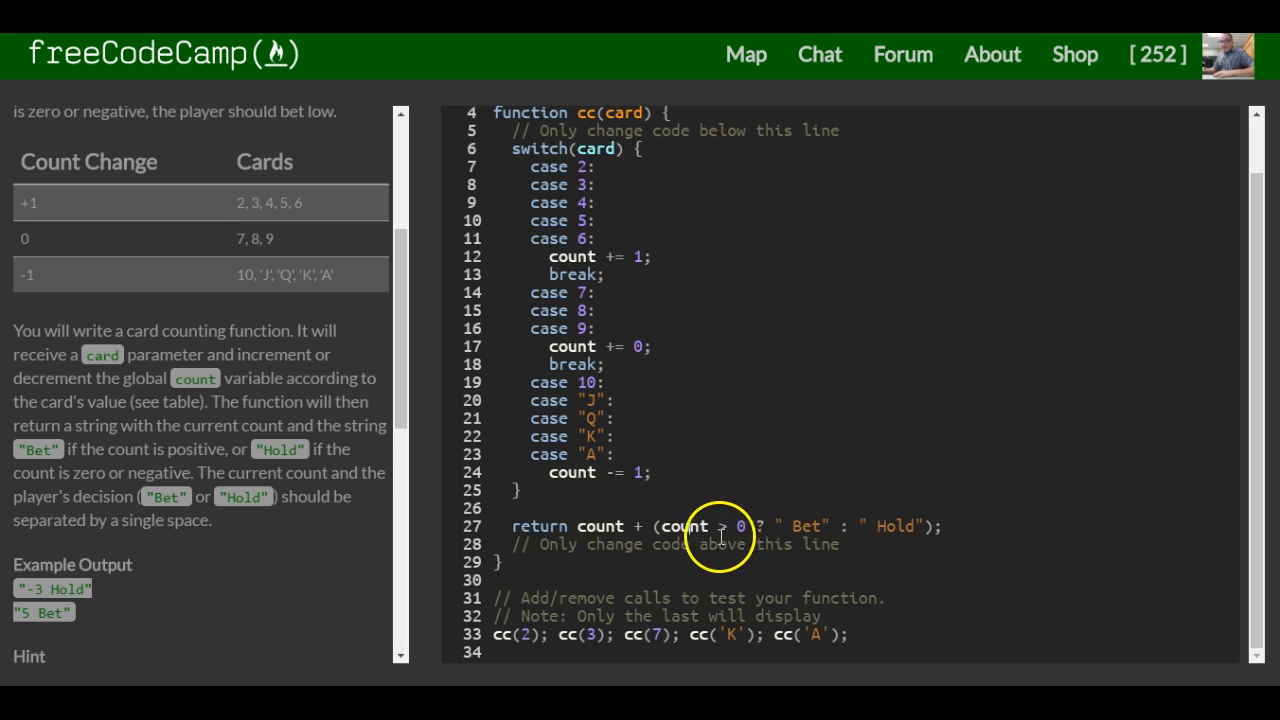
{"action": "double_click", "coordinate": [700, 526]}
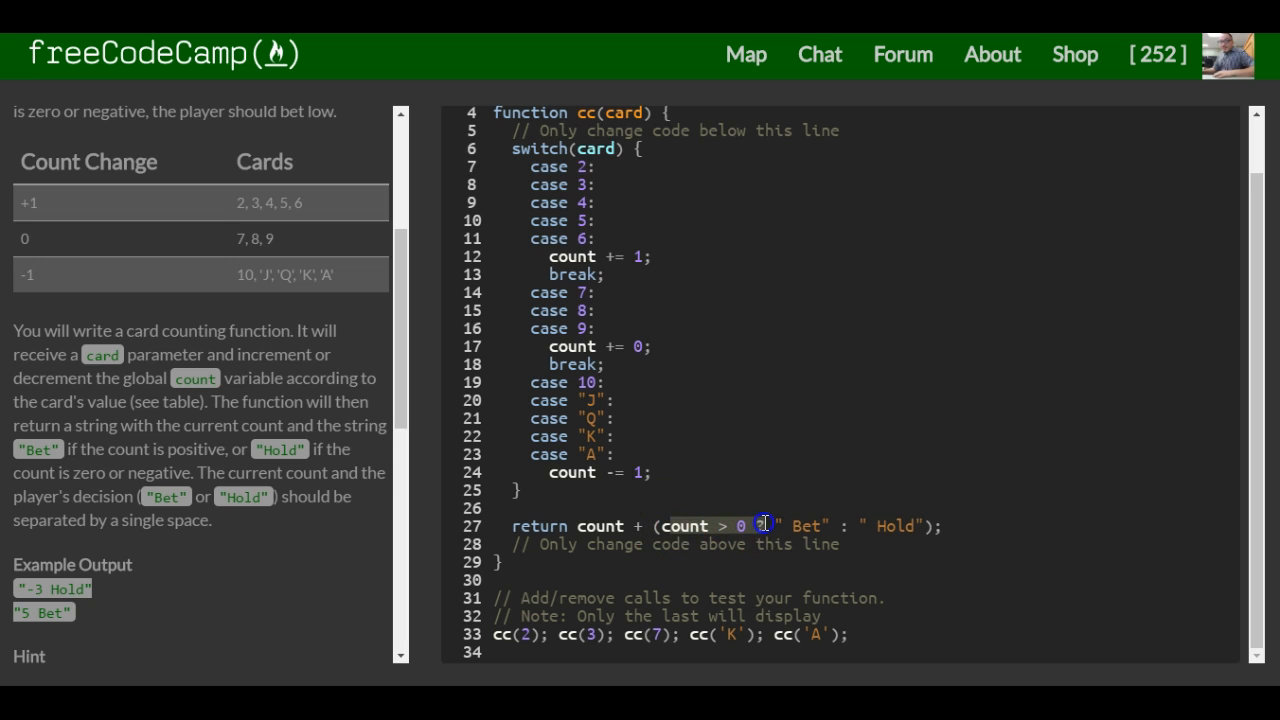